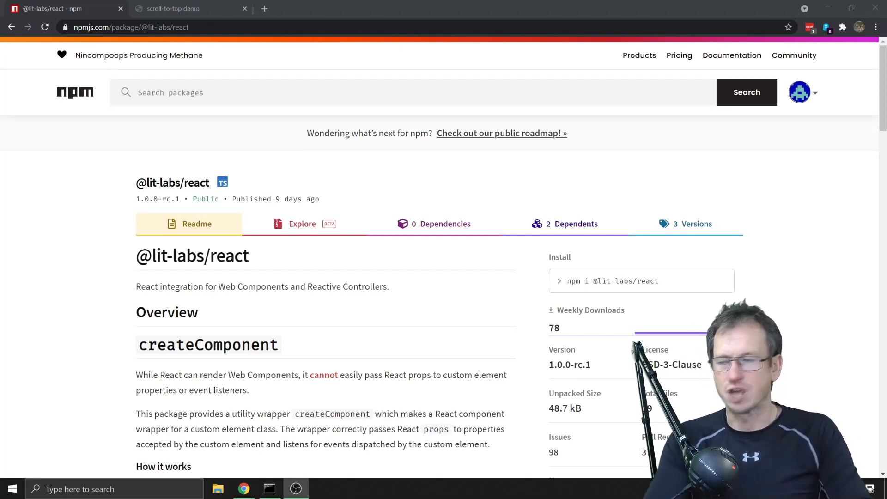
# - On the scroll-to-top demo page, scroll down and jump back up with the Top button
pyautogui.click(185, 9)
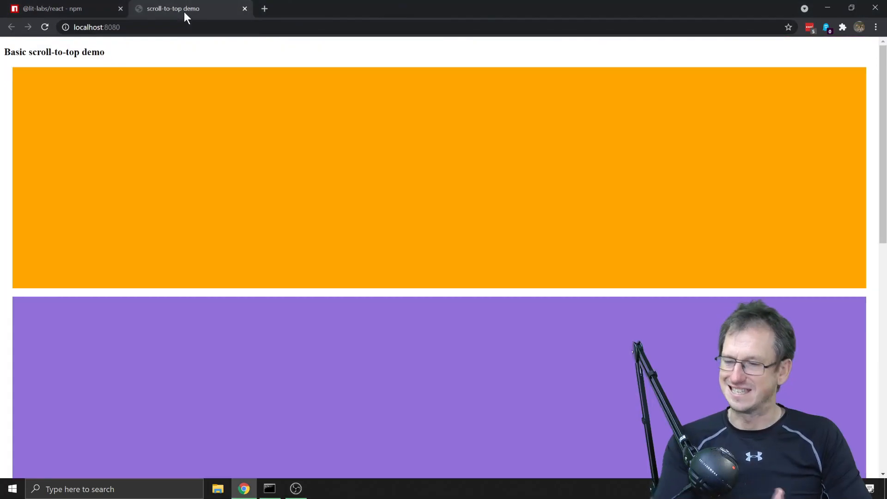
pyautogui.scroll(-3)
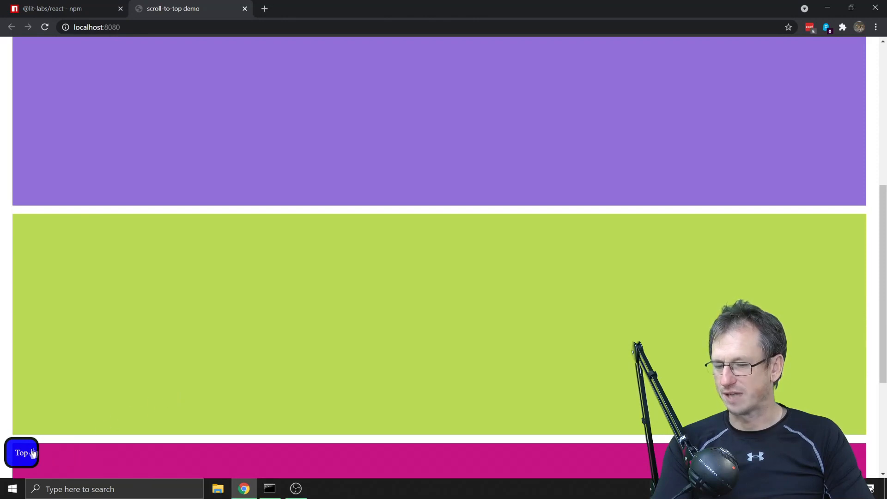
pyautogui.click(22, 453)
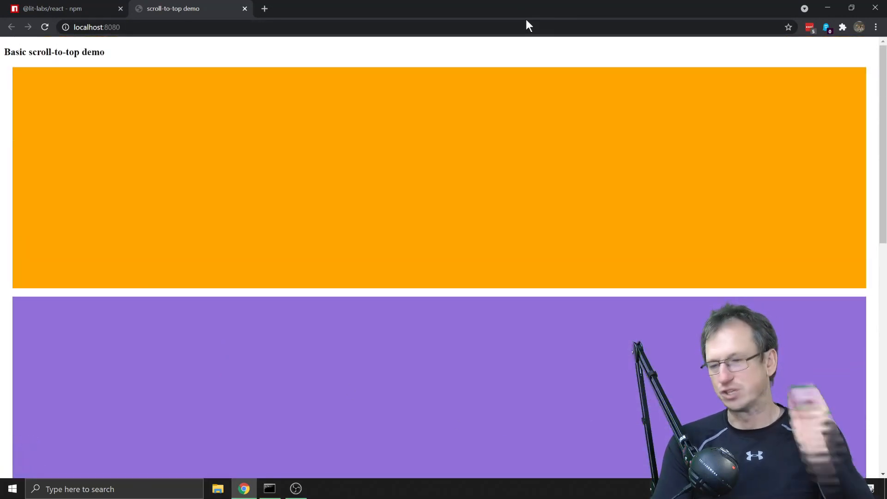
pyautogui.moveTo(500, 21)
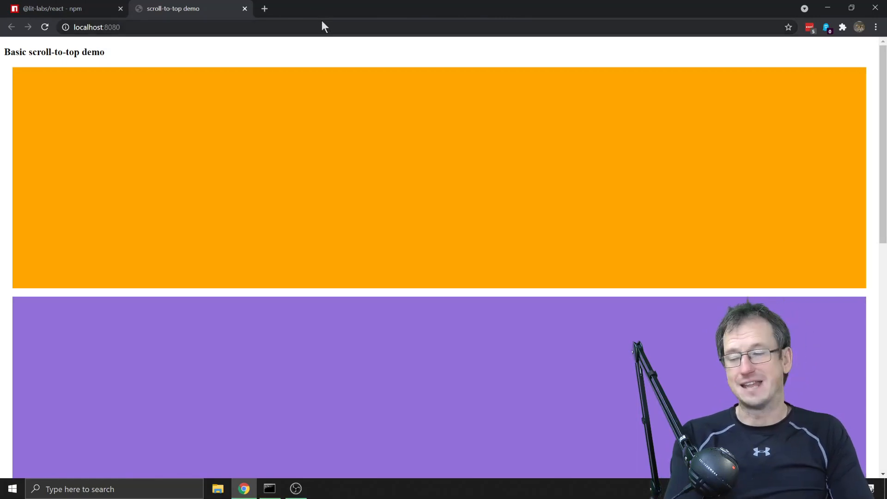
pyautogui.moveTo(258, 104)
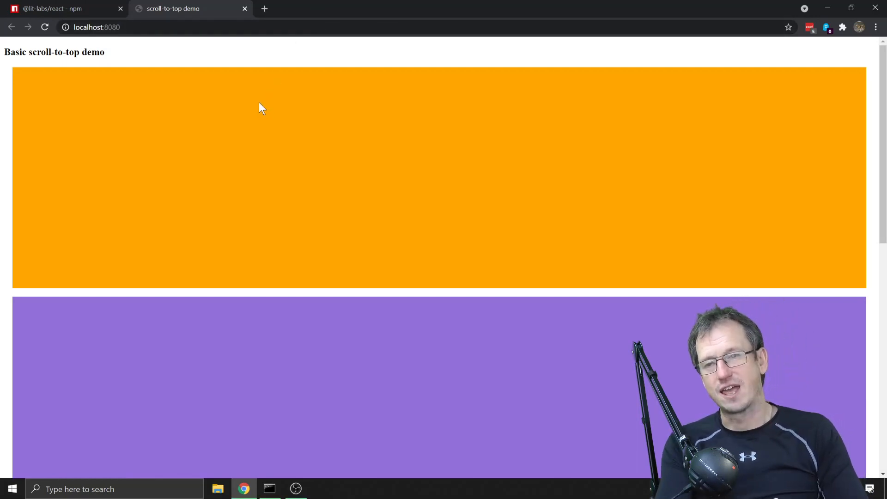
pyautogui.moveTo(184, 80)
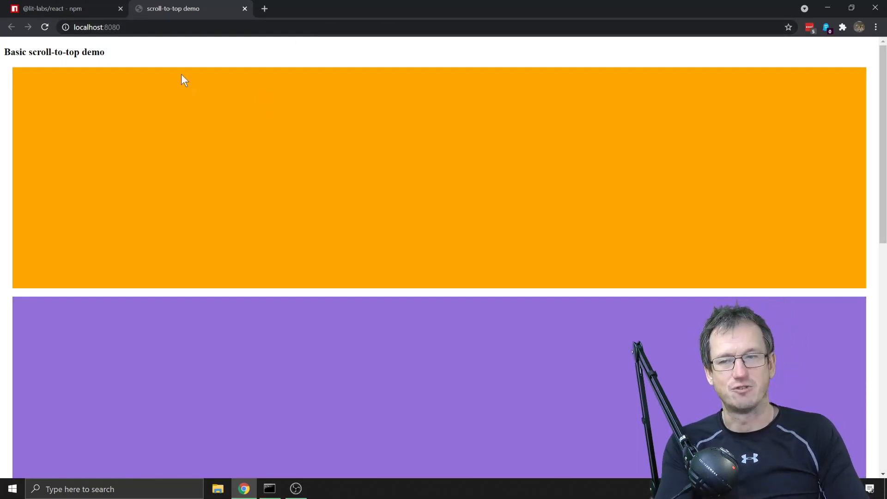
pyautogui.moveTo(155, 74)
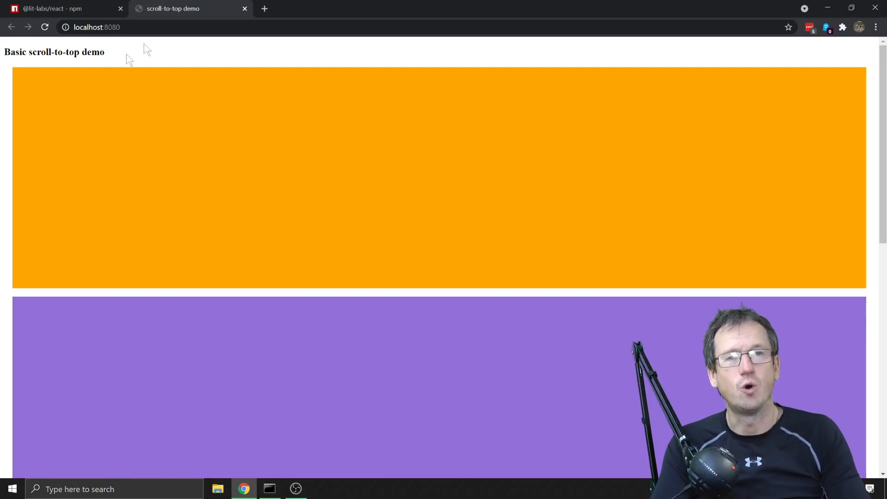
pyautogui.moveTo(268, 440)
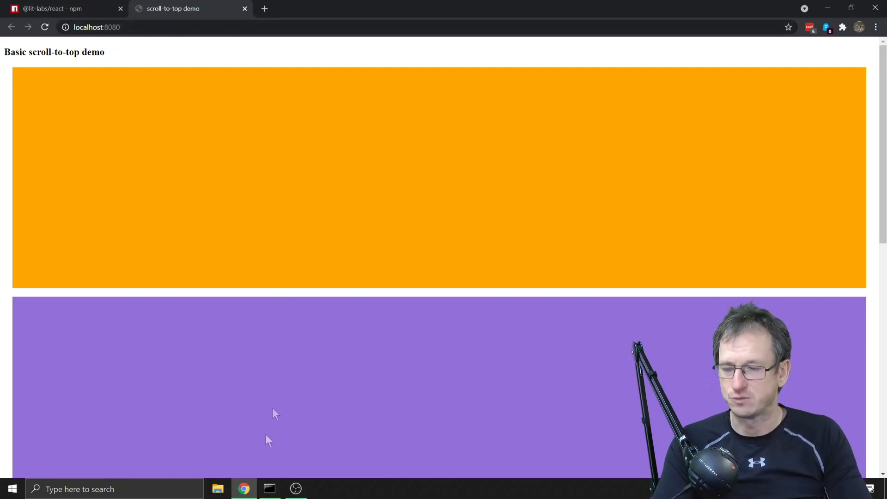
pyautogui.click(269, 489)
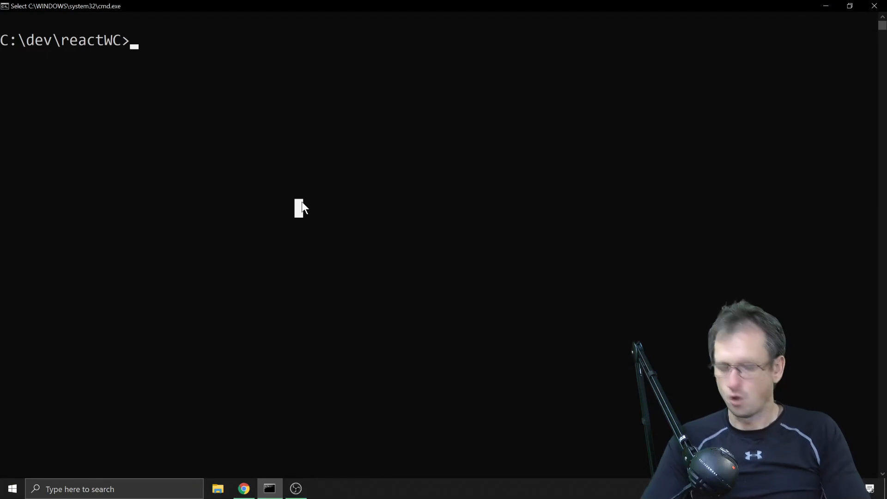
pyautogui.write('npm init')
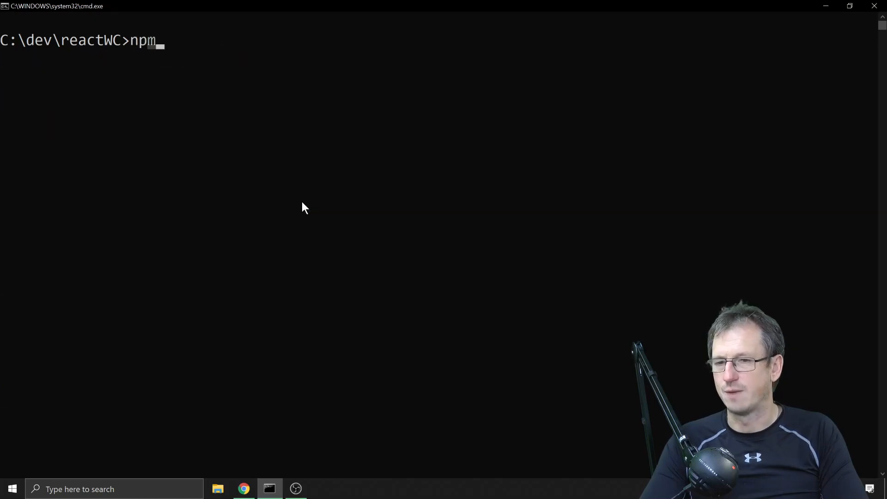
pyautogui.write('react rea')
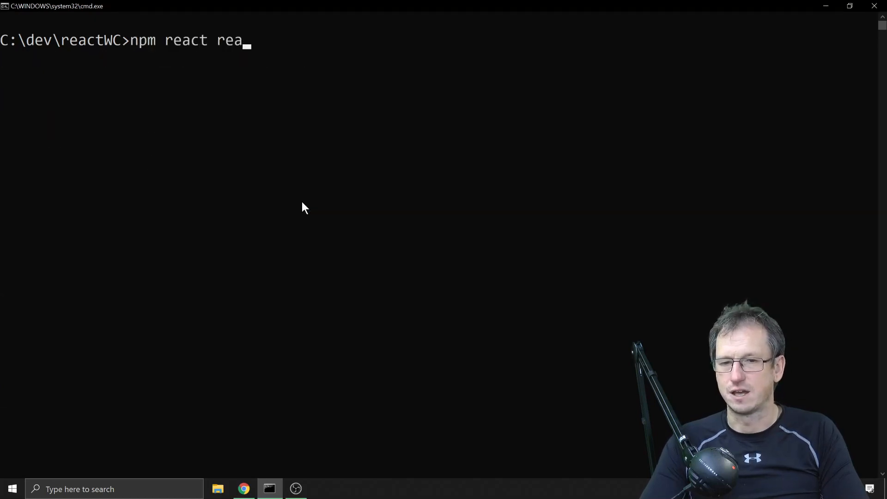
pyautogui.write('ct-f')
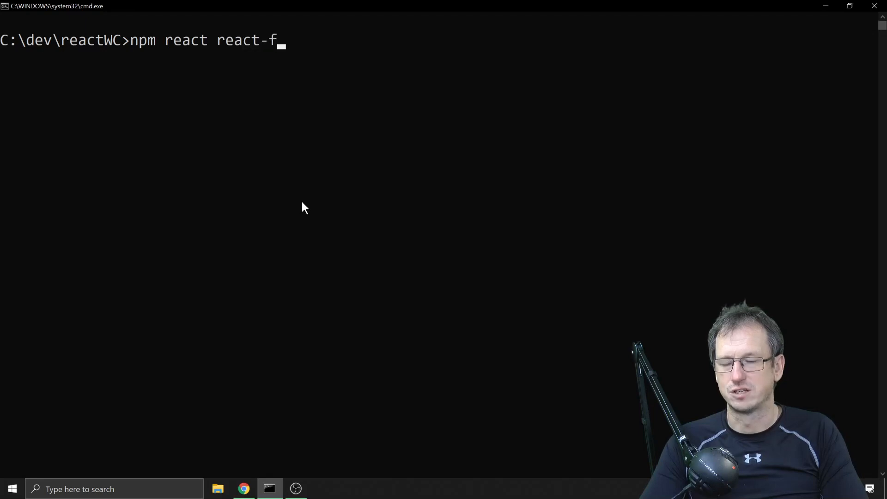
pyautogui.write('om')
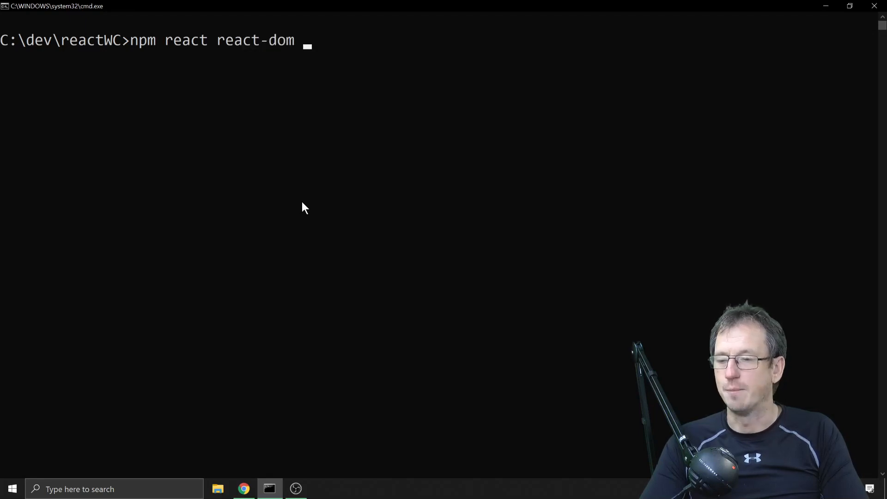
pyautogui.write('@lit-')
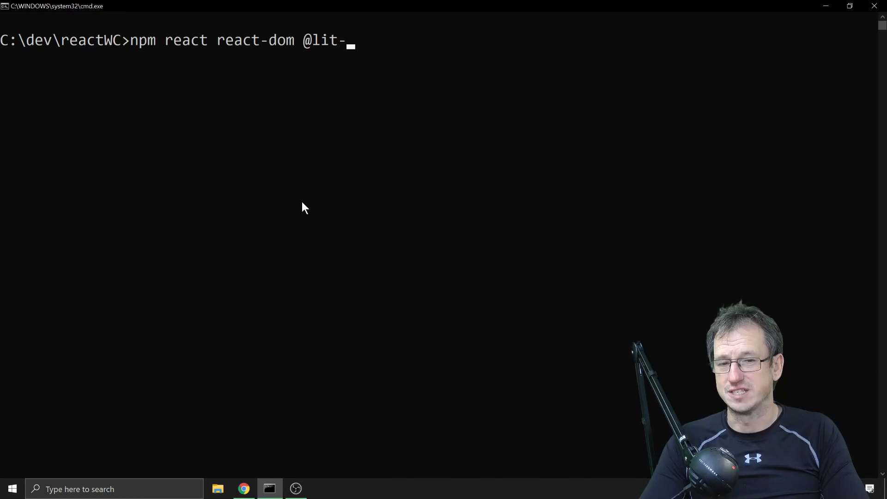
pyautogui.write('labs/r')
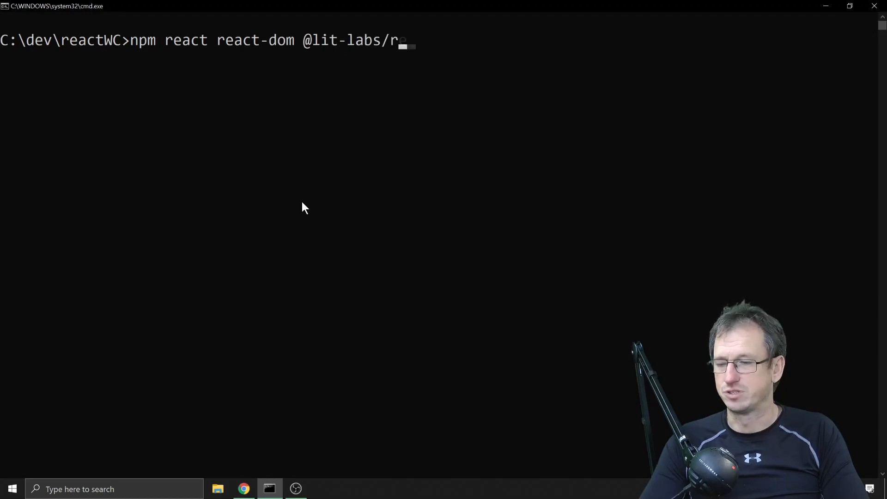
pyautogui.write('eact')
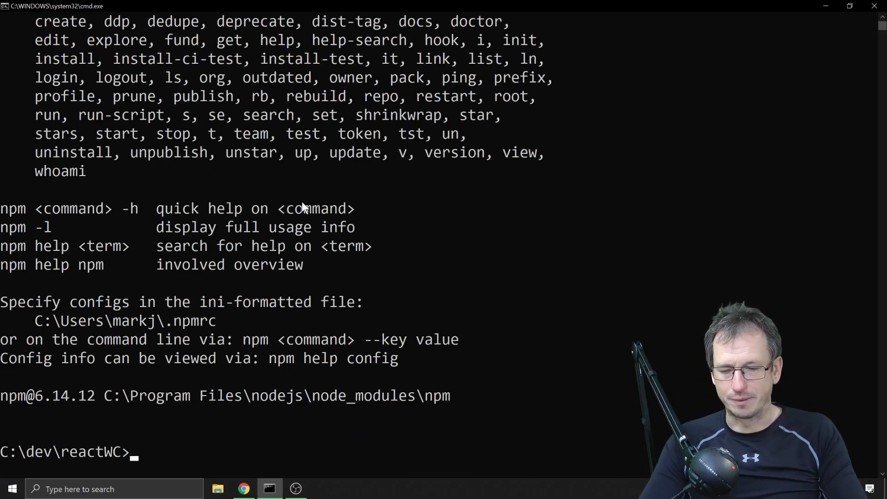
pyautogui.write('npm react react-dom @lit-labs/react')
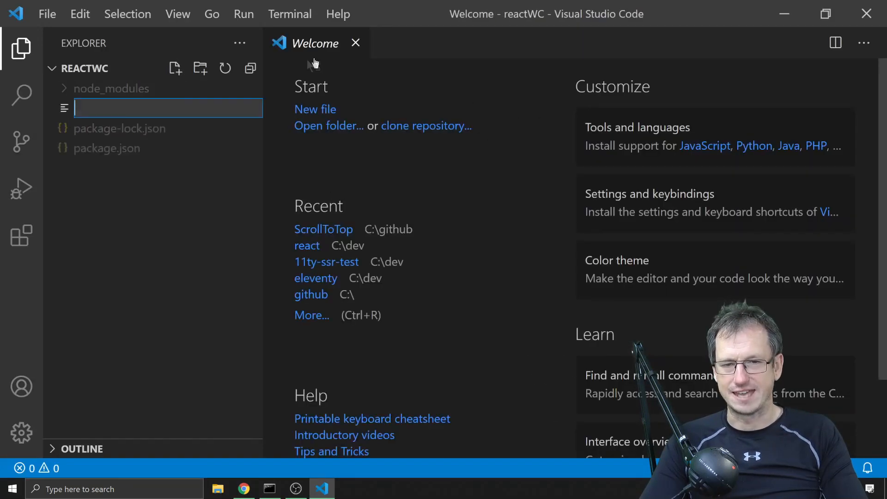
# - Create index.html and fill it with HTML boilerplate using the ! abbreviation
pyautogui.click(355, 43)
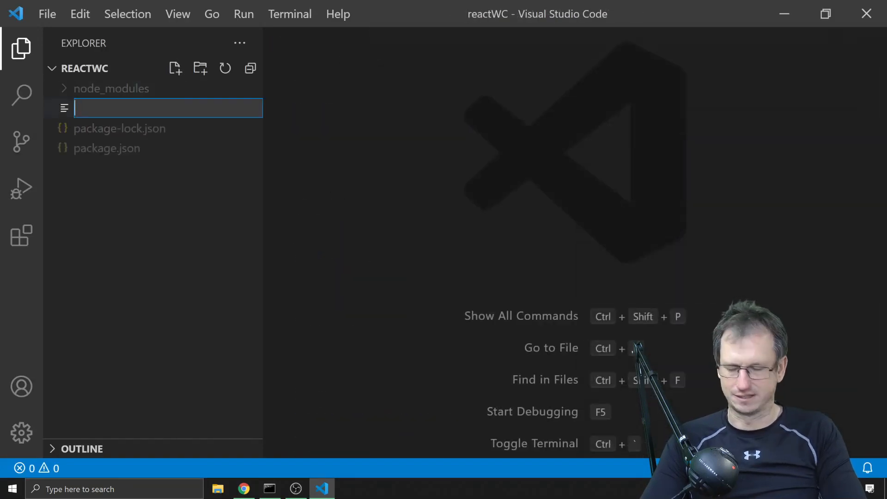
pyautogui.write('index.html')
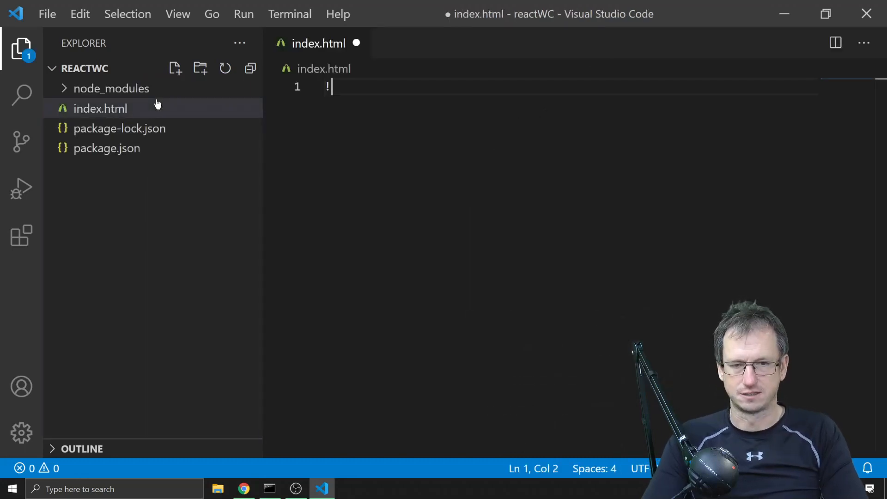
pyautogui.press('Tab')
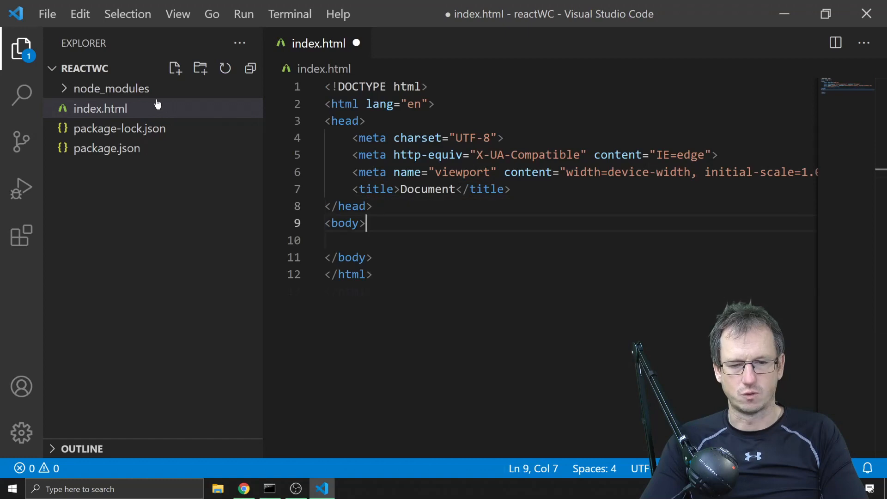
# - Add a div#MyApp and a script tag with src "./main.js" to index.html
pyautogui.write('div')
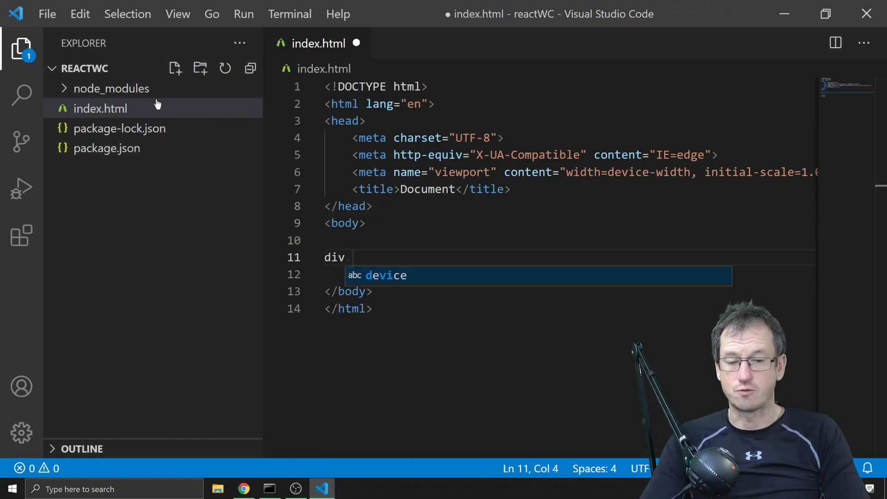
pyautogui.write('#')
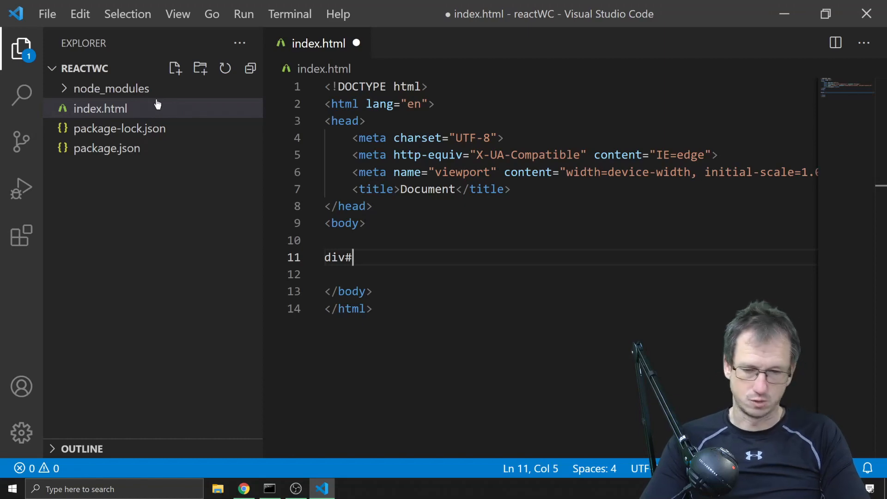
pyautogui.write('MyApp">')
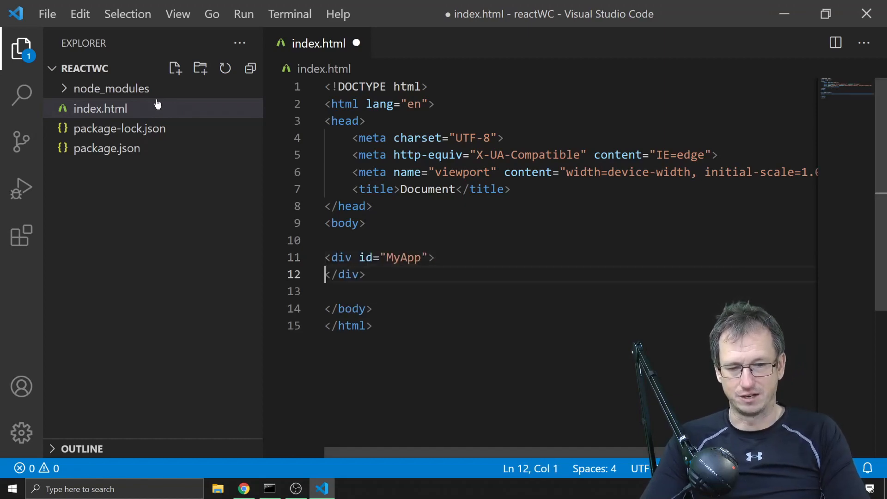
pyautogui.press('Enter')
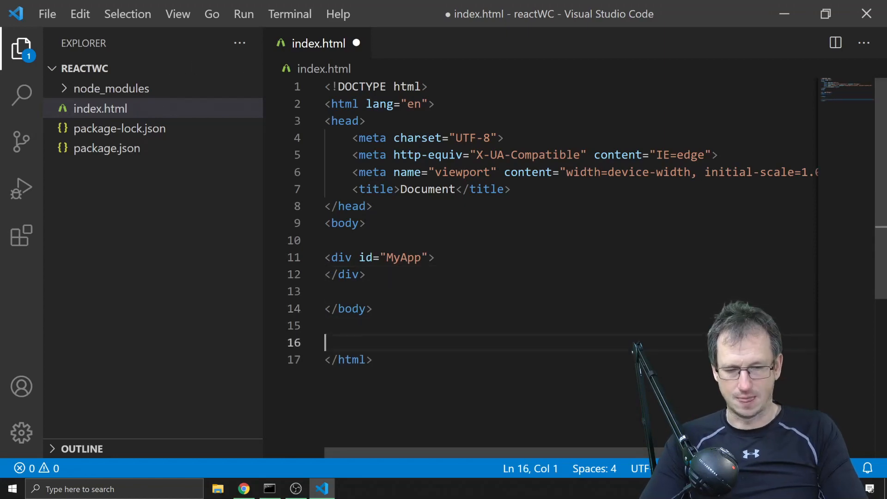
pyautogui.write('script src></script>')
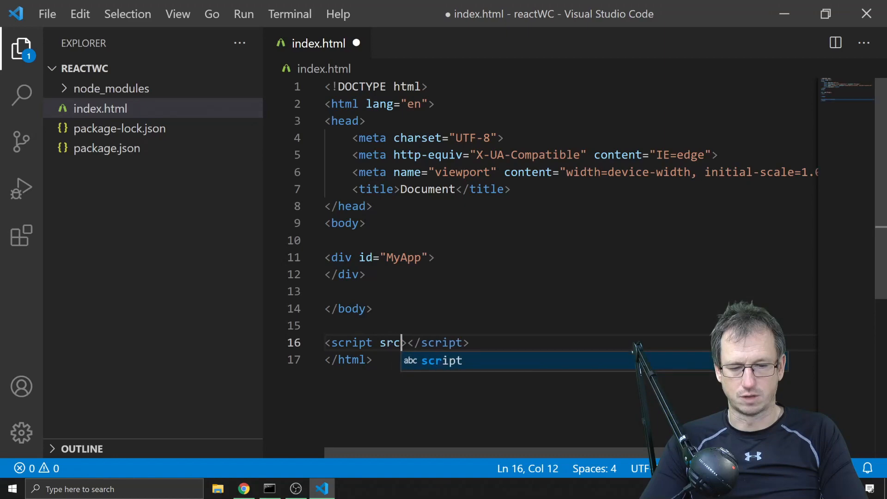
pyautogui.press('Backspace')
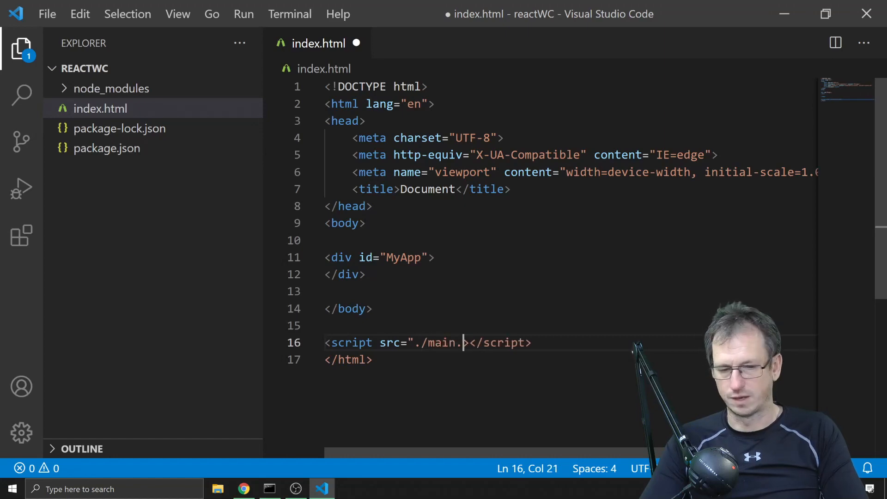
pyautogui.write('js')
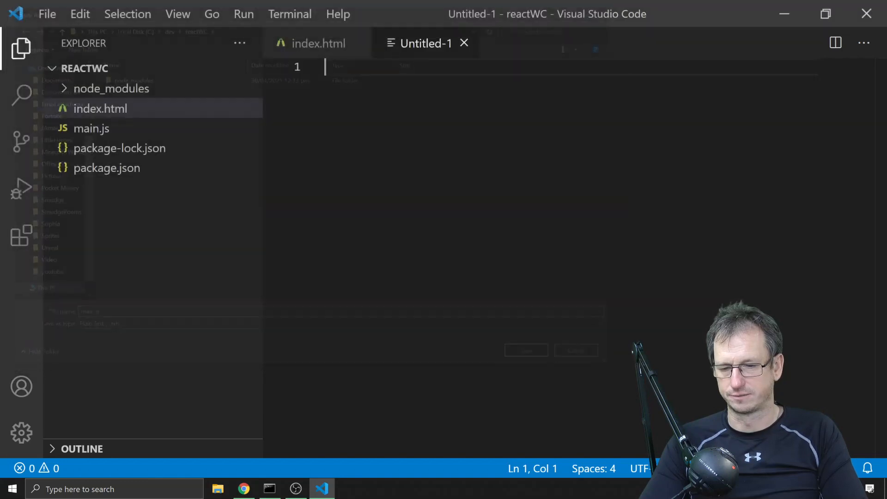
# - Add import lines for React from 'react' and ReactDOM from 'react-dom' to main.js
pyautogui.write('imprt')
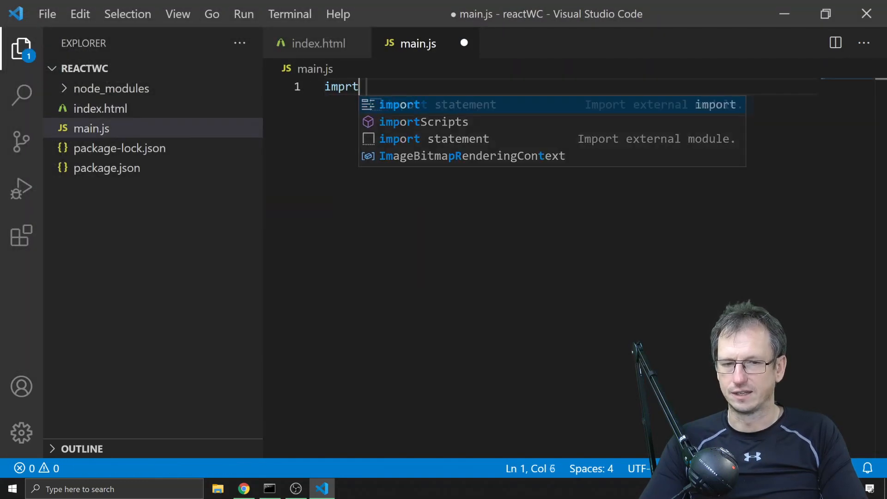
pyautogui.write('import R')
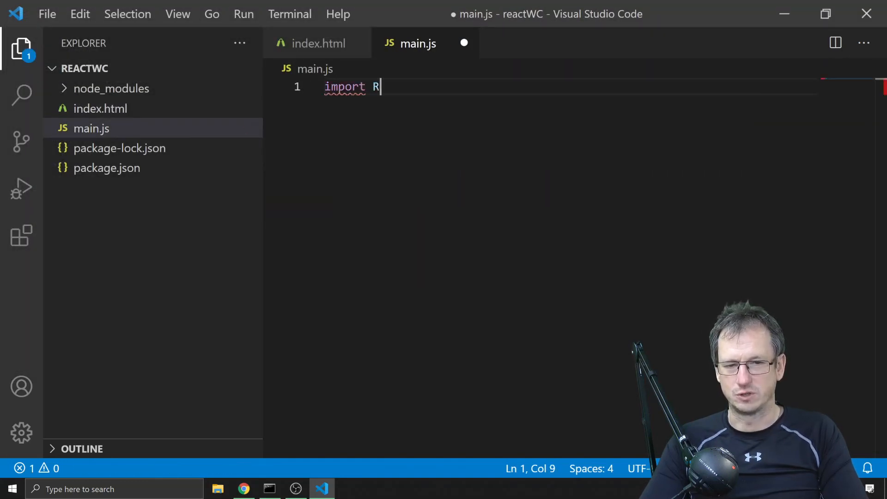
pyautogui.write('eact from')
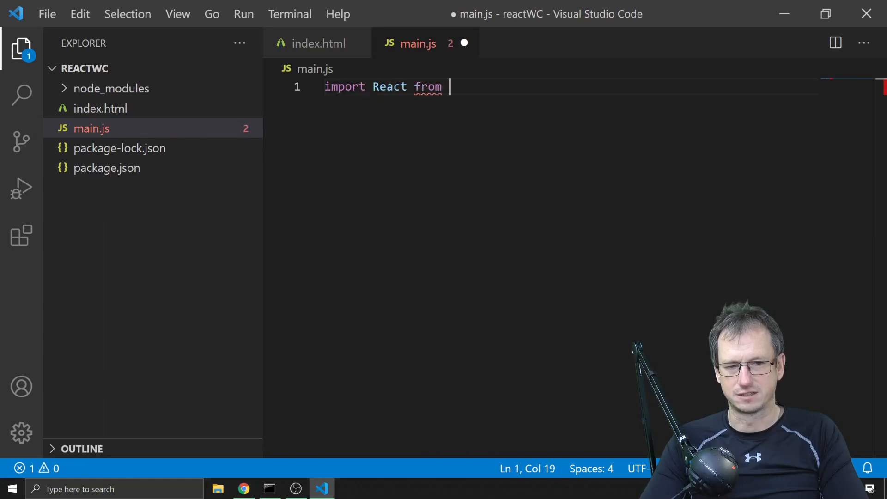
pyautogui.write("'react")
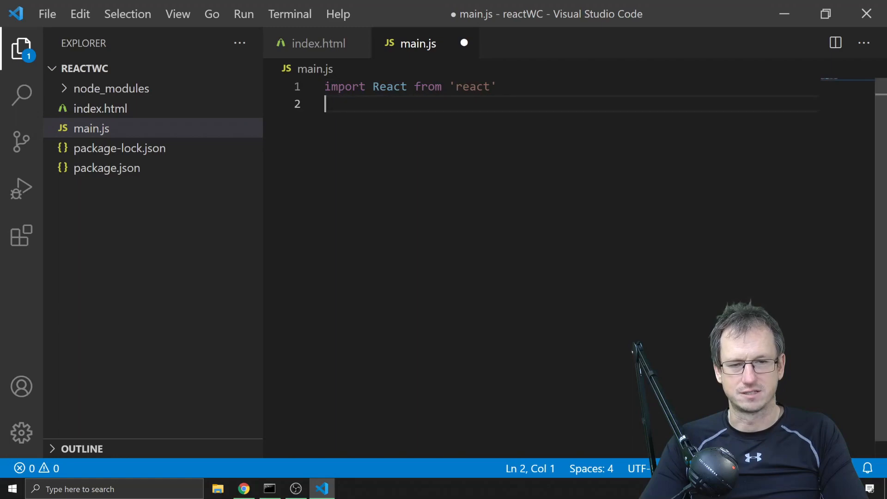
pyautogui.write('import React')
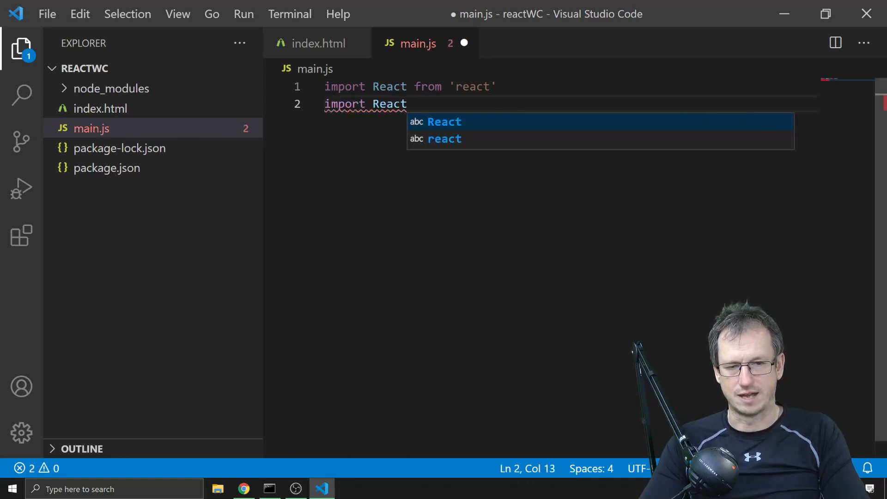
pyautogui.write('D')
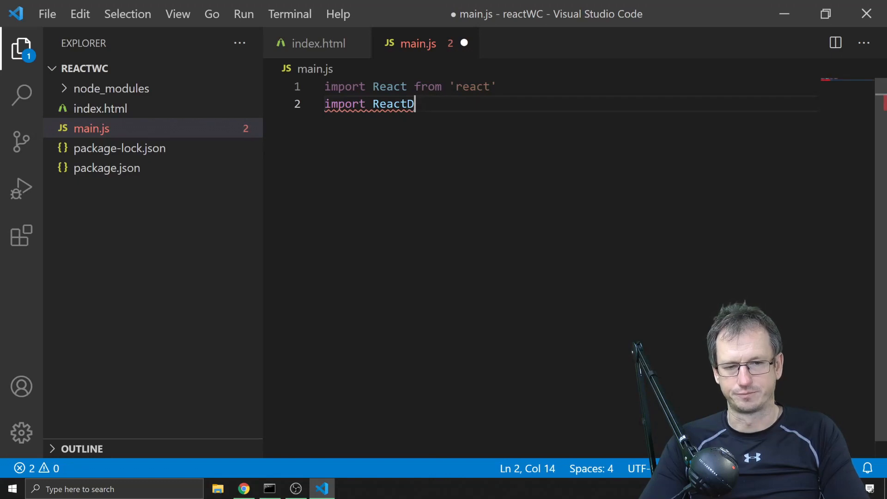
pyautogui.write("OM from 'react-dom'")
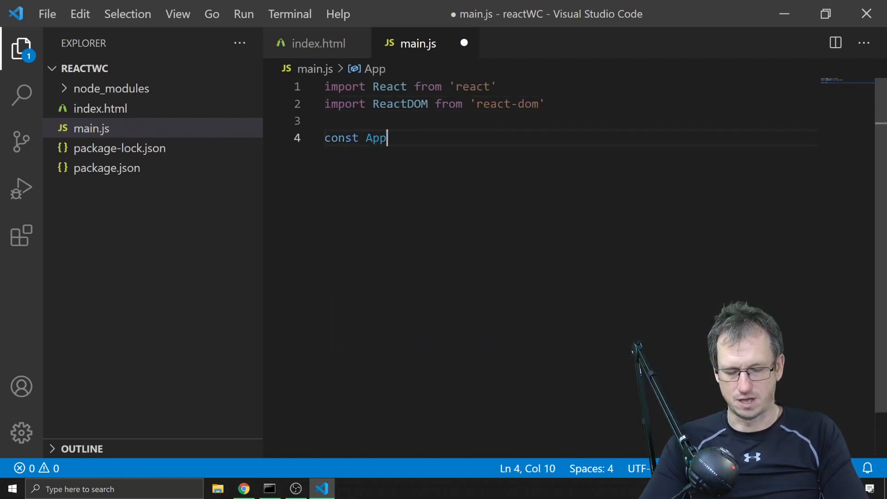
# - Define a const App arrow function returning a div reading "This is the React App"
pyautogui.write('=')
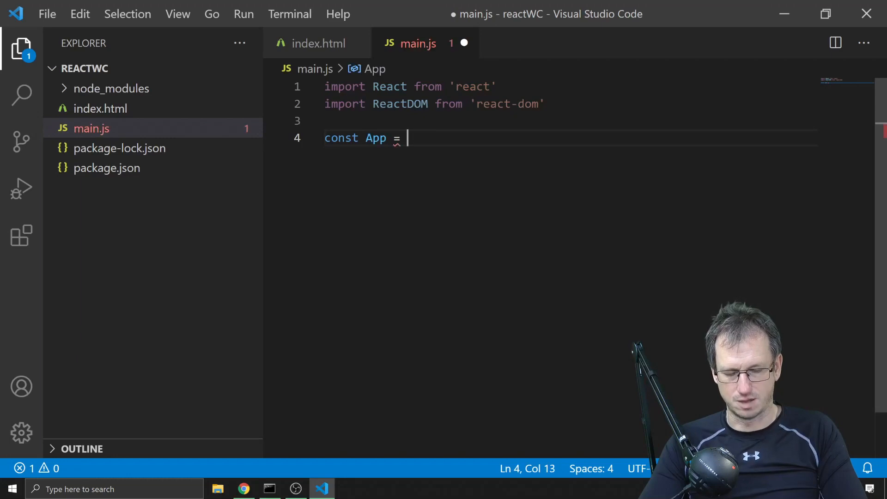
pyautogui.write('() =>')
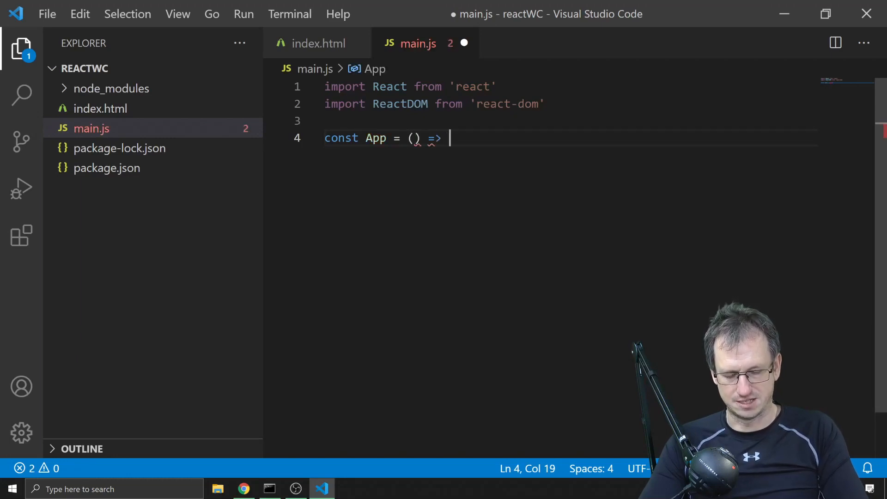
pyautogui.write('{')
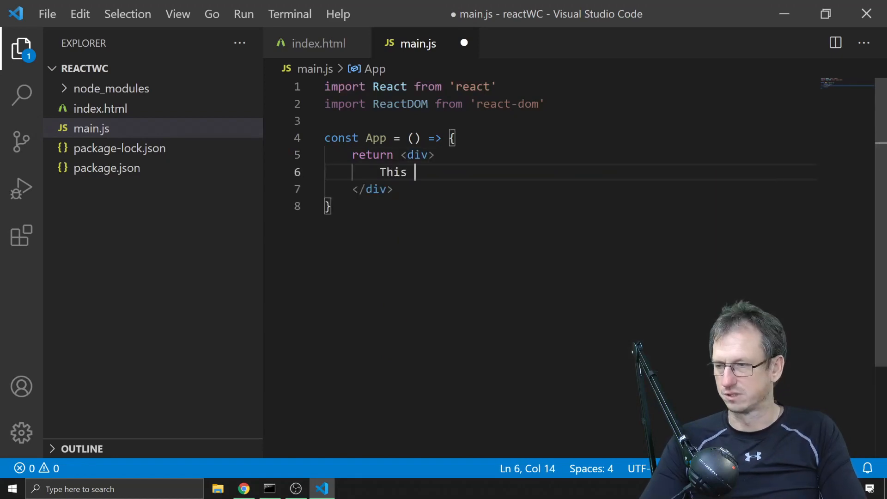
pyautogui.write('is the React App')
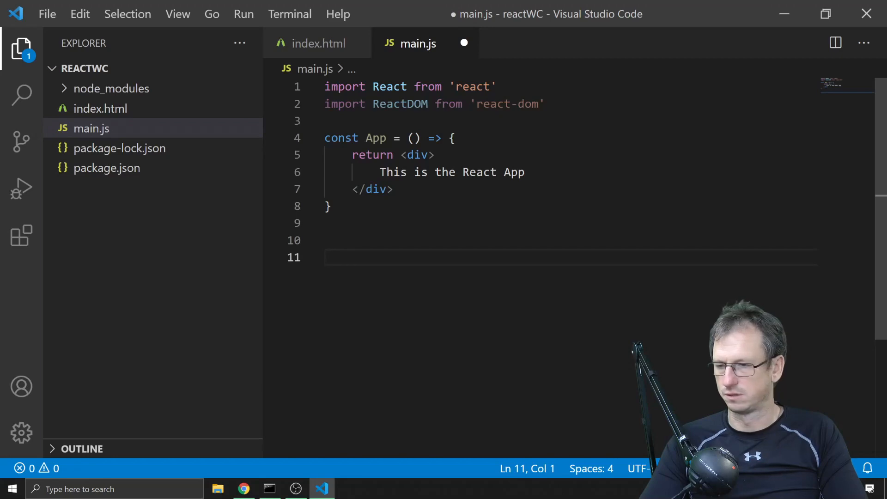
# - Add ReactDOM.render(<App />, document.querySelector('#MyApp')) to main.js
pyautogui.write('ReactDPO')
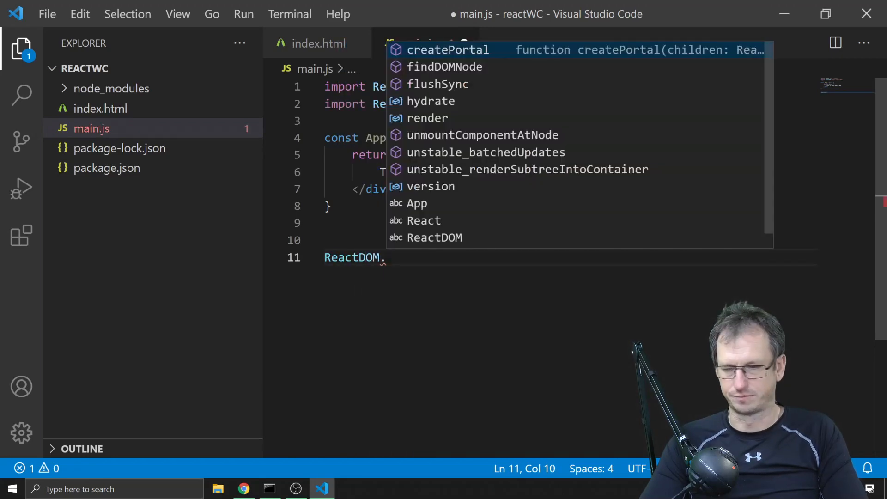
pyautogui.write('render(')
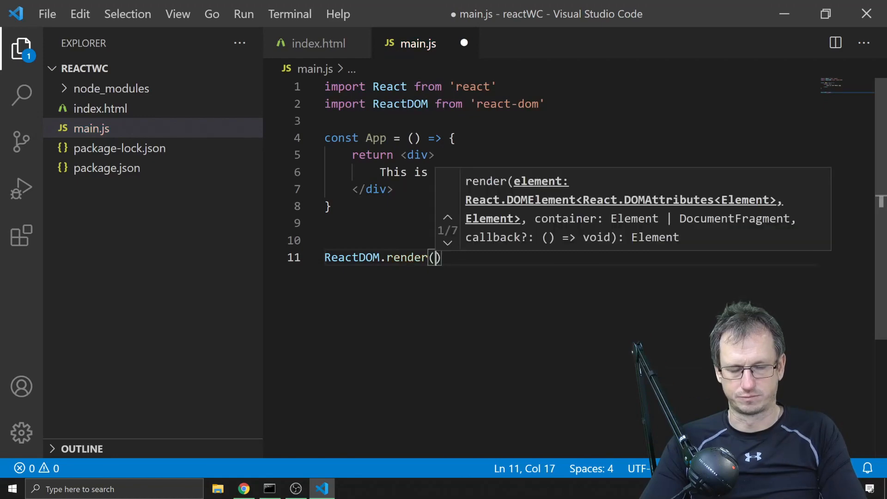
pyautogui.write('<App /')
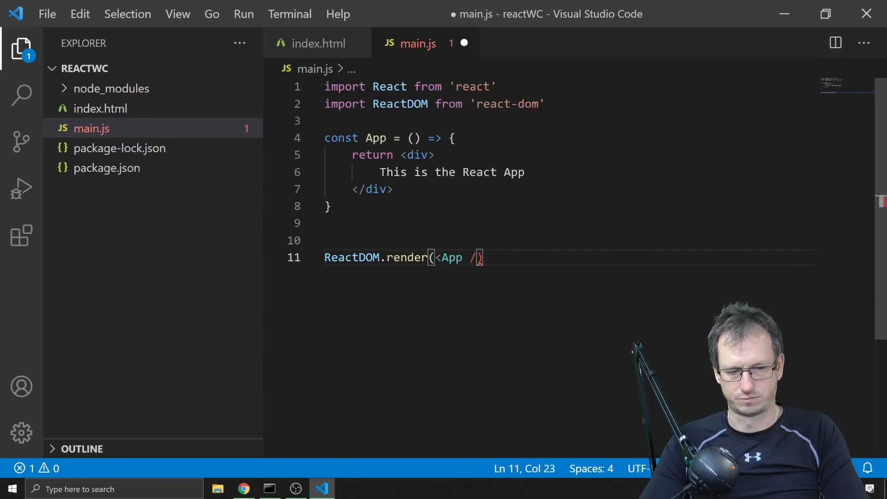
pyautogui.write(',')
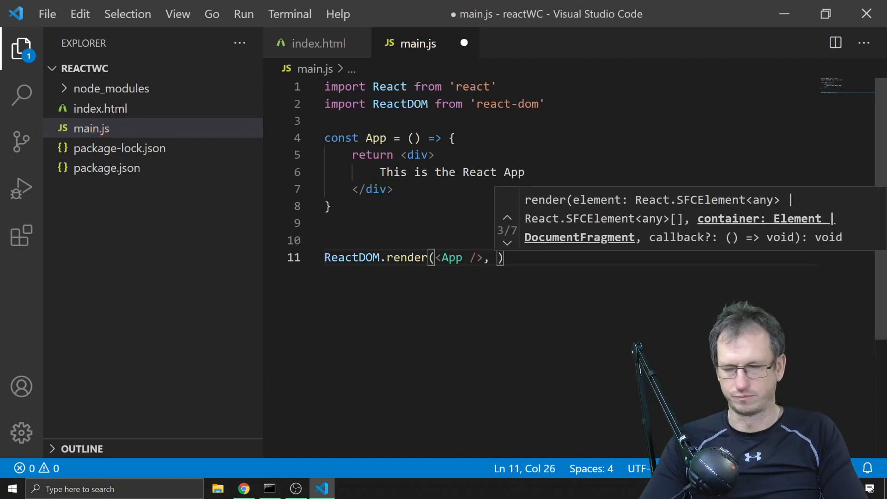
pyautogui.write('document.')
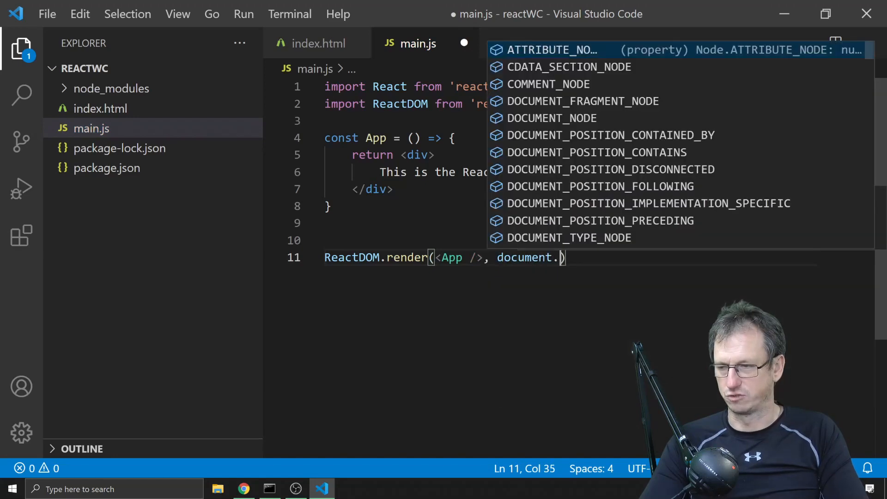
pyautogui.write('querySelector(')
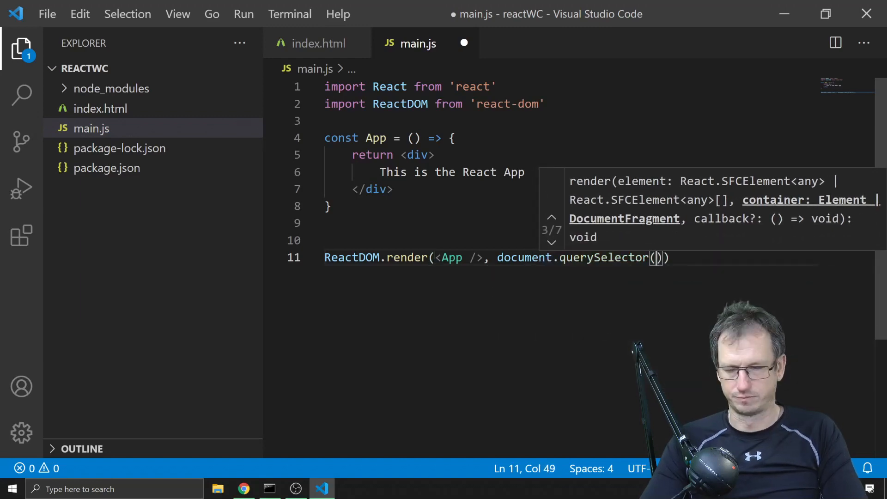
pyautogui.write("'")
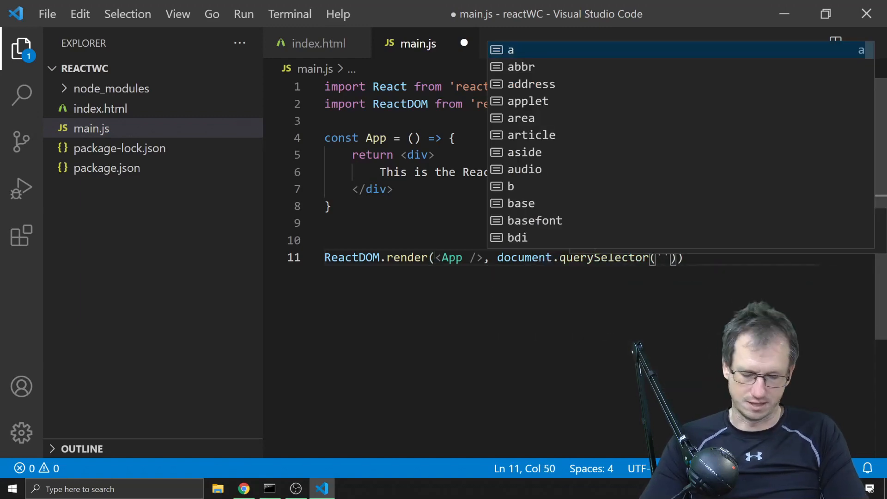
pyautogui.write('#MyApp')
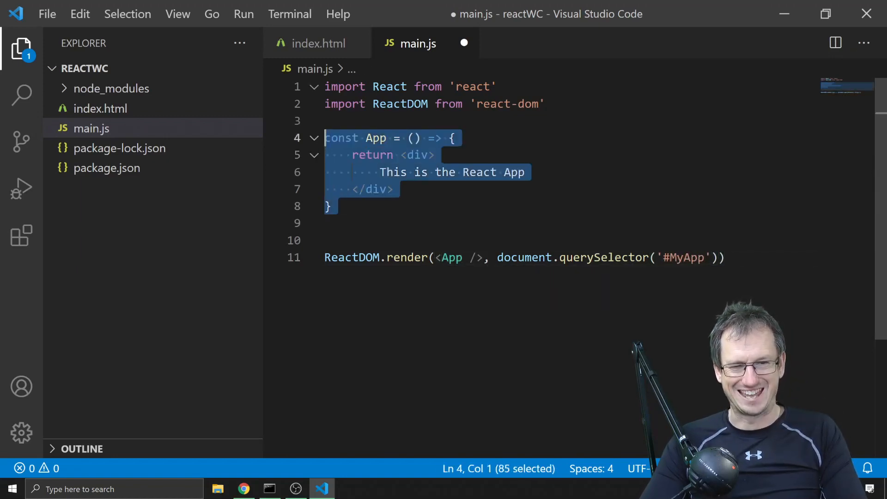
pyautogui.click(318, 42)
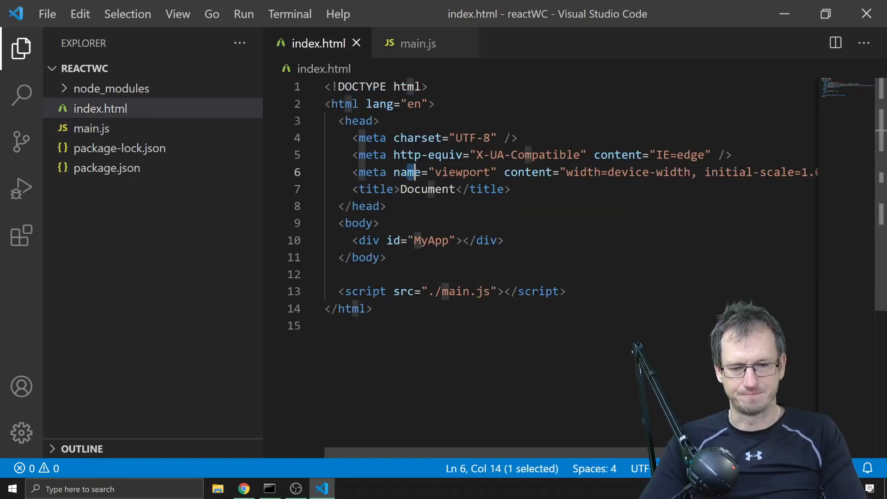
# - Add type="module" to the main.js script tag in index.html
pyautogui.write('type=')
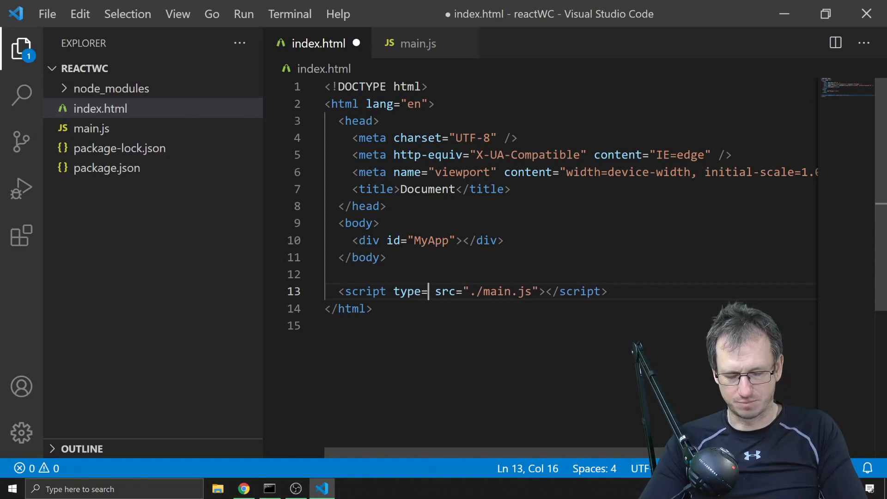
pyautogui.write('"mod')
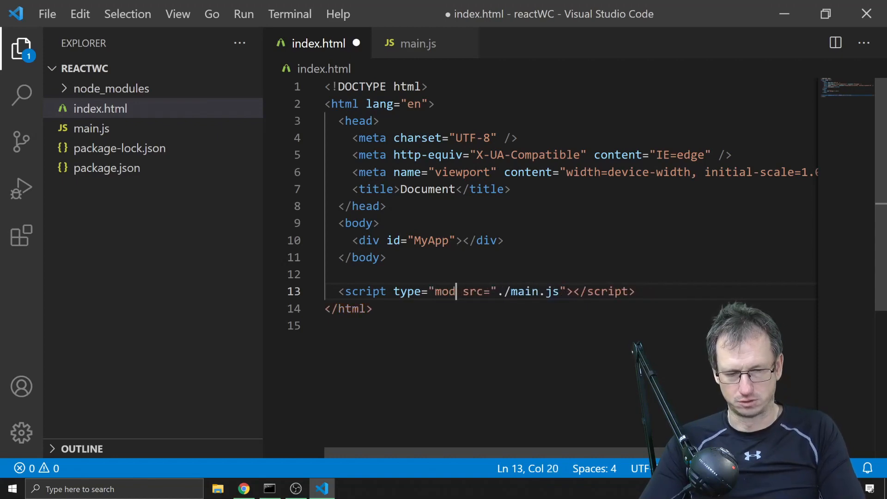
pyautogui.write('ule')
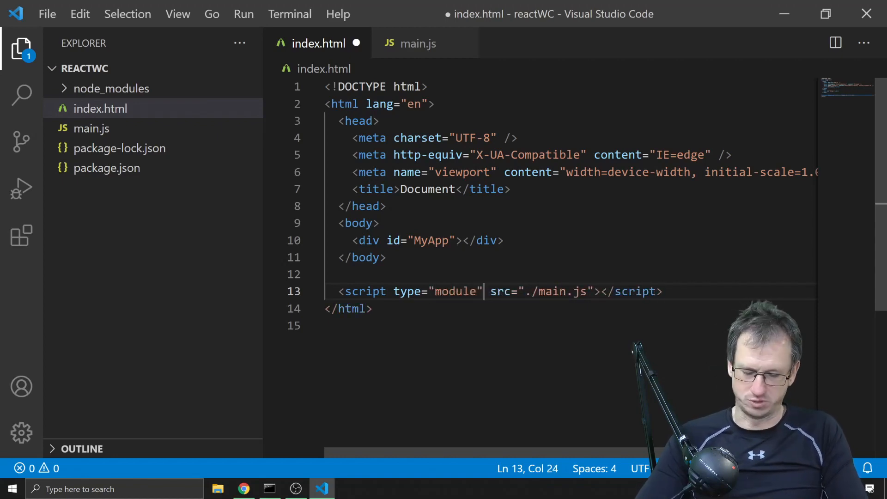
pyautogui.click(107, 169)
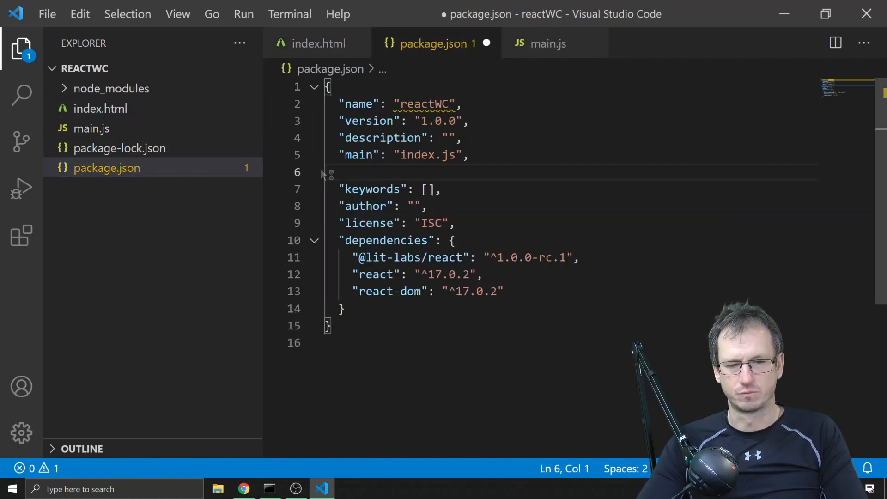
# - Add "browserslist": ["chrome > 80"] to package.json after main
pyautogui.write('"')
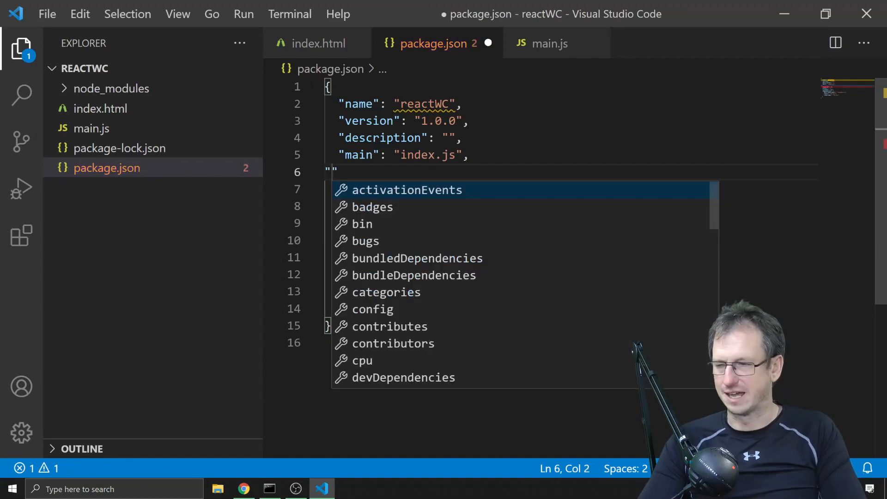
pyautogui.write('brow')
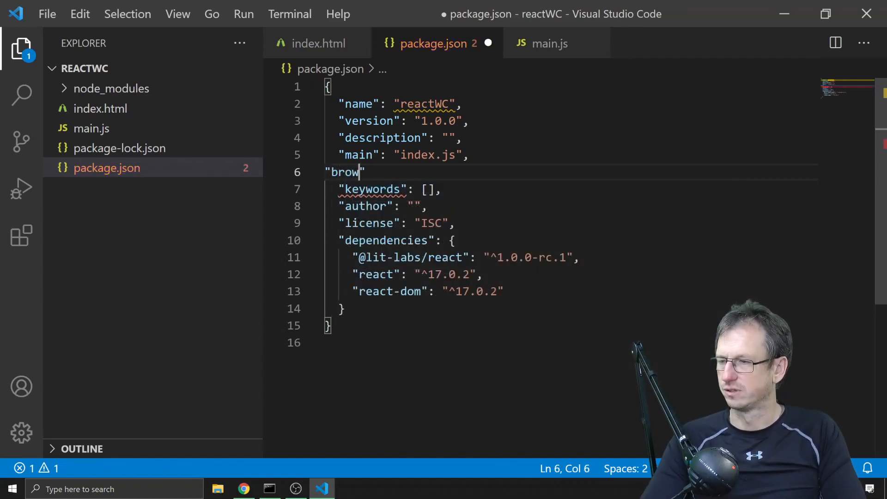
pyautogui.write('serslist')
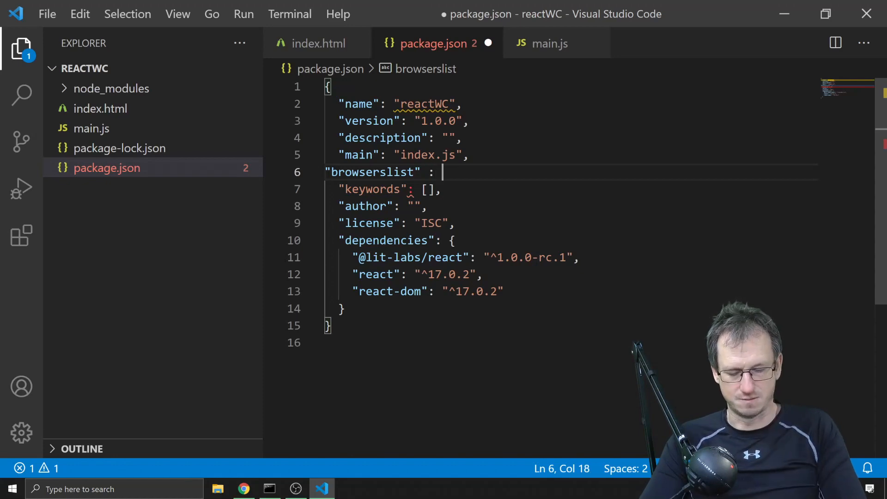
pyautogui.write('[""]')
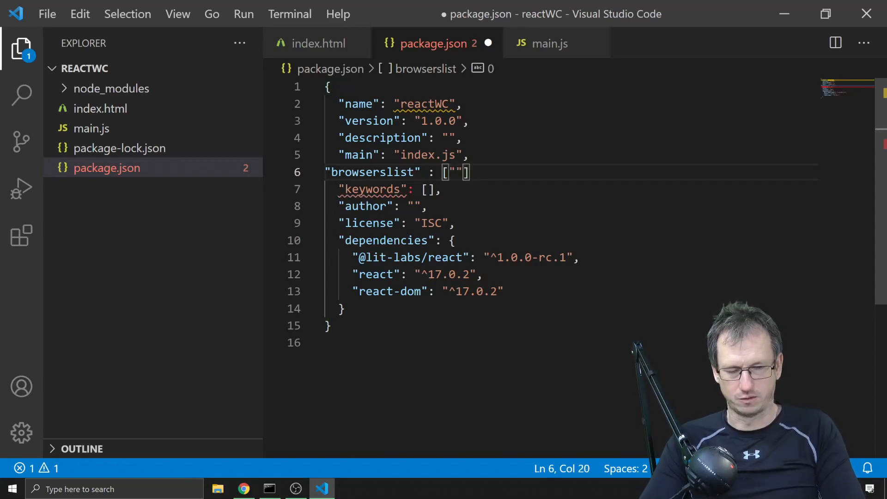
pyautogui.write('chrome')
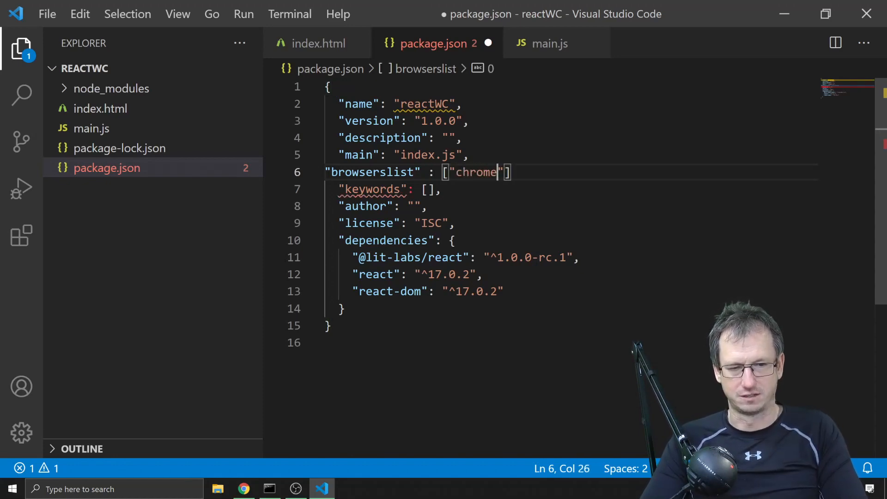
pyautogui.write('> 80')
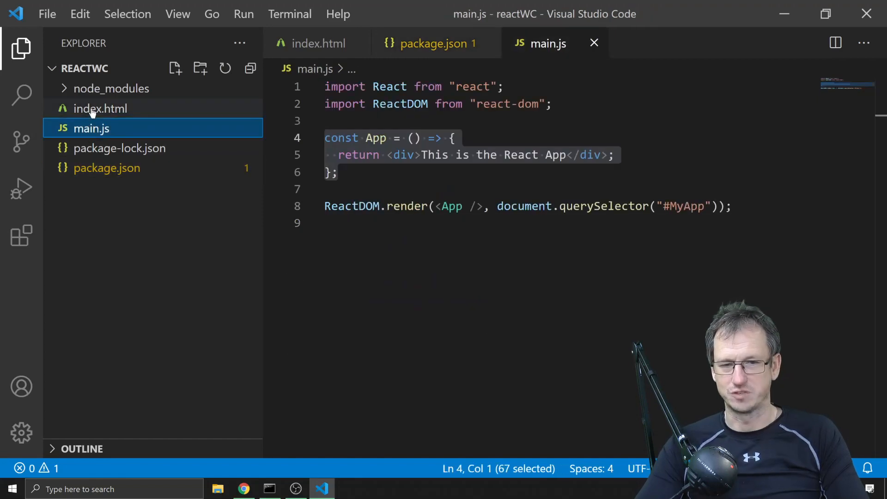
# - Run parcel index.html in Command Prompt to serve the app at localhost:1234
pyautogui.click(100, 108)
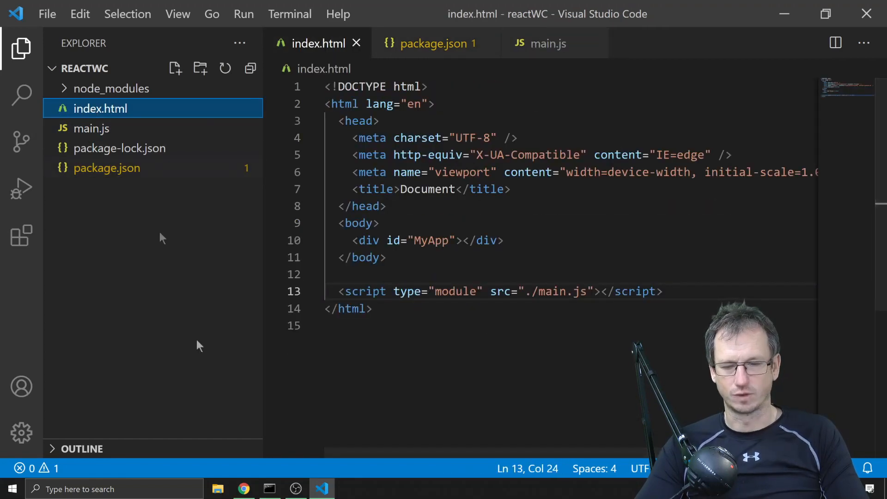
pyautogui.click(270, 488)
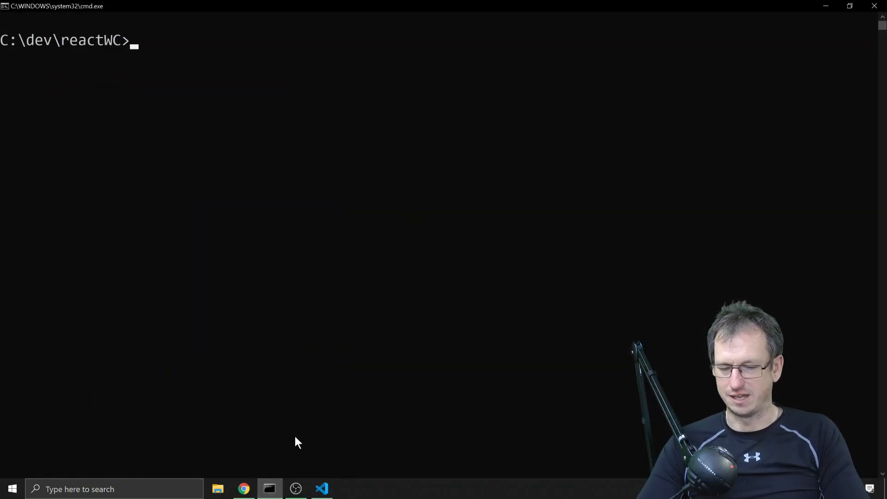
pyautogui.write('parcel index.html')
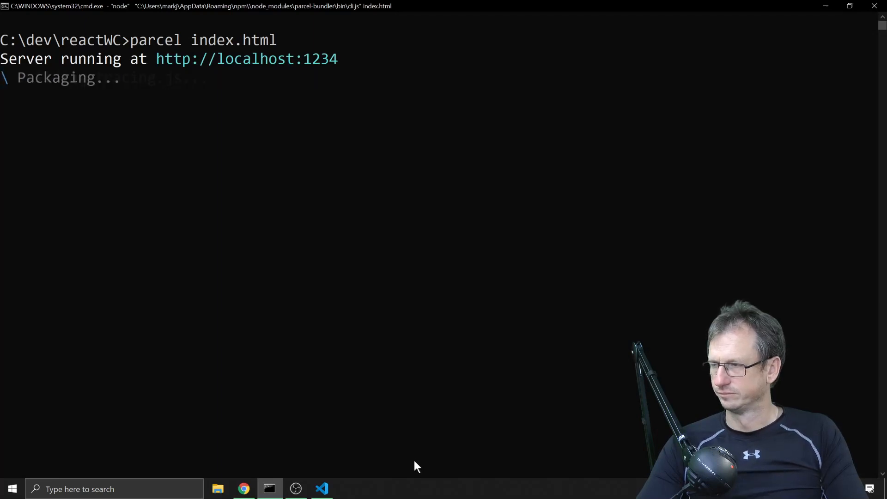
pyautogui.click(243, 489)
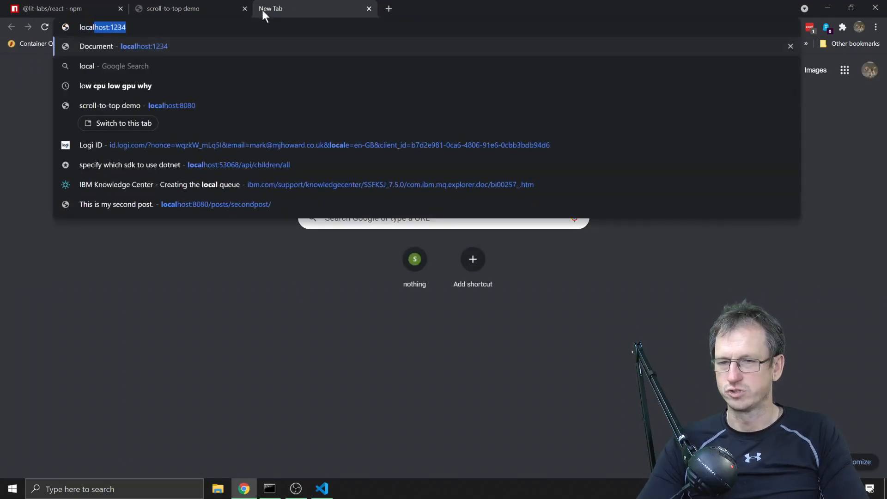
# - Load localhost:1234 and open DevTools to see the parcelRequire-not-defined error
pyautogui.press('Enter')
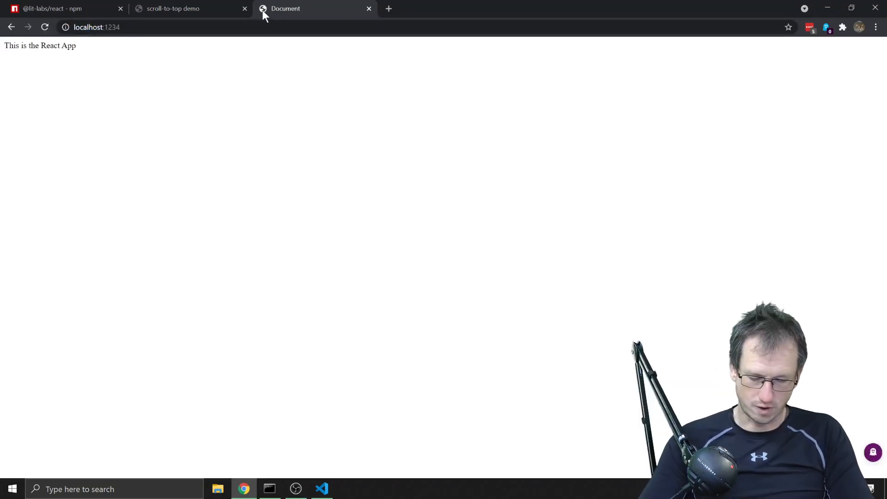
pyautogui.press('F12')
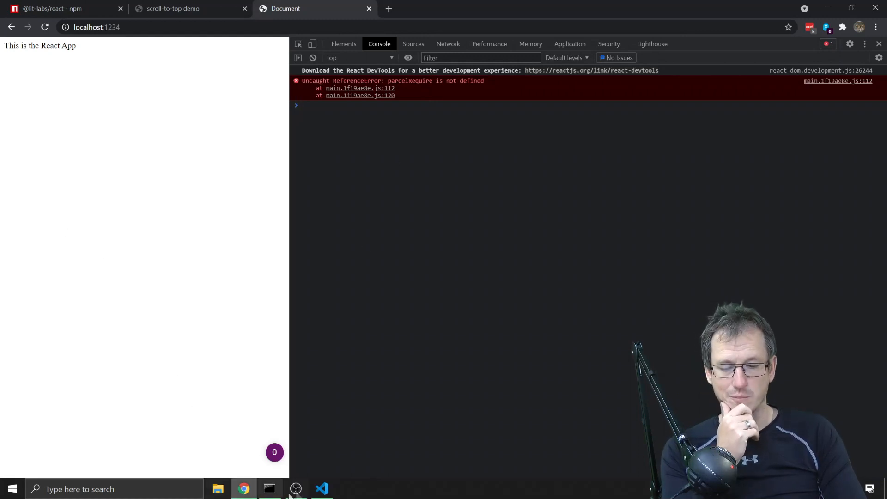
pyautogui.click(322, 489)
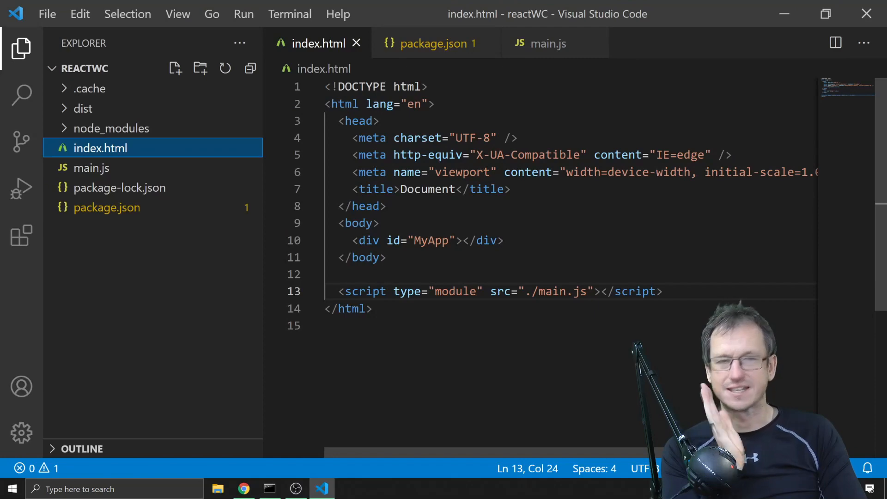
pyautogui.moveTo(539, 52)
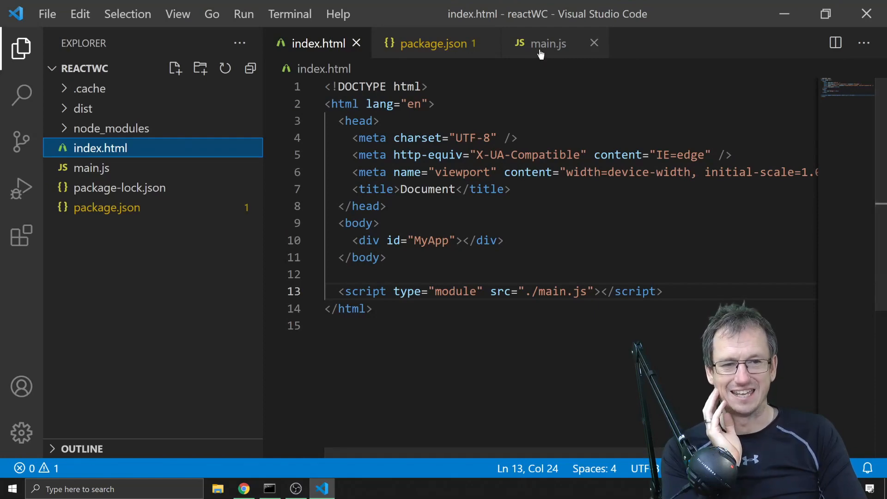
# - Wrap "This is the React App" in an h3 heading inside App's div
pyautogui.click(548, 44)
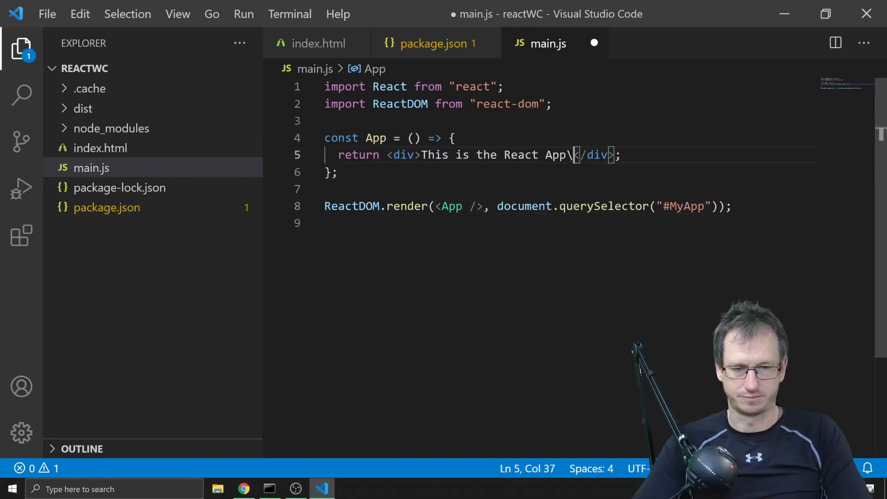
pyautogui.press('Enter')
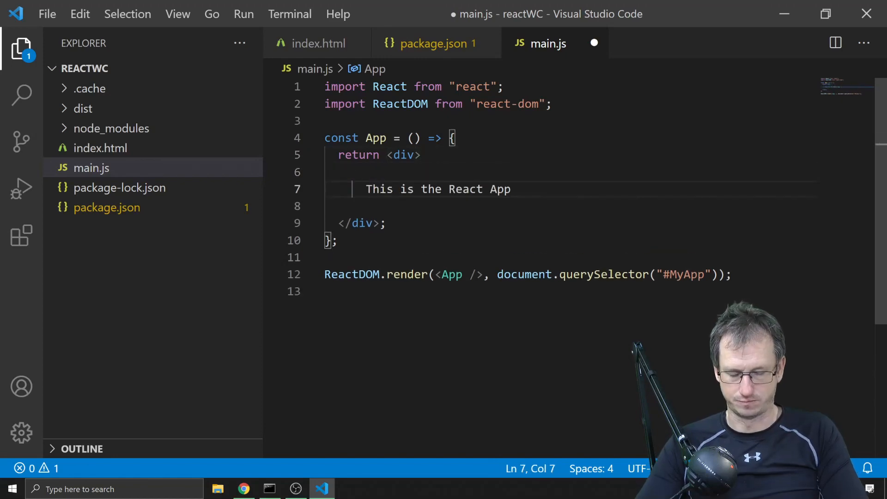
pyautogui.write('<h3></h3>')
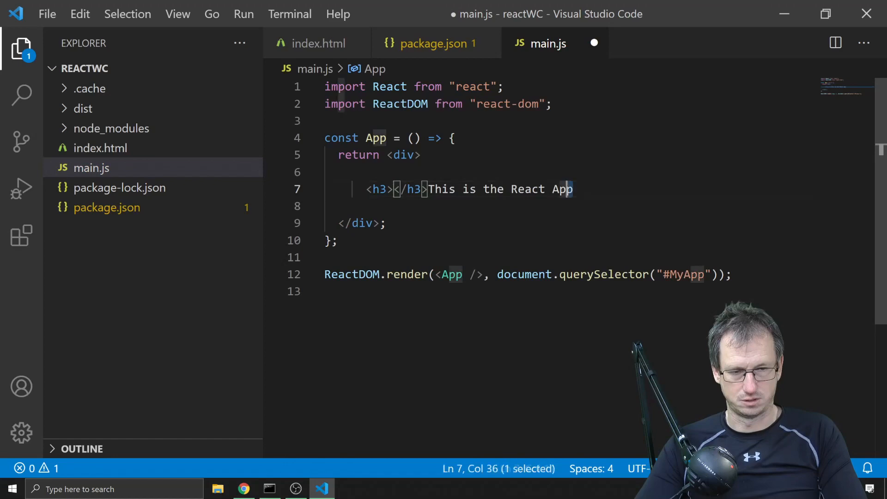
pyautogui.press('Delete')
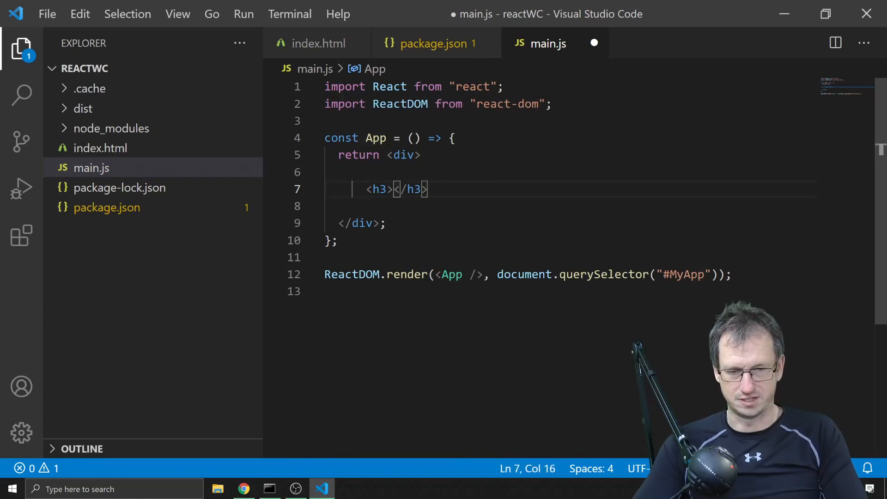
pyautogui.write('This is the React App')
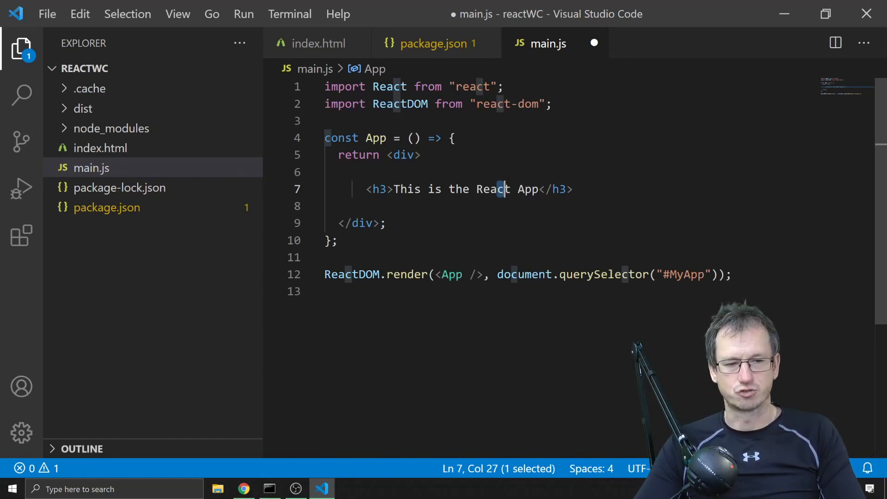
# - Add three empty divs below the heading with the div*3 abbreviation
pyautogui.write('div')
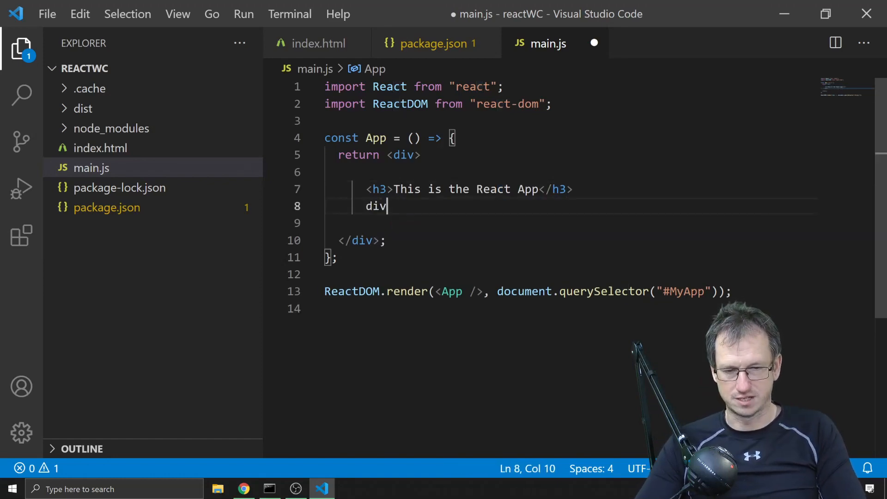
pyautogui.write('*')
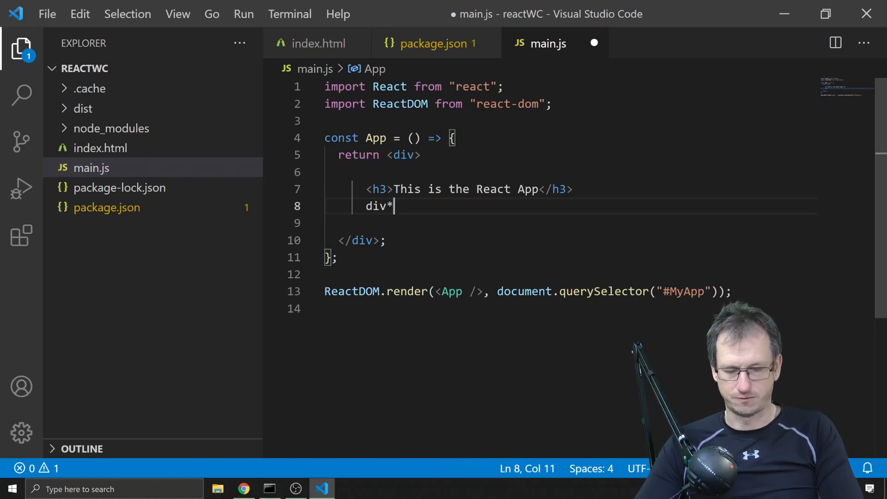
pyautogui.write('3')
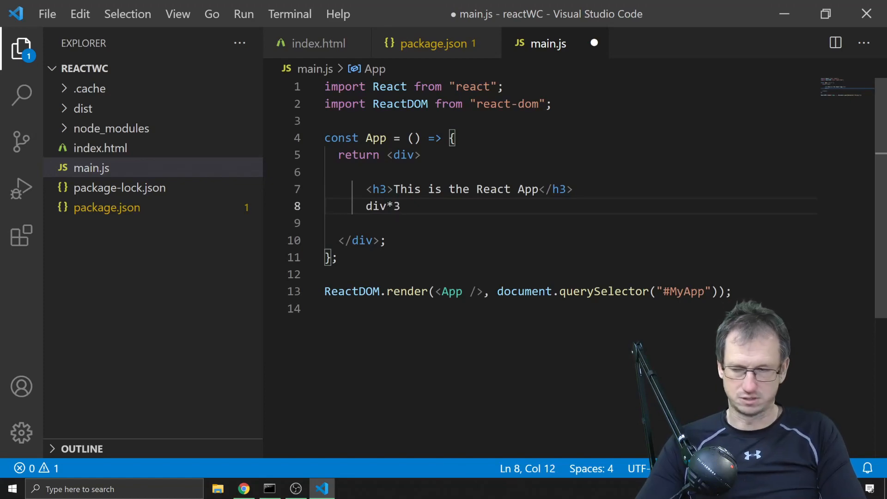
pyautogui.press('Tab')
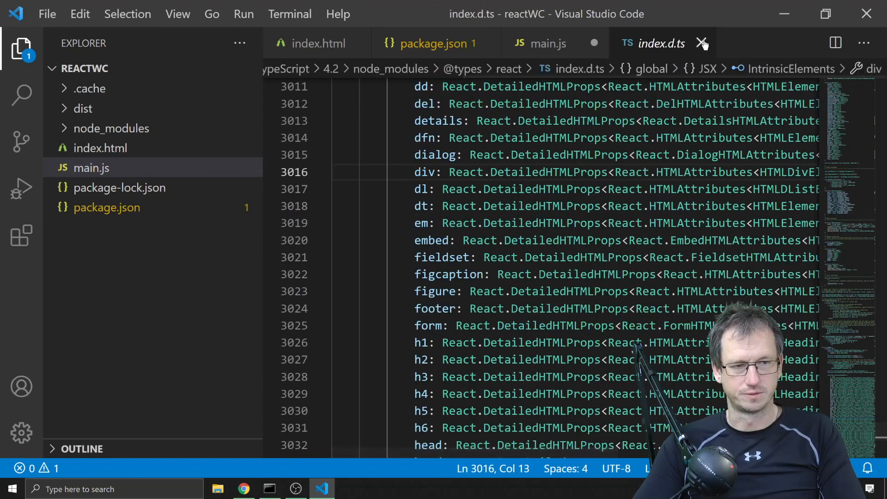
pyautogui.click(701, 43)
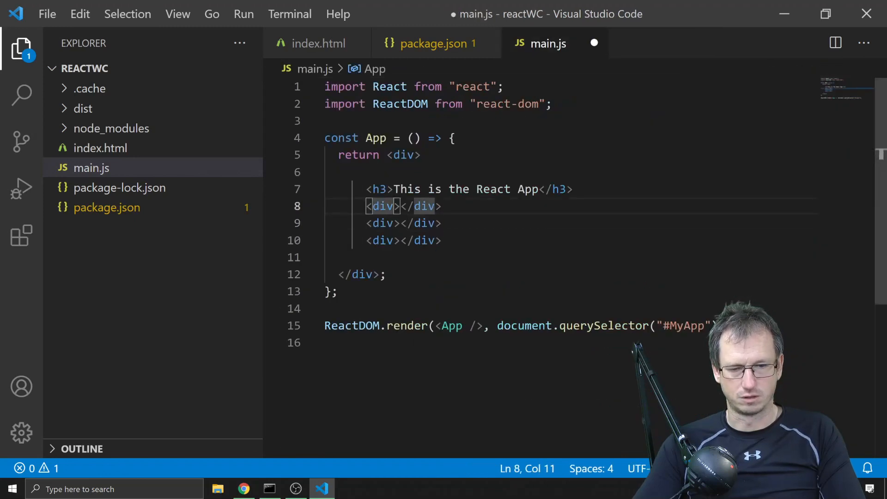
pyautogui.write('" "')
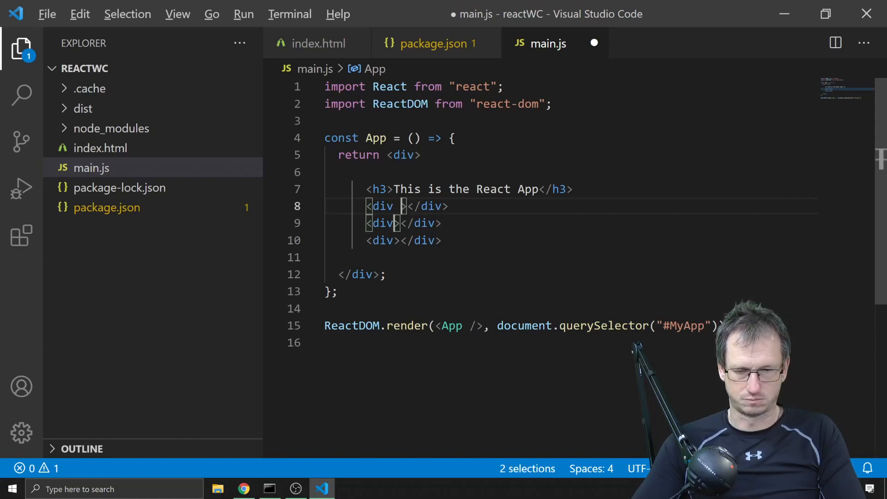
# - Type a style attribute with height: 200vh and a green background into the divs
pyautogui.write('style=')
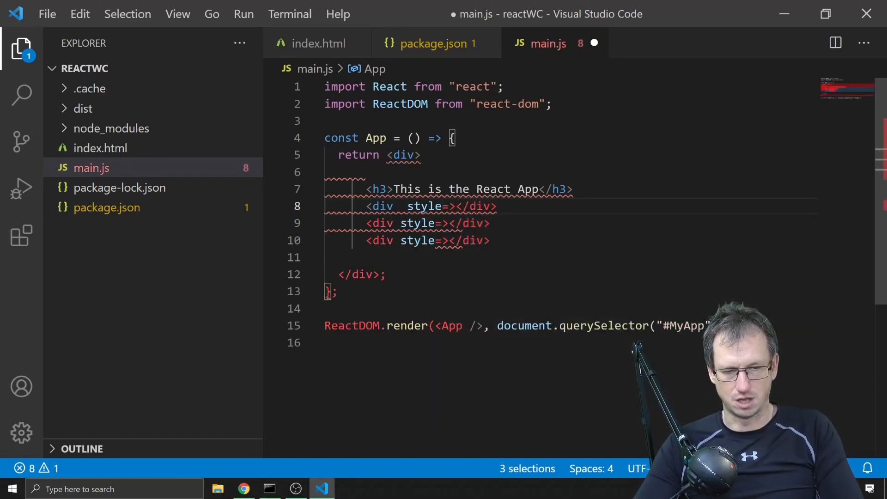
pyautogui.write('""')
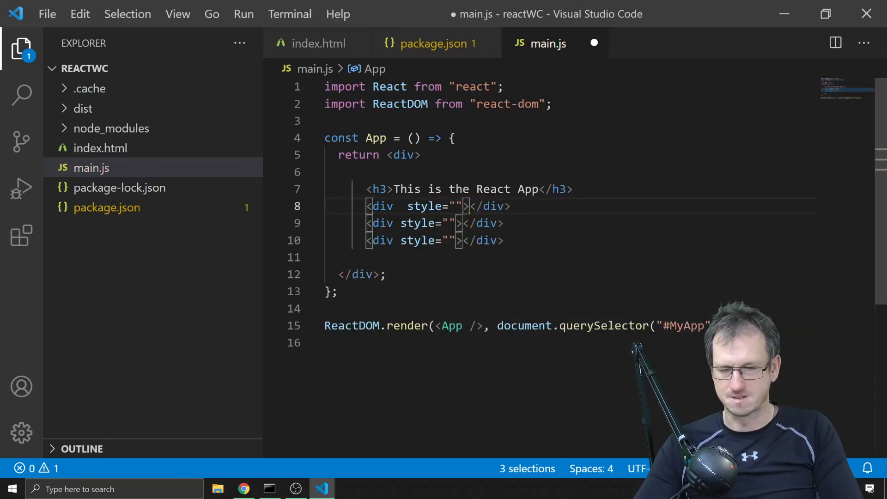
pyautogui.write('height:')
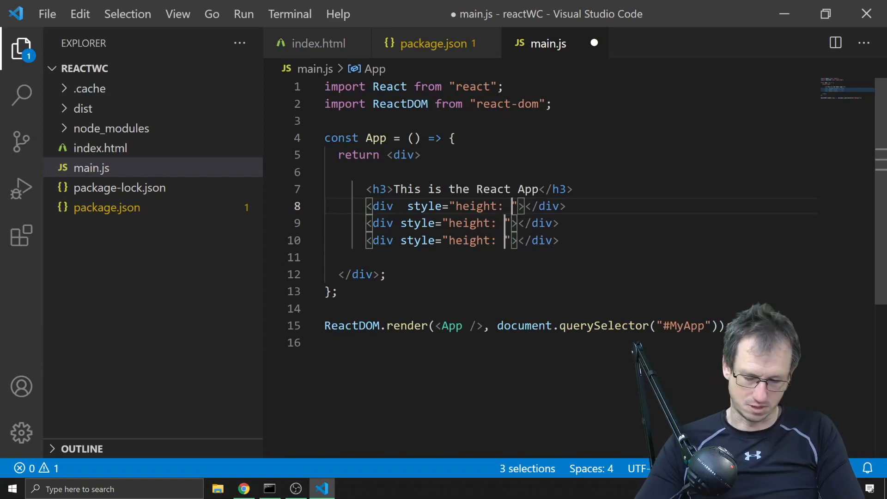
pyautogui.write('200vh')
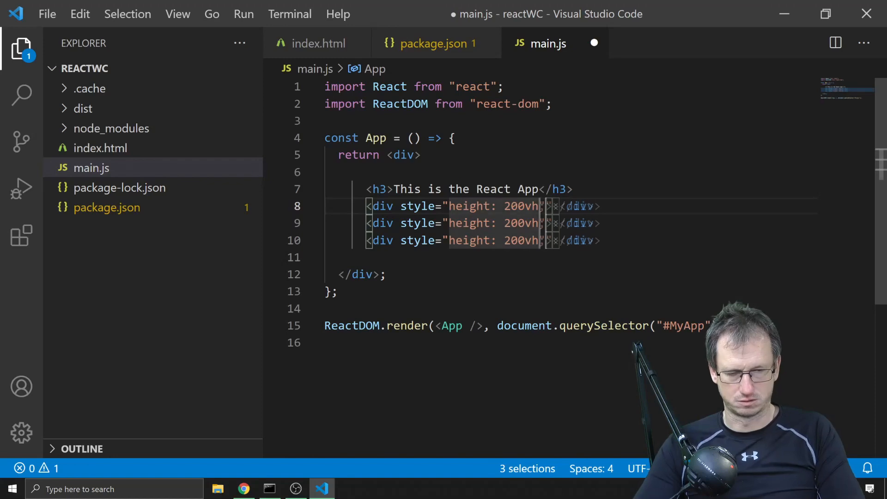
pyautogui.write('background')
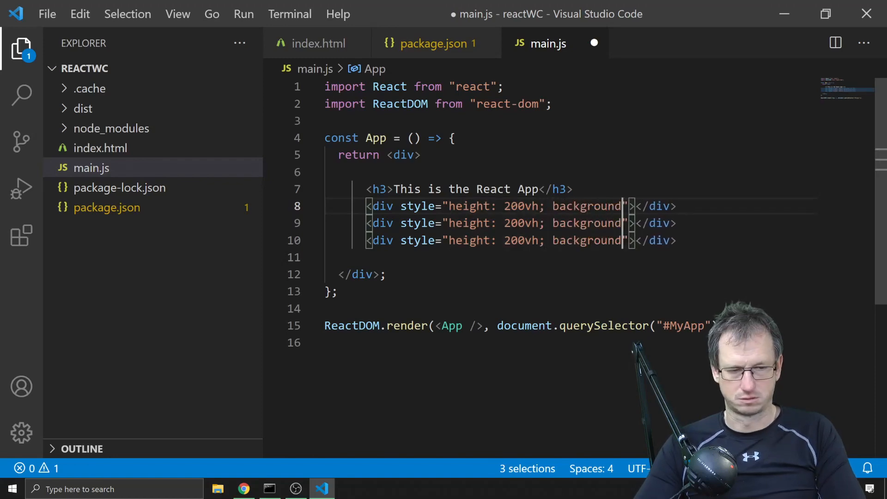
pyautogui.write('gr')
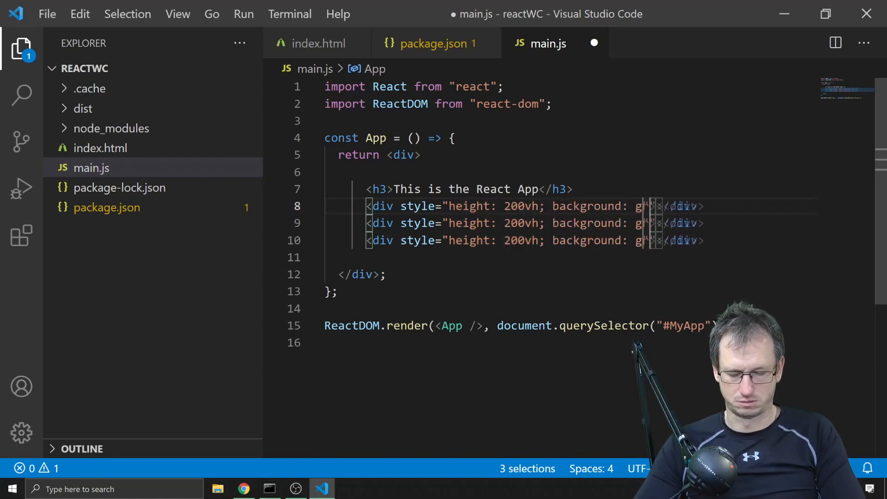
pyautogui.write('green')
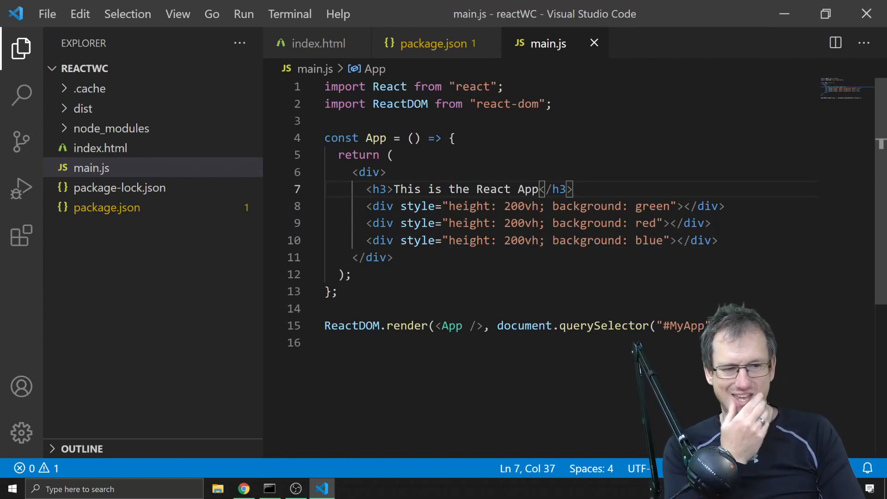
# - Expand lorem placeholder text in the first div and add the word Lorem to the others
pyautogui.write('lorem ipsum dolor, s')
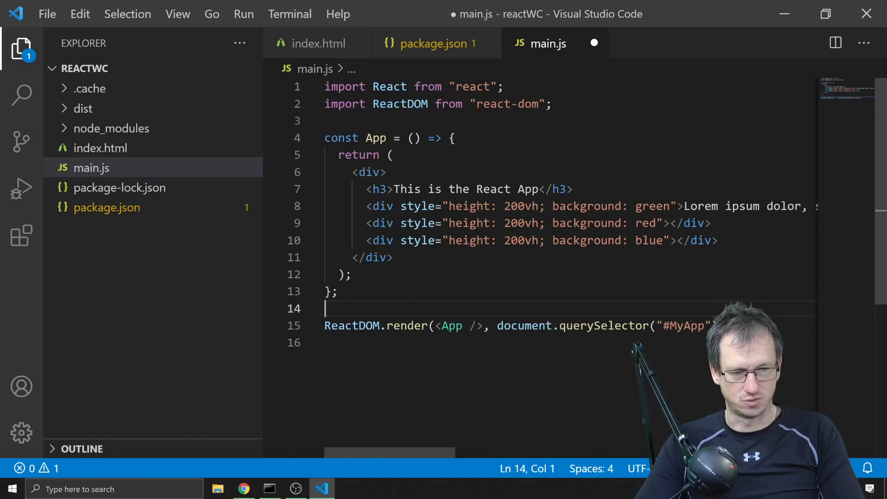
pyautogui.write('Lorem')
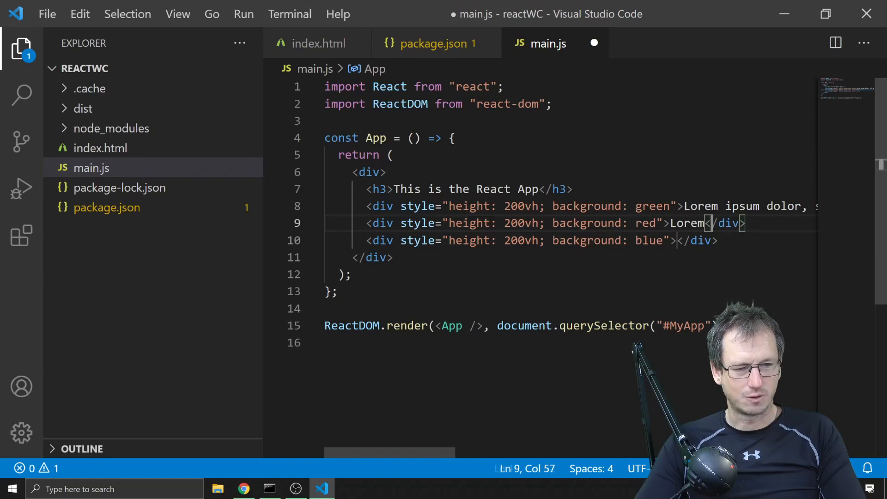
pyautogui.write('lore')
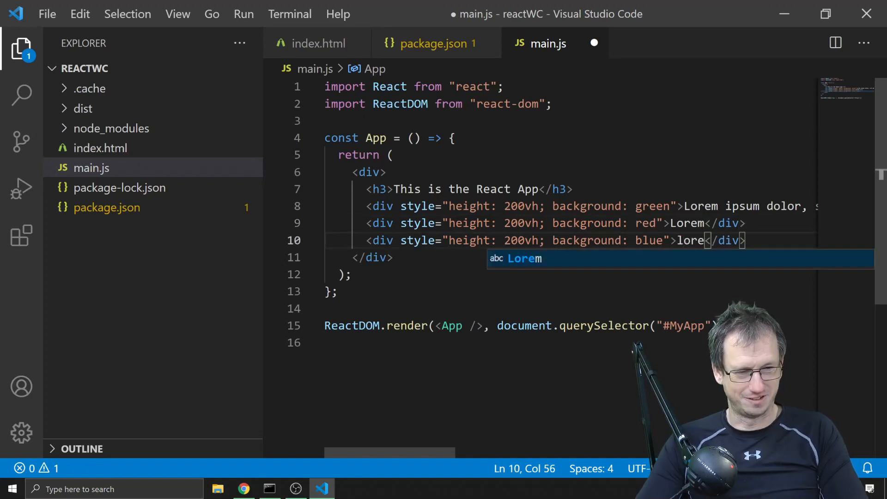
pyautogui.press('Tab')
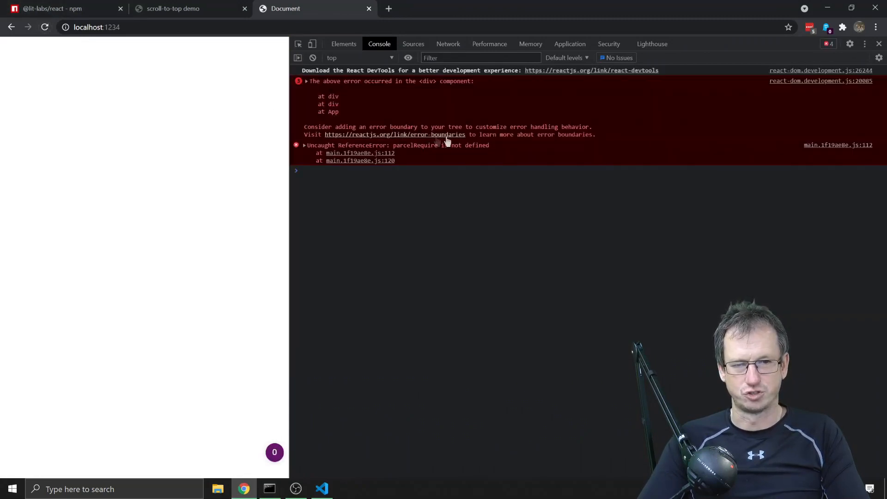
# - Switch to Chrome to view the blank localhost:1234 page and its parcelRequire console errors
pyautogui.click(322, 488)
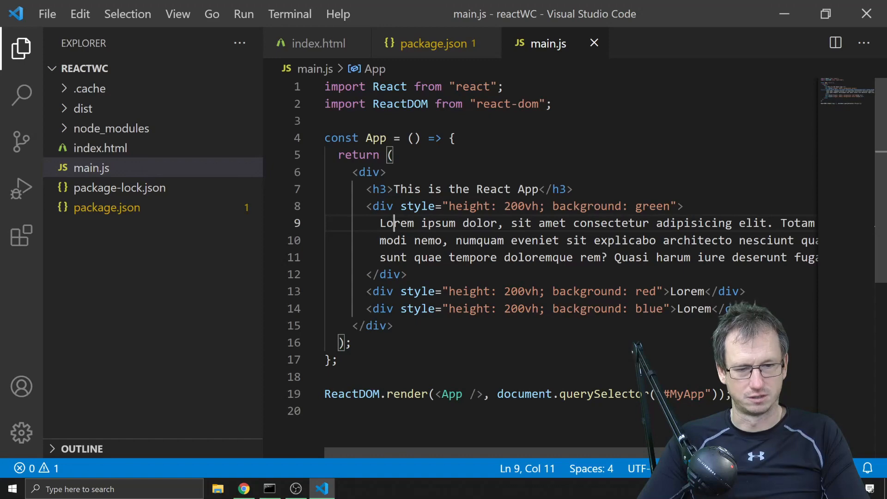
pyautogui.moveTo(436, 460)
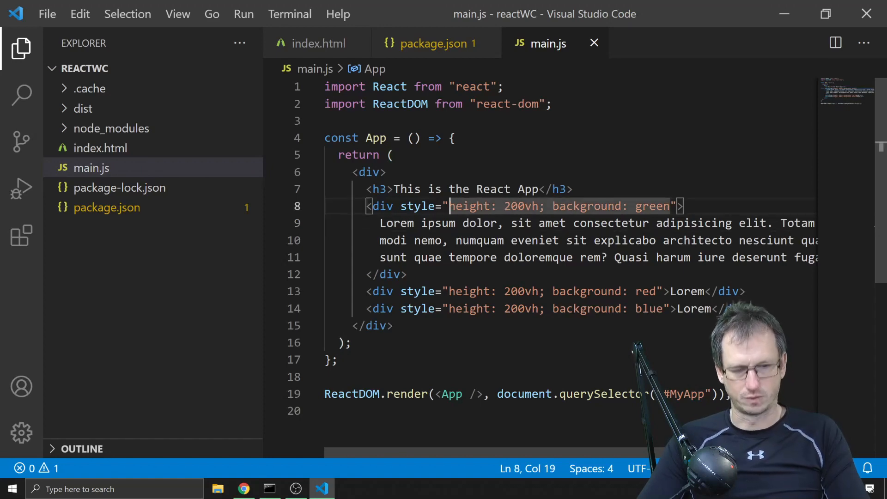
# - Rewrite the div styles as {{ }} objects with "200vh" heights, save, and view Chrome
pyautogui.write('{{')
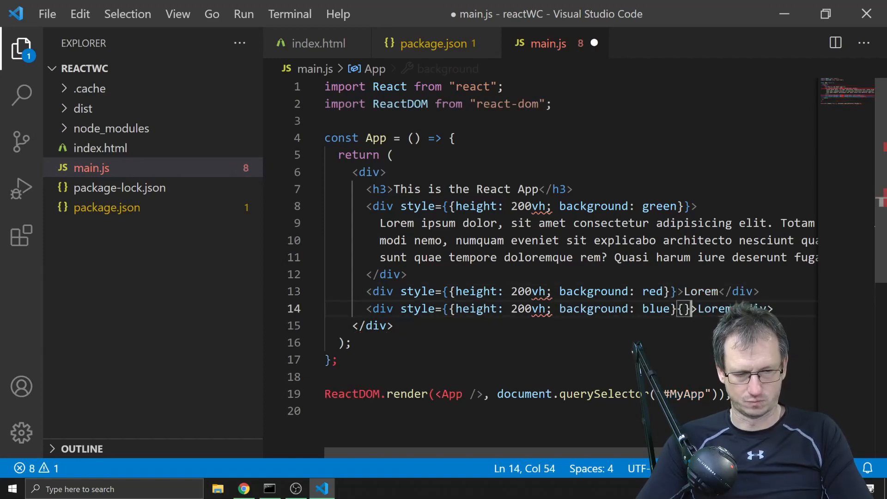
pyautogui.press('ctrl+s')
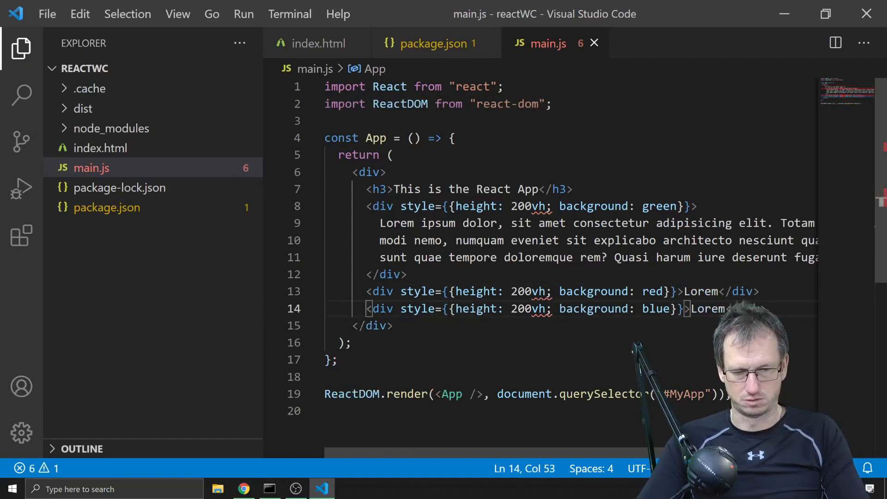
pyautogui.click(510, 308)
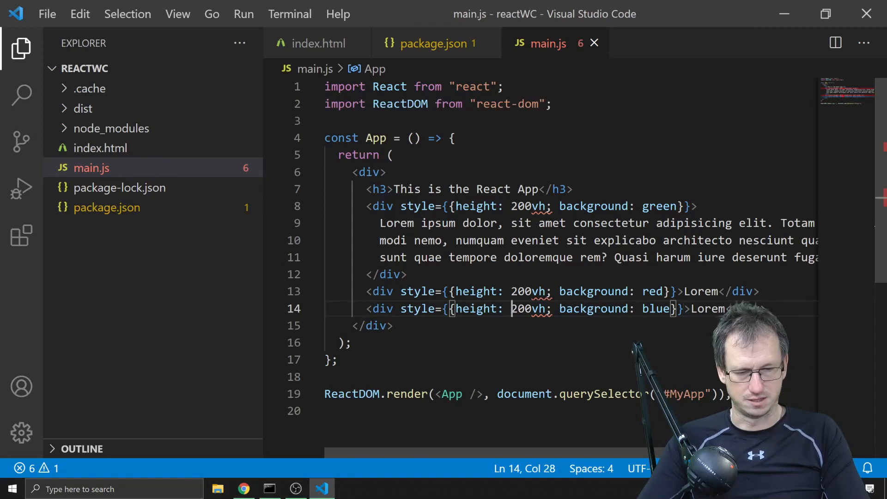
pyautogui.write('"200vh",')
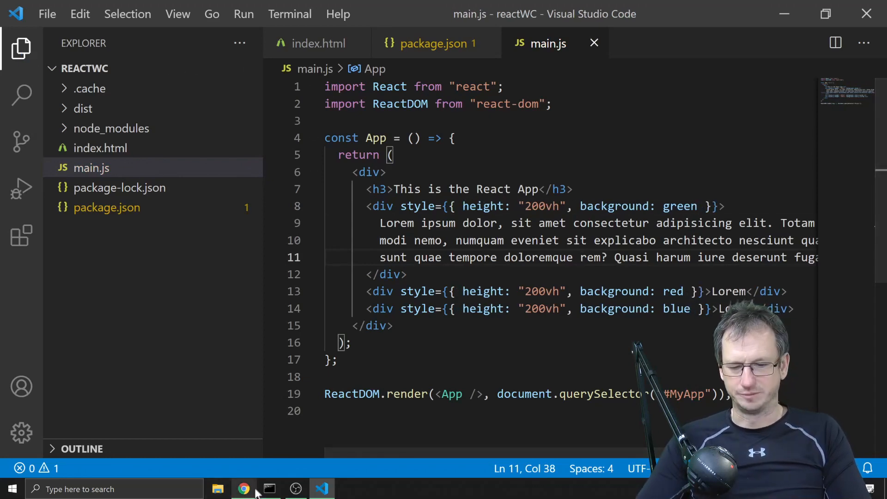
pyautogui.click(242, 488)
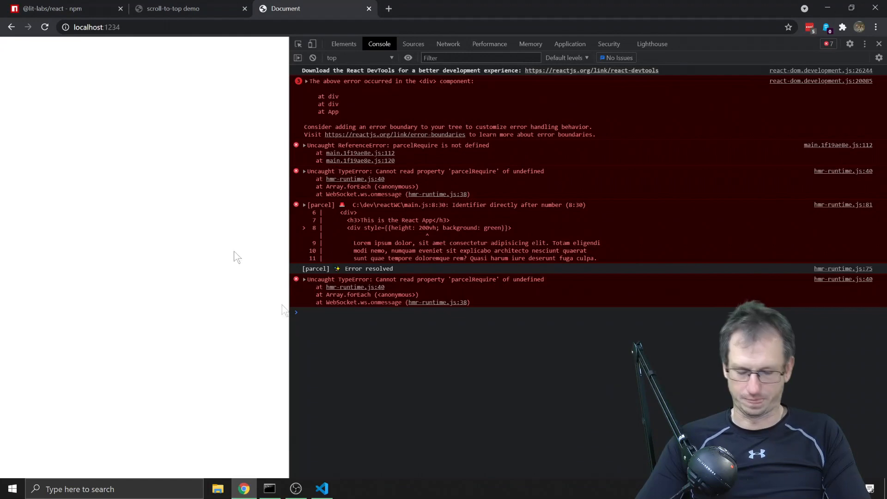
# - Quote the color values in main.js and confirm Chrome shows the green Lorem section
pyautogui.click(322, 489)
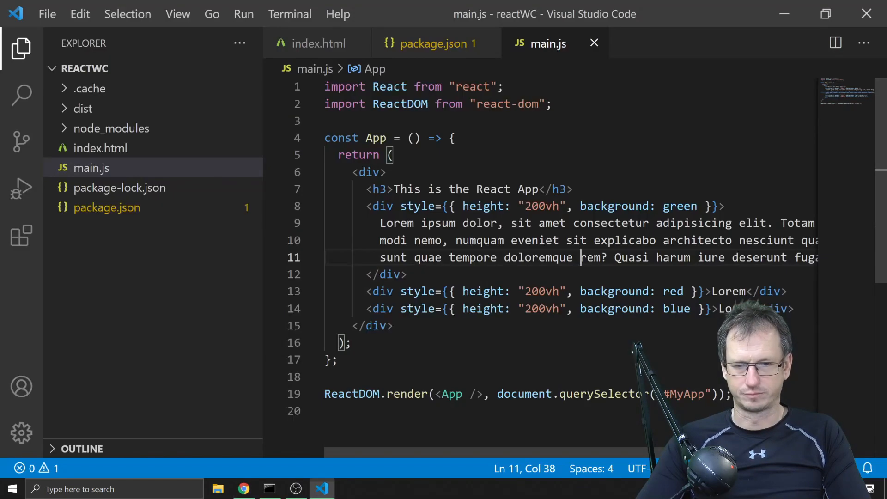
pyautogui.click(690, 291)
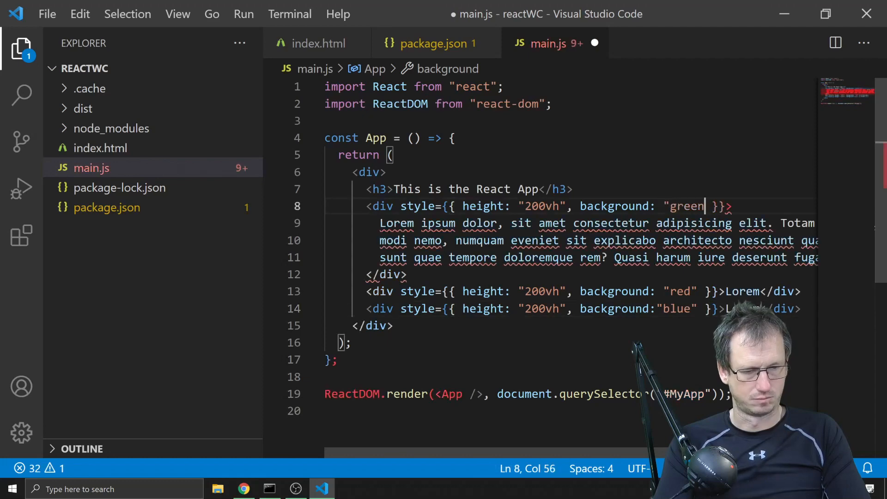
pyautogui.press('alt+tab')
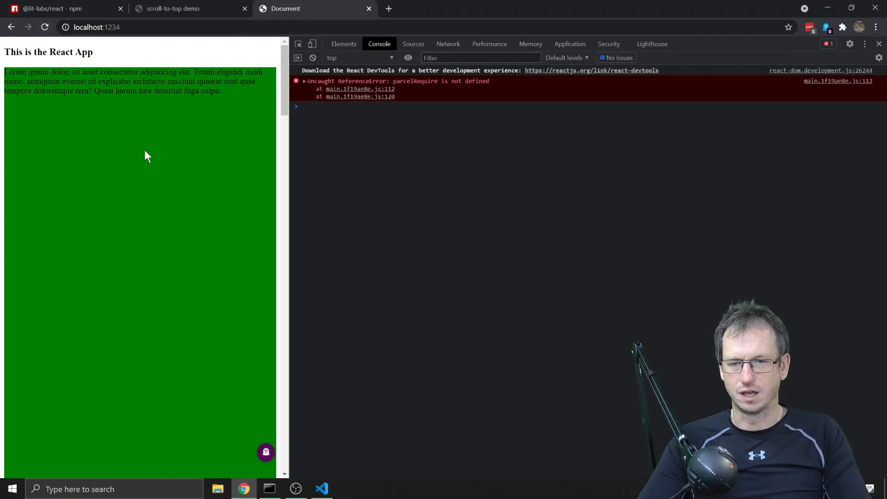
pyautogui.scroll(-3)
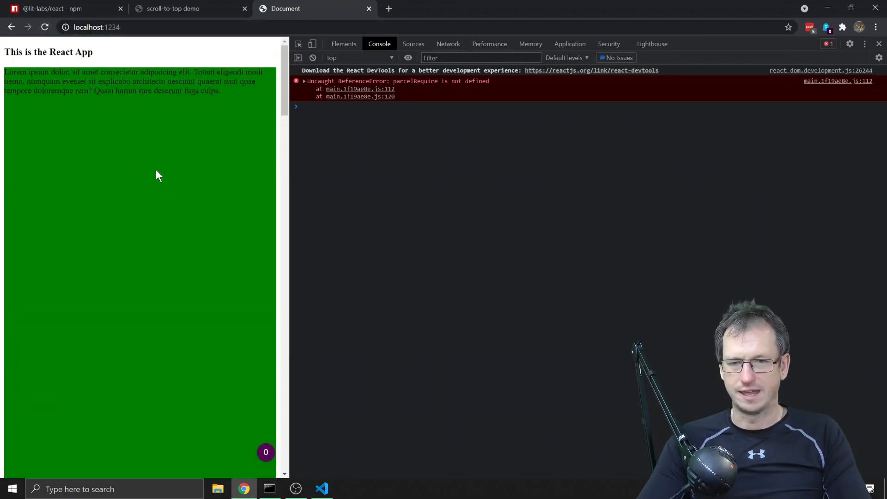
pyautogui.click(322, 489)
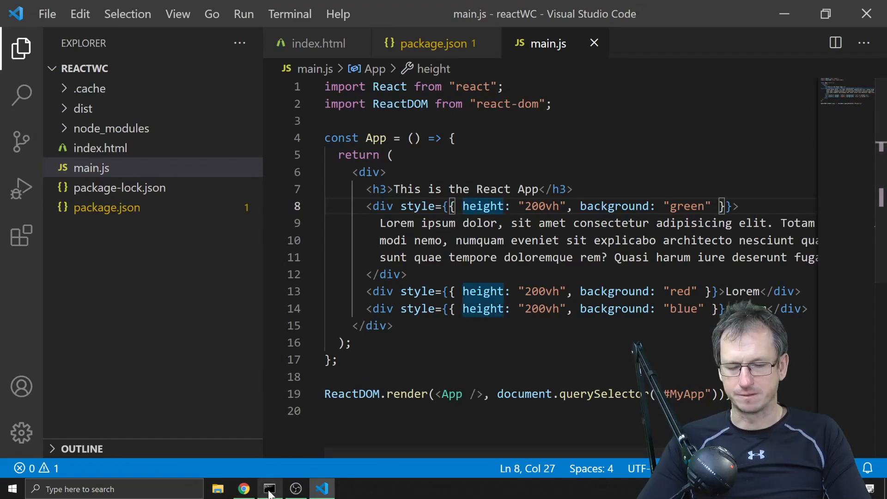
# - Run npm link scroll-to-top-wc in Command Prompt
pyautogui.click(270, 488)
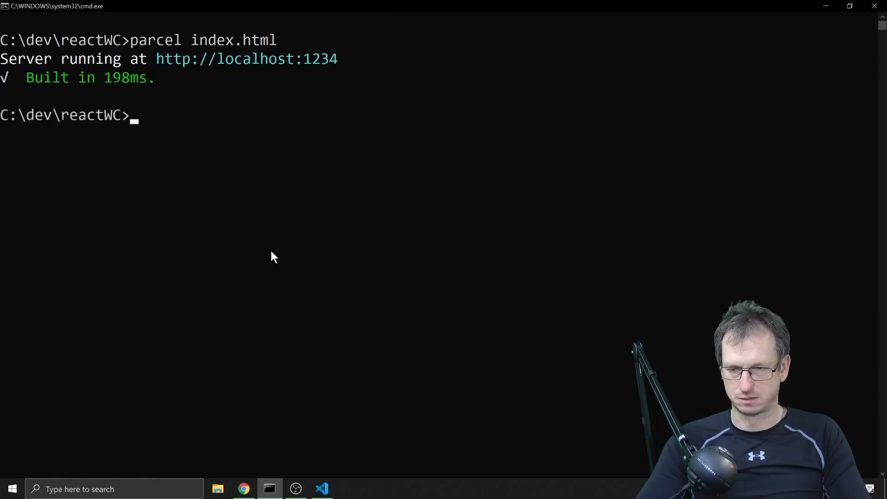
pyautogui.write('nm')
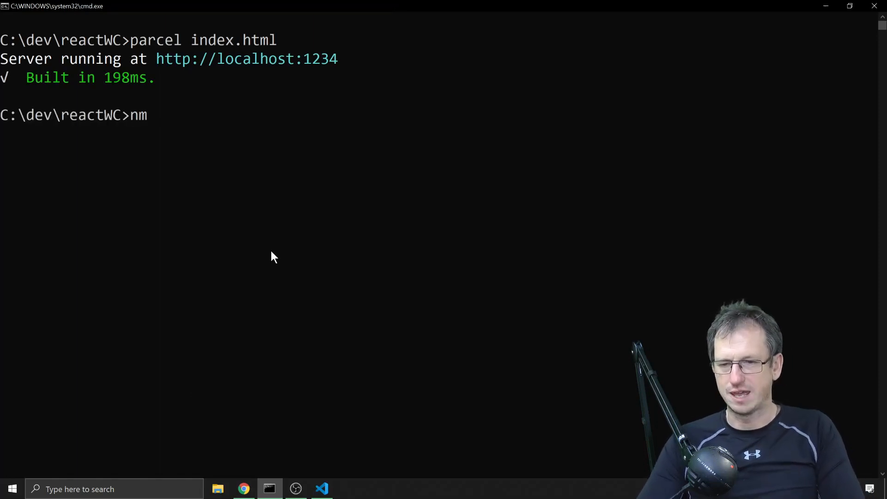
pyautogui.write('pm link sc')
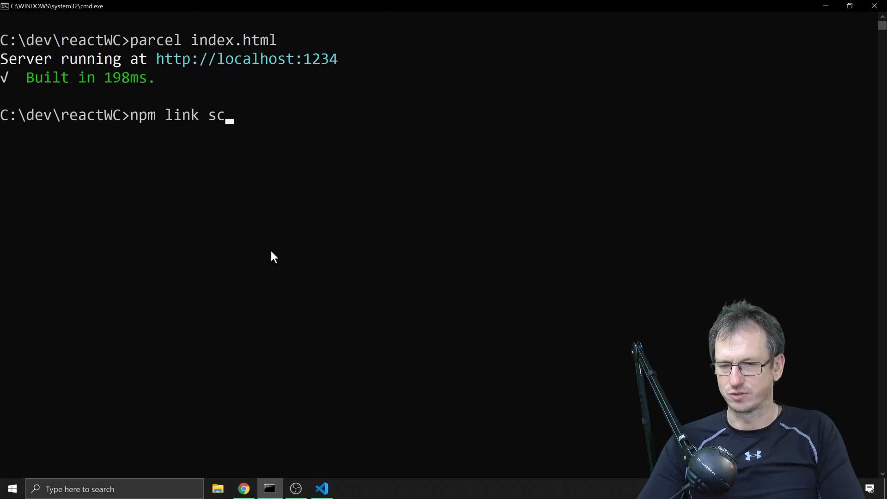
pyautogui.write('rl')
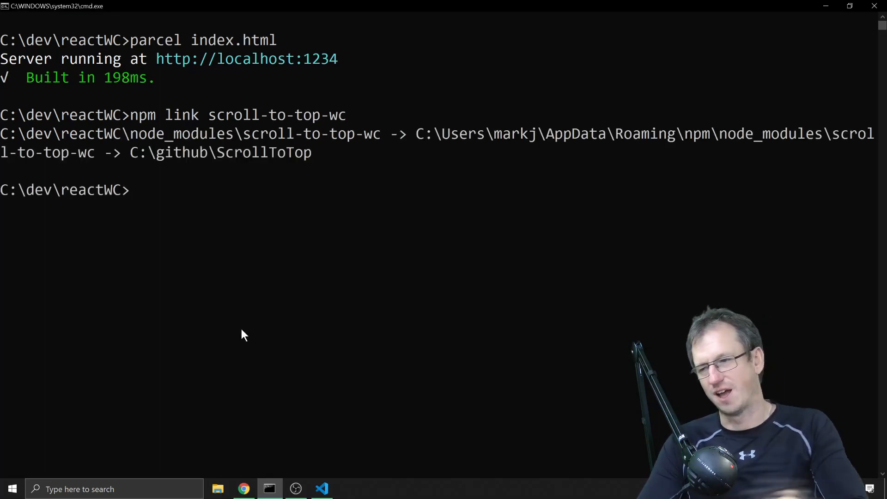
pyautogui.moveTo(250, 335)
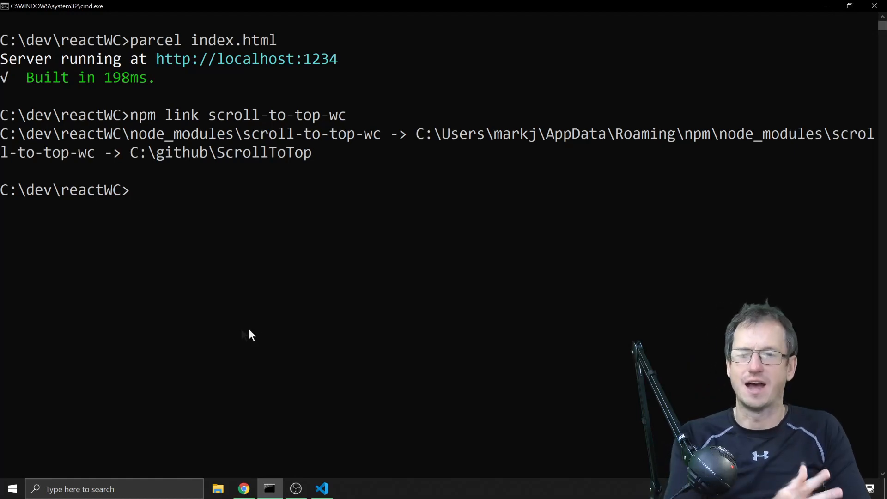
pyautogui.moveTo(322, 488)
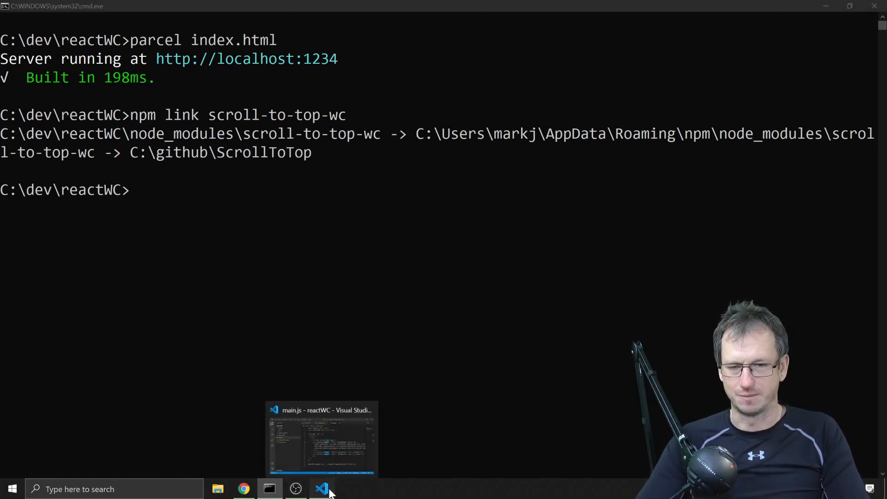
# - Expand node_modules in the VS Code Explorer to reveal scroll-to-top-wc
pyautogui.click(322, 488)
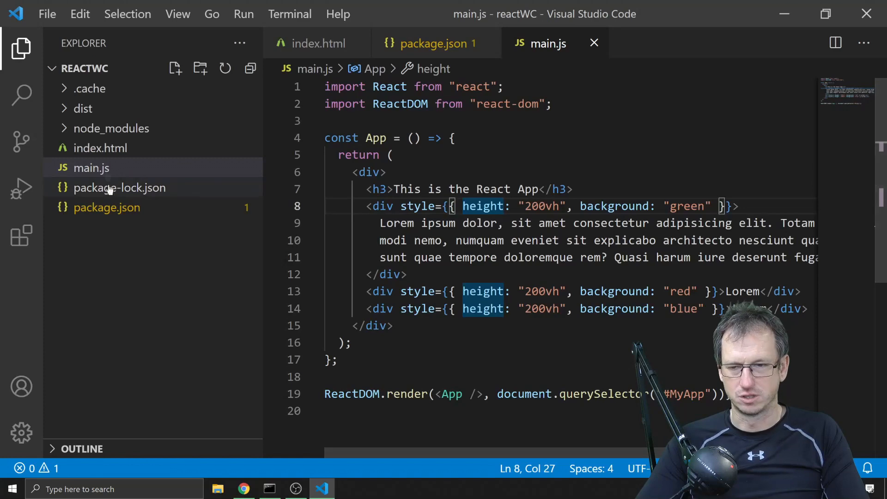
pyautogui.click(111, 128)
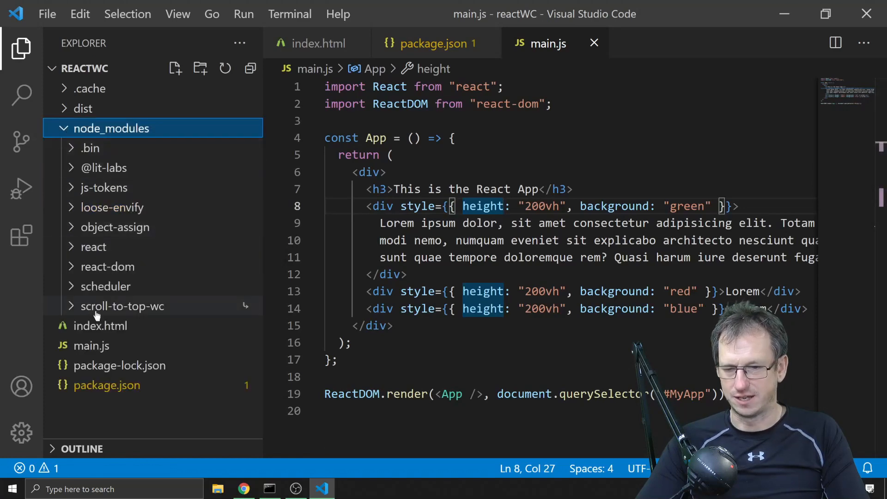
pyautogui.moveTo(119, 168)
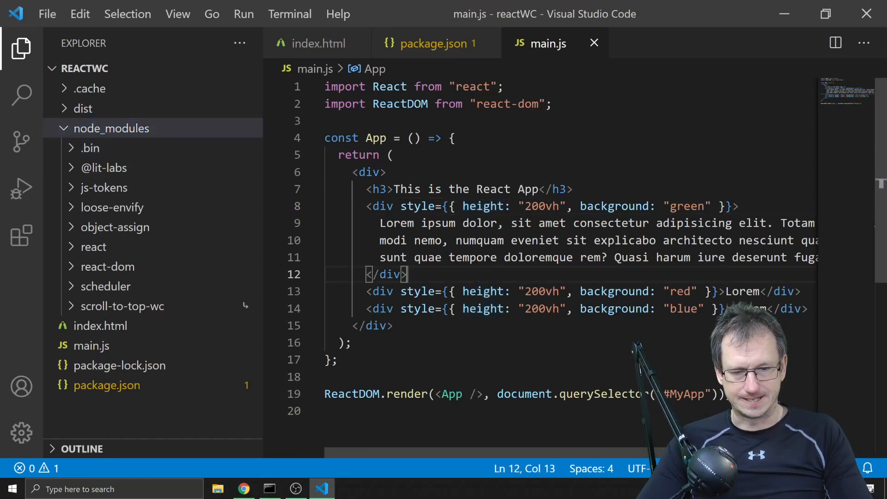
# - Add a <scroll-to-top-wc></scroll-to-top-wc> element on a new line after the blue div
pyautogui.press('Enter')
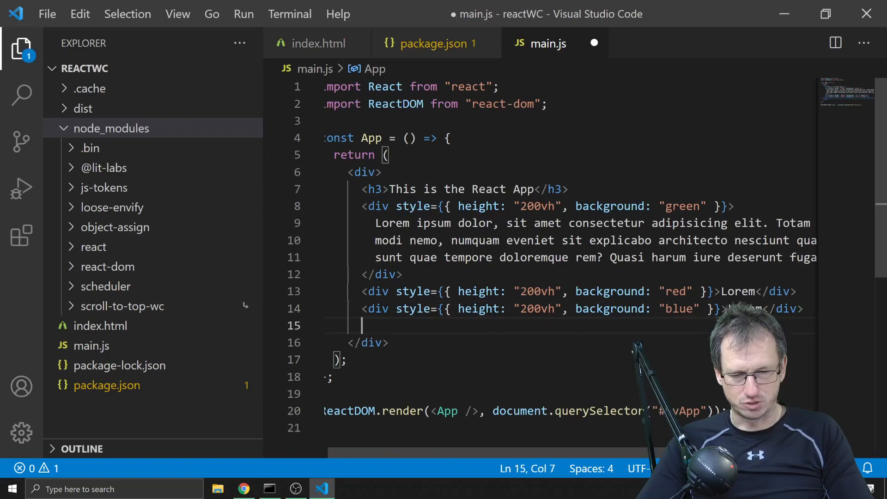
pyautogui.write('<scro')
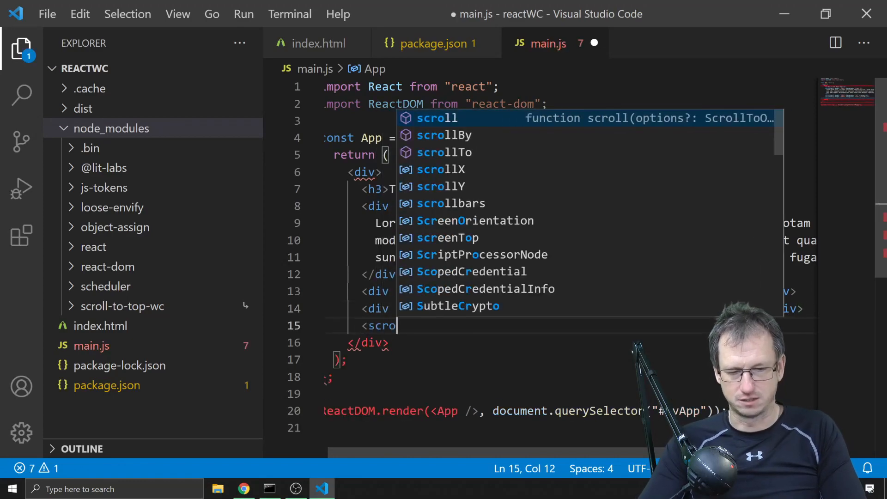
pyautogui.write('-to')
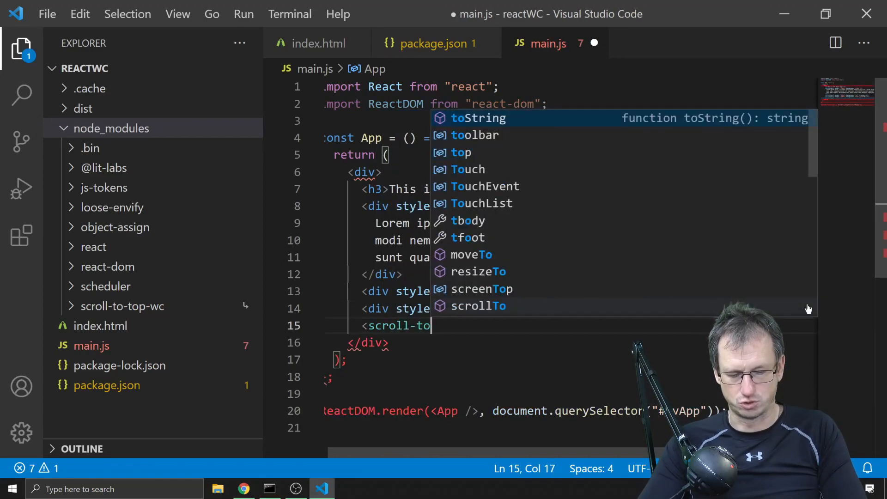
pyautogui.write('-top-wc></scroll-to-top-wc>')
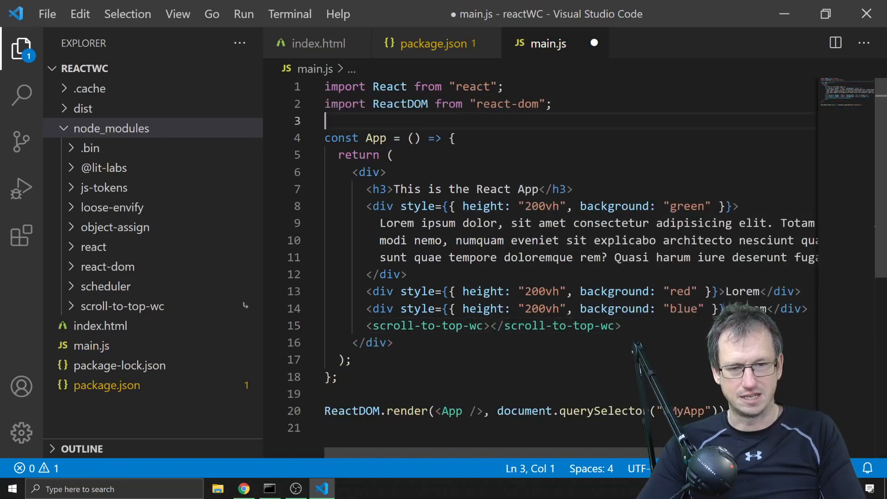
# - Add import "scroll-to-top-wc"; at the top of main.js
pyautogui.write('impor')
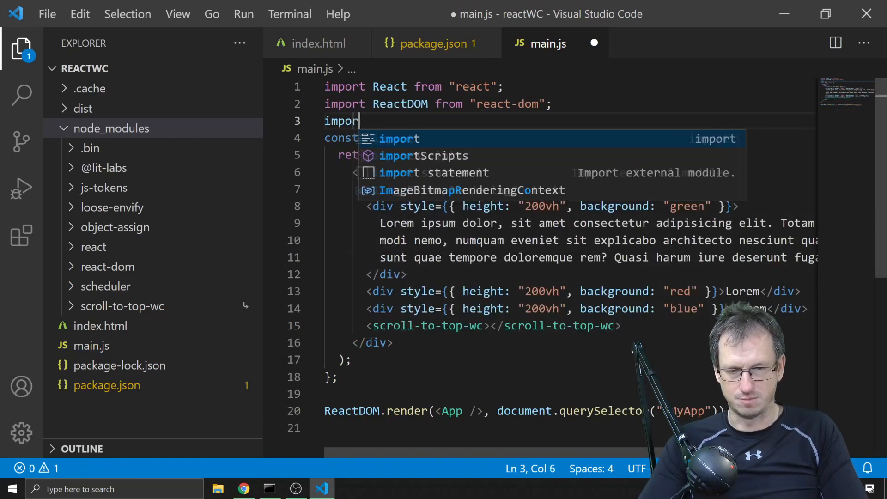
pyautogui.write('"')
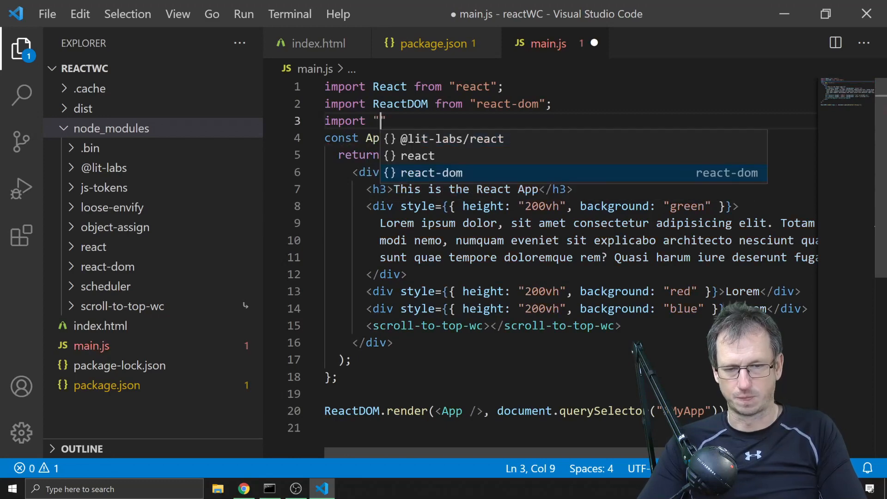
pyautogui.write('scroll-t')
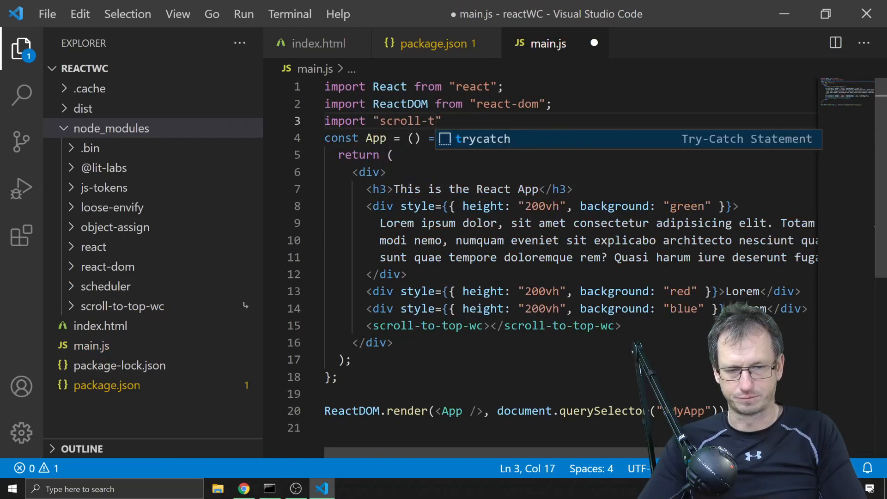
pyautogui.write('o-top-wc')
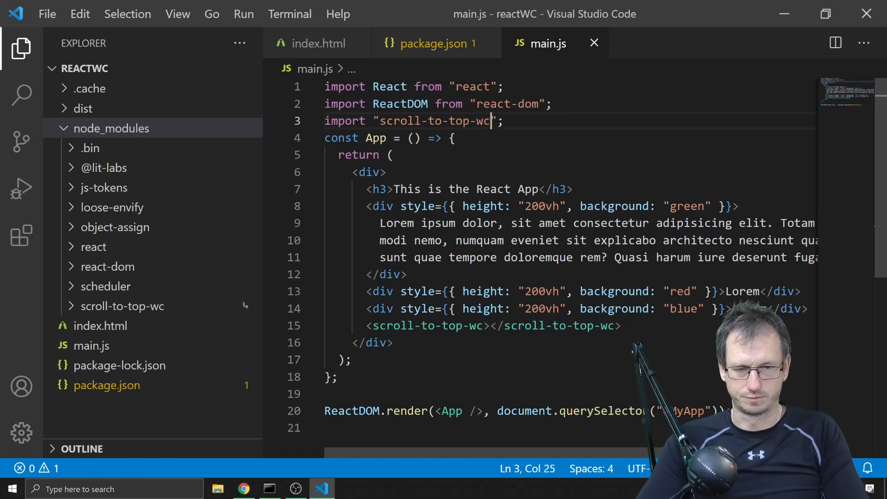
pyautogui.press('Enter')
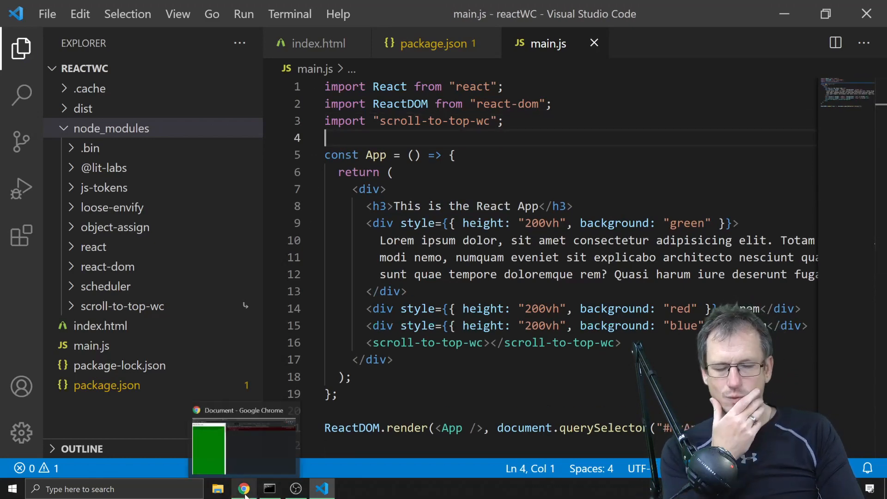
# - Reload localhost:1234 repeatedly in Chrome, getting connection refused, then return to VS Code
pyautogui.click(243, 488)
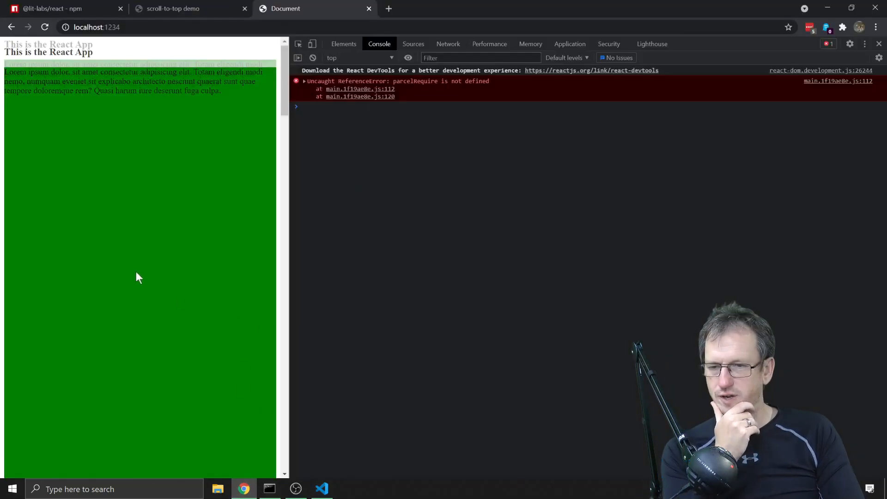
pyautogui.scroll(-3)
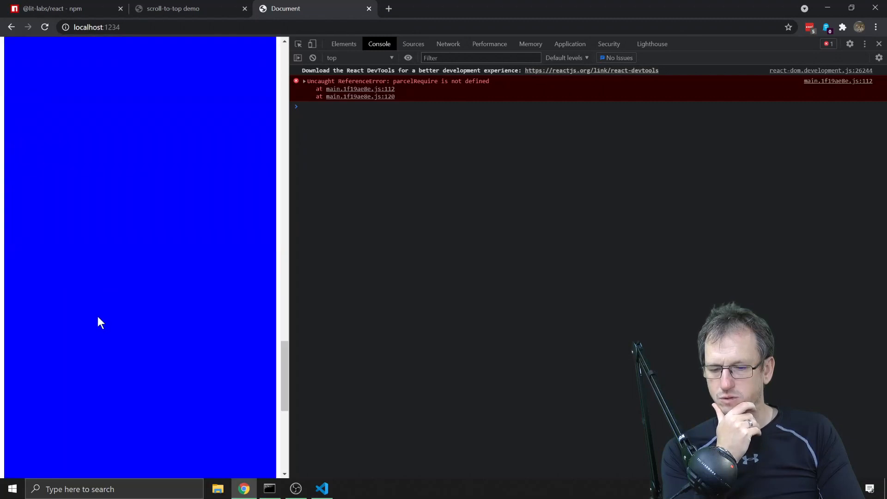
pyautogui.click(46, 27)
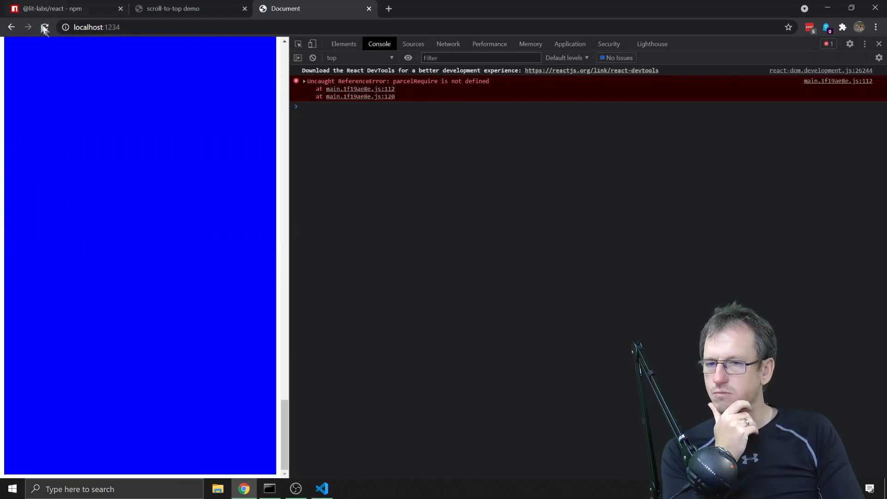
pyautogui.click(45, 26)
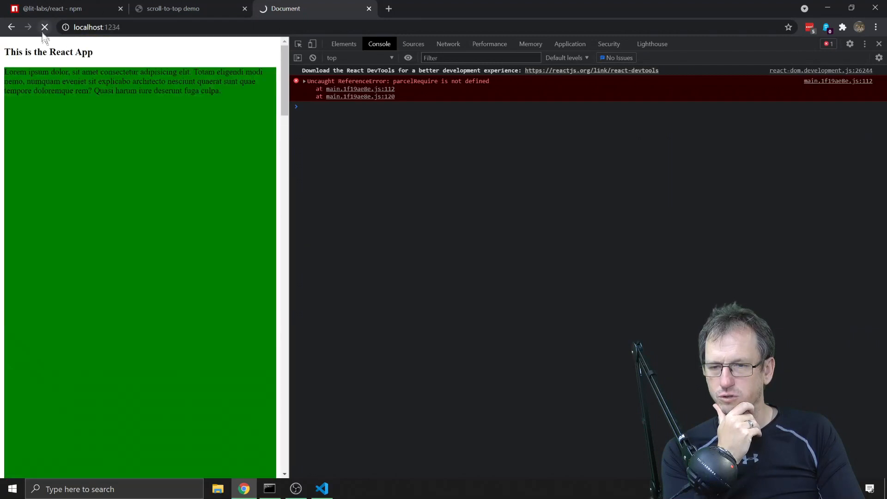
pyautogui.click(45, 27)
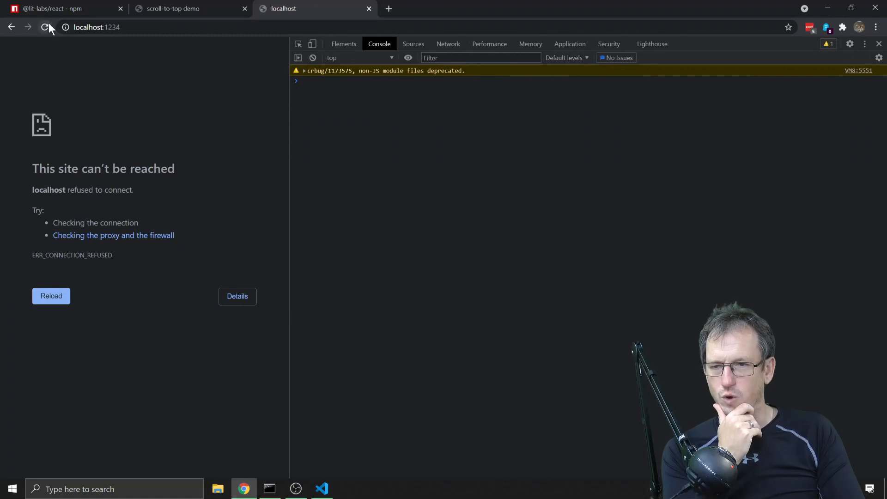
pyautogui.click(43, 27)
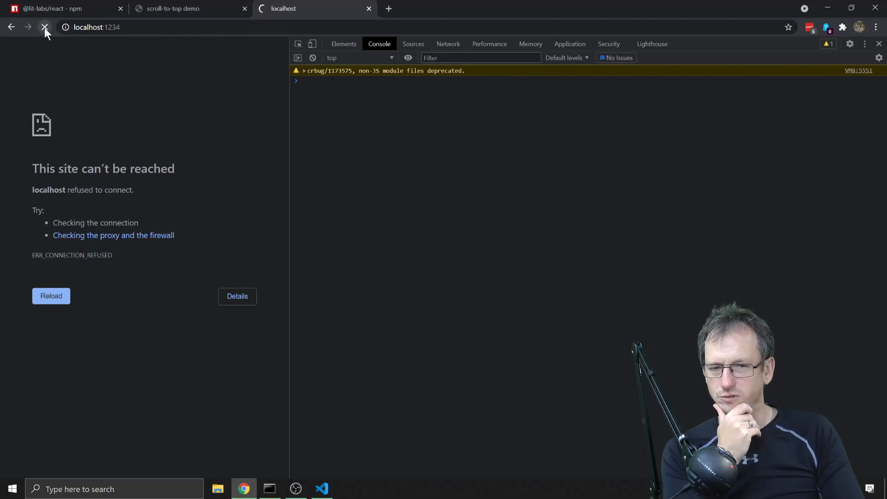
pyautogui.click(50, 296)
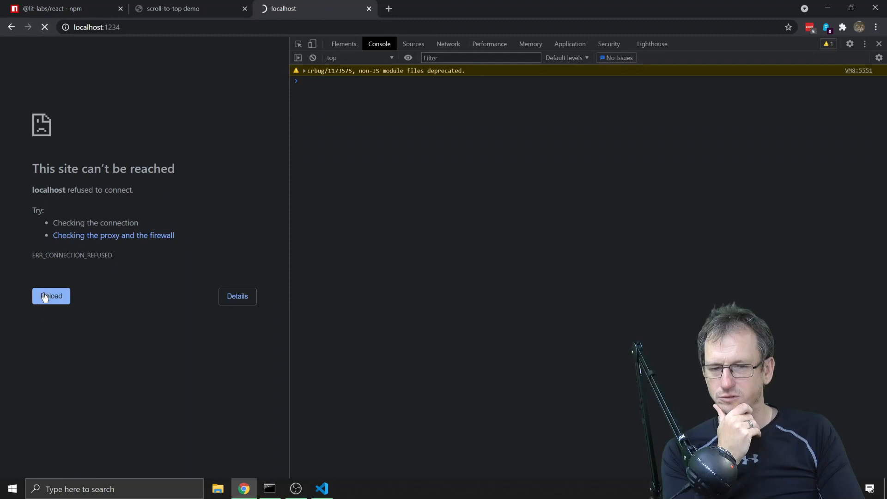
pyautogui.click(50, 295)
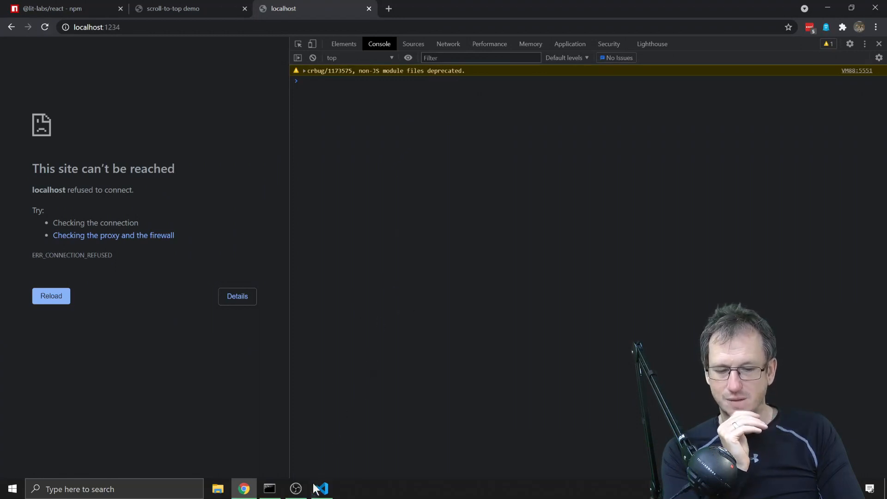
pyautogui.click(321, 489)
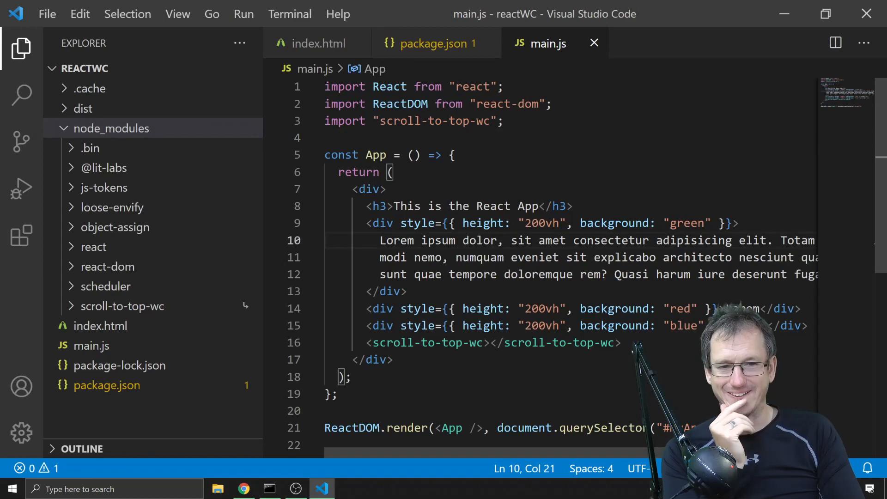
# - Change the import to ScrollToTop from "scroll-to-top-wc" and reload localhost:1234
pyautogui.click(382, 189)
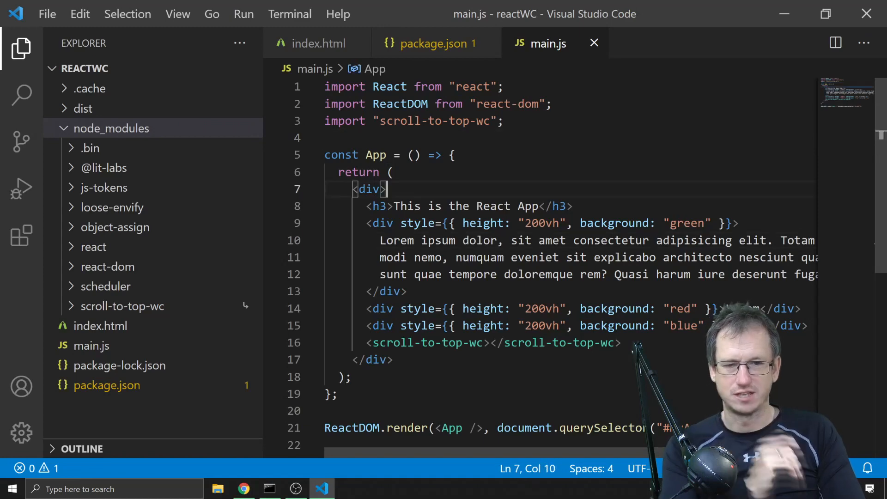
pyautogui.write('S')
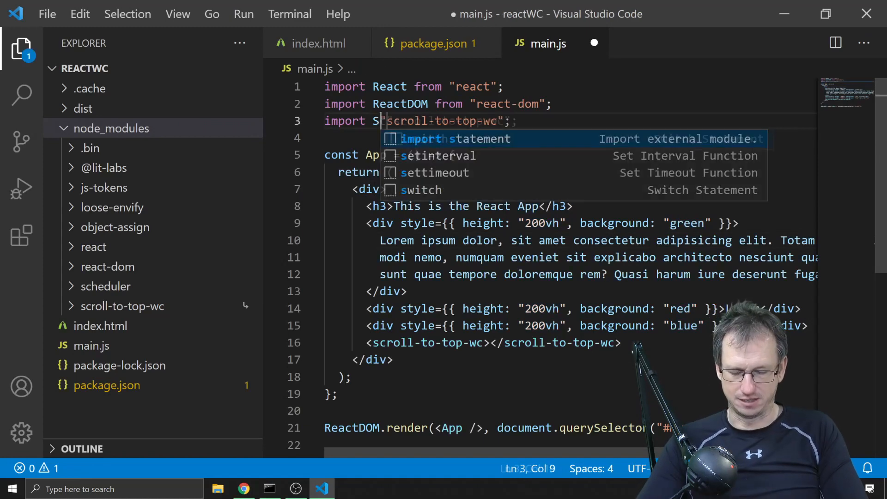
pyautogui.write('crl')
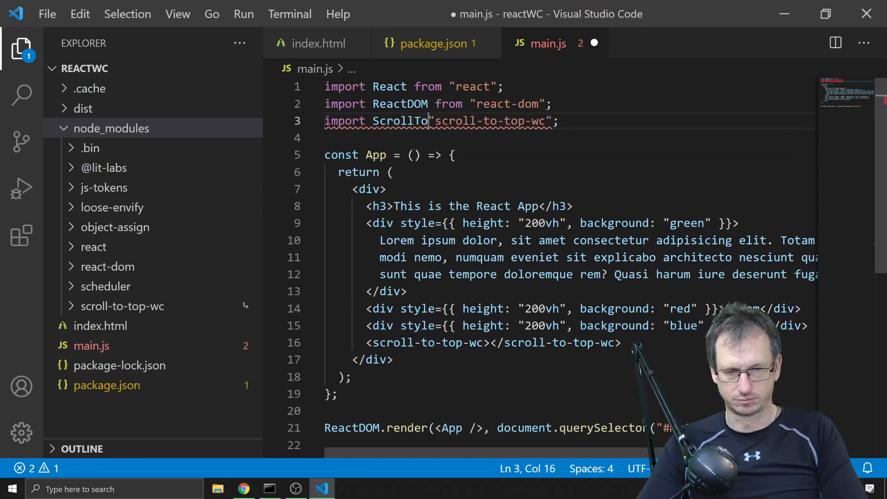
pyautogui.write('Top f')
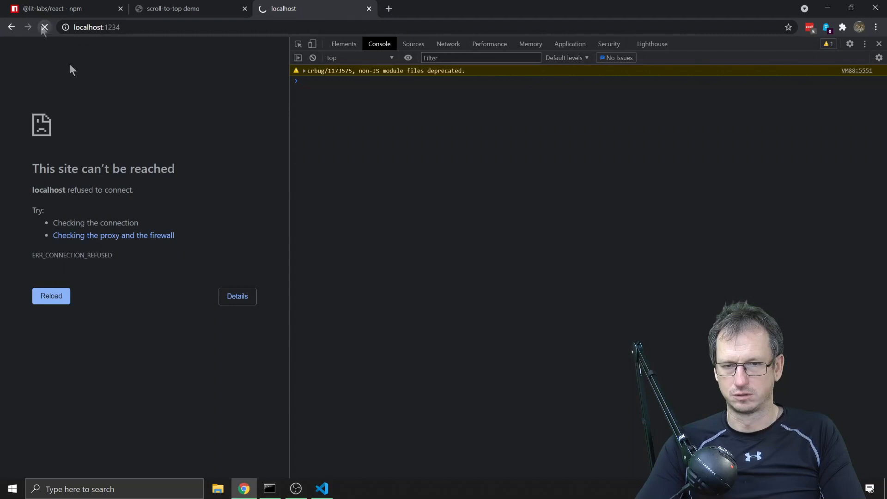
pyautogui.click(45, 27)
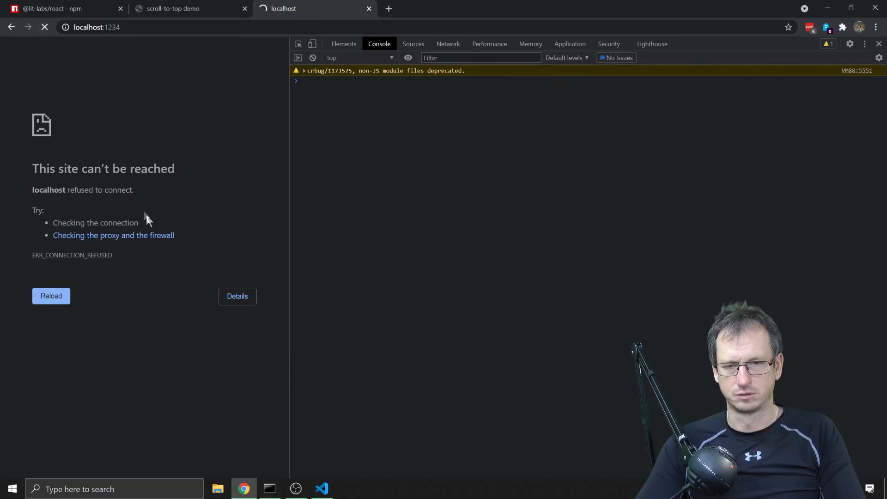
pyautogui.click(269, 488)
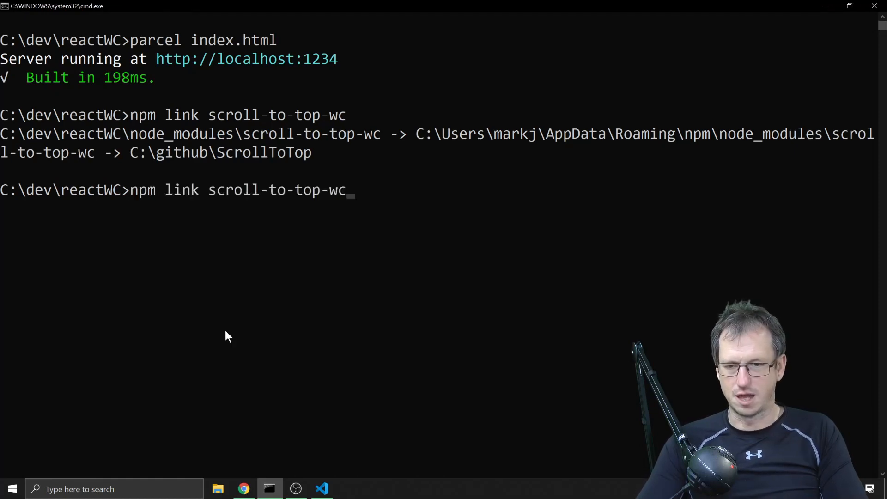
# - Rerun 'parcel index.html' to serve the app on localhost:1234 and return to Chrome
pyautogui.write('parcel index.html')
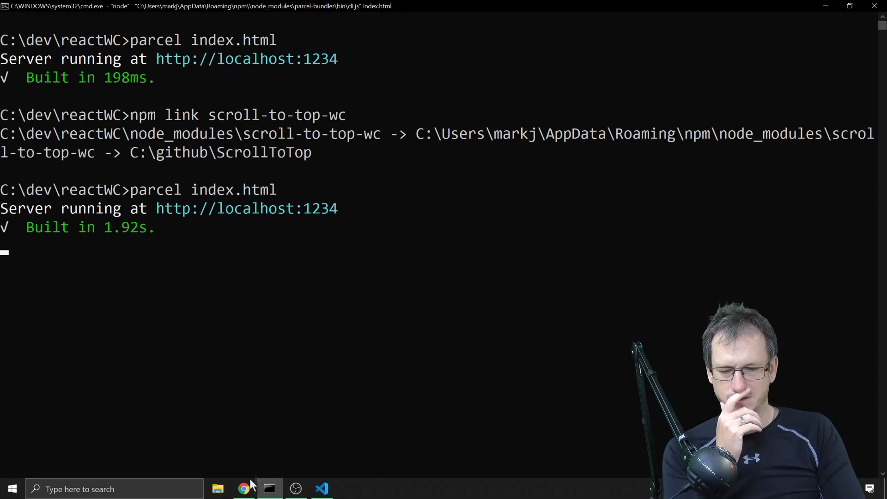
pyautogui.click(242, 489)
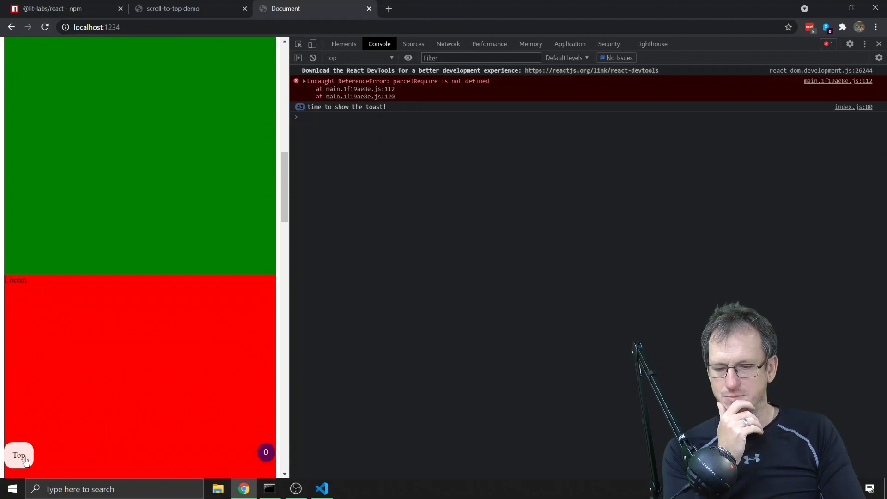
# - Test the Top button, confirm 'called top function' logs, and scroll through the coloured sections
pyautogui.click(18, 455)
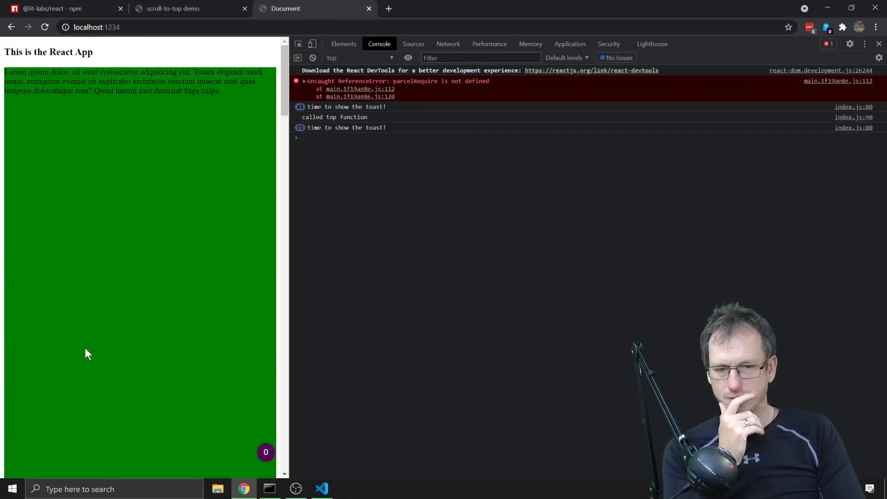
pyautogui.moveTo(388, 129)
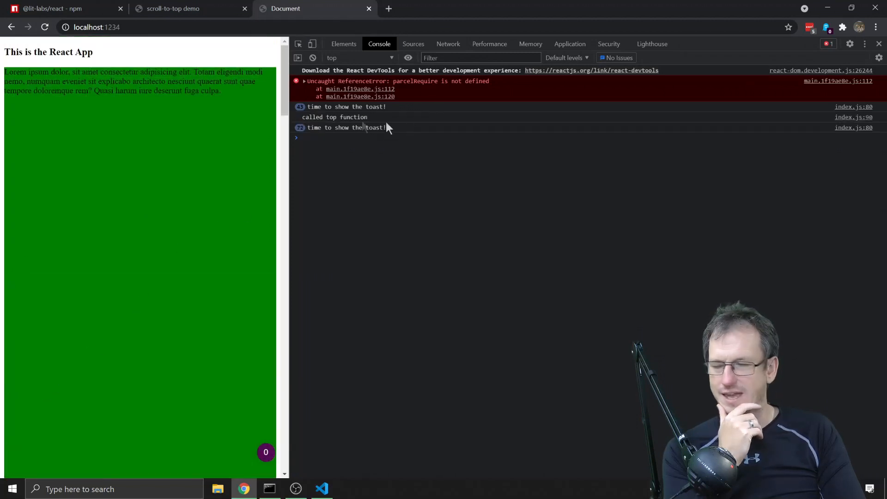
pyautogui.scroll(-3)
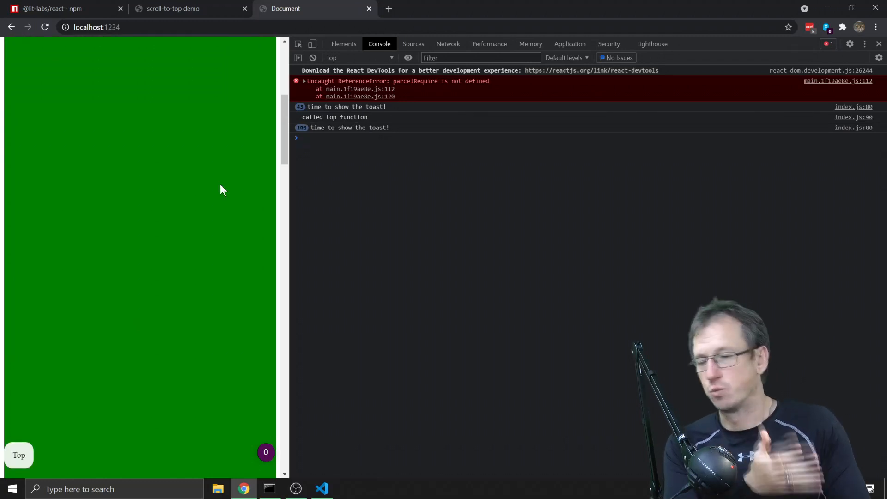
pyautogui.moveTo(244, 159)
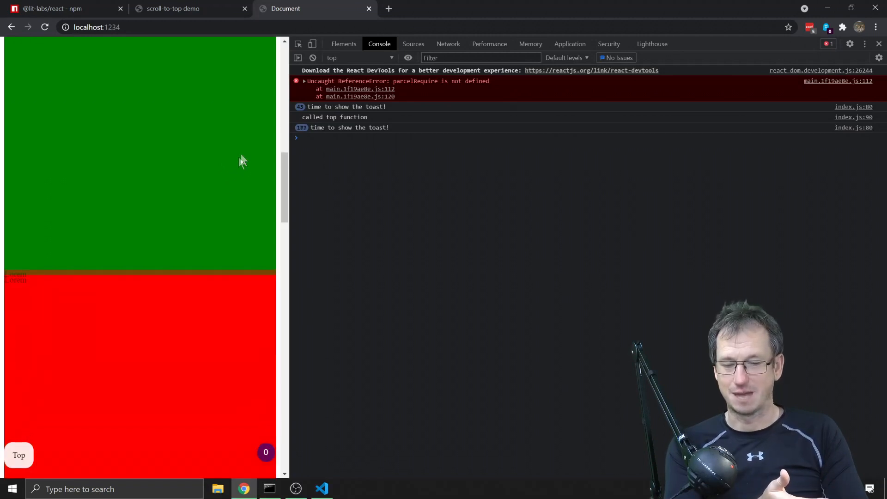
pyautogui.scroll(-3)
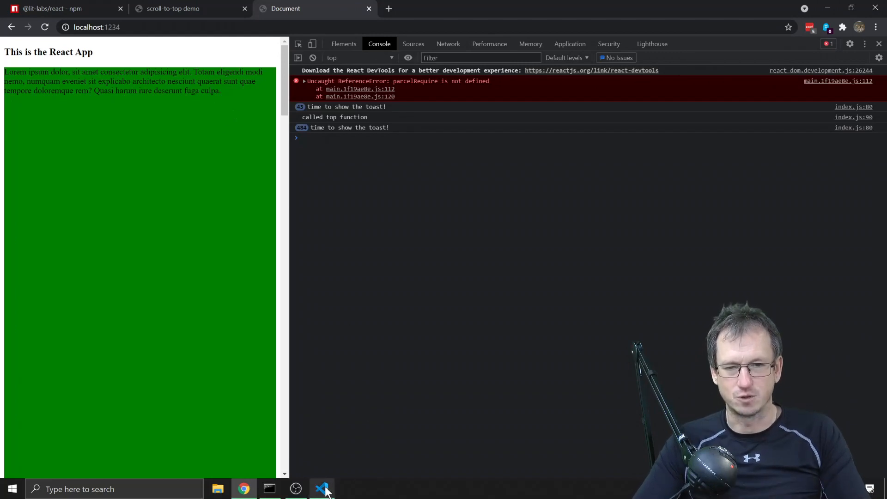
pyautogui.click(321, 489)
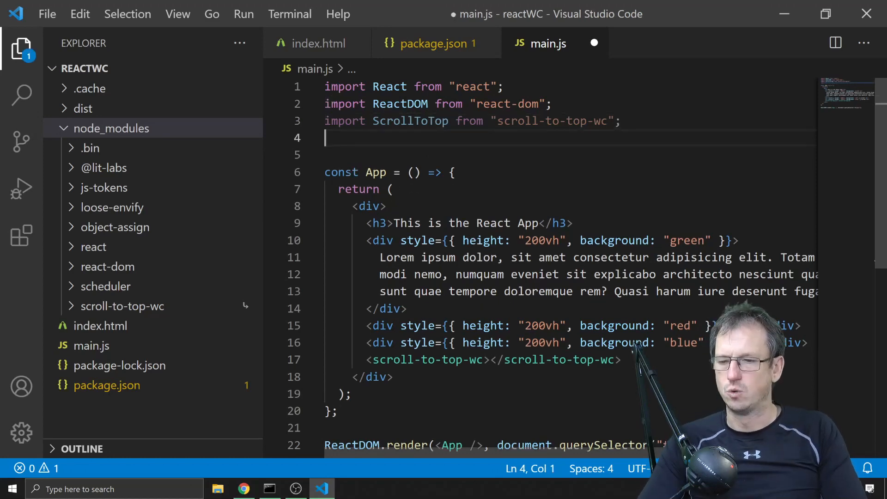
# - Start typing an import on a new line below the ScrollToTop import in main.js
pyautogui.write('import')
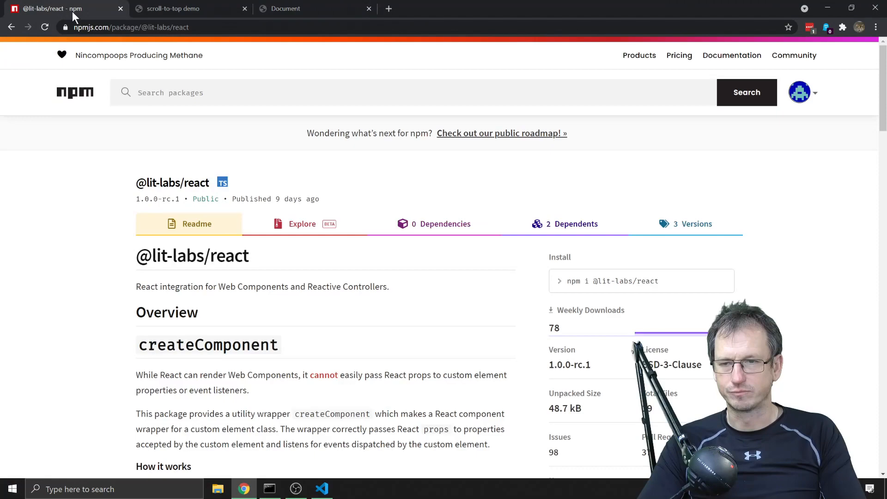
# - Paste the npm Usage createComponent import and MyElementComponent example into main.js
pyautogui.scroll(-3)
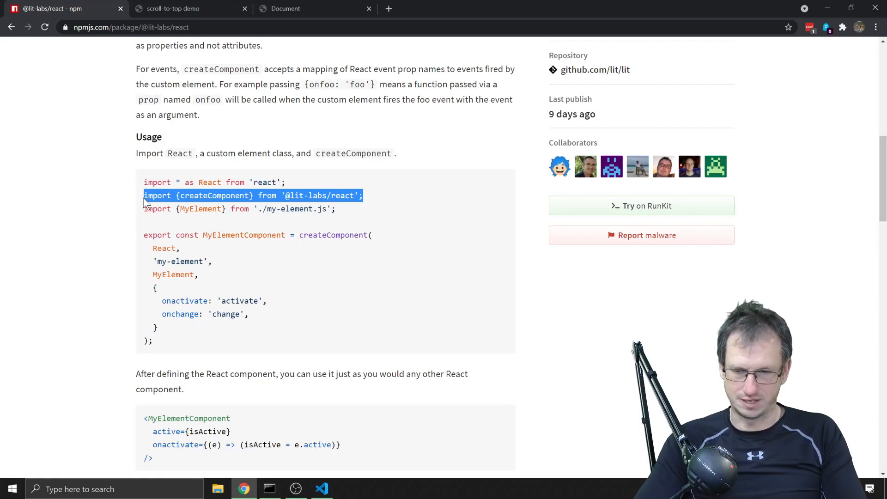
pyautogui.click(319, 489)
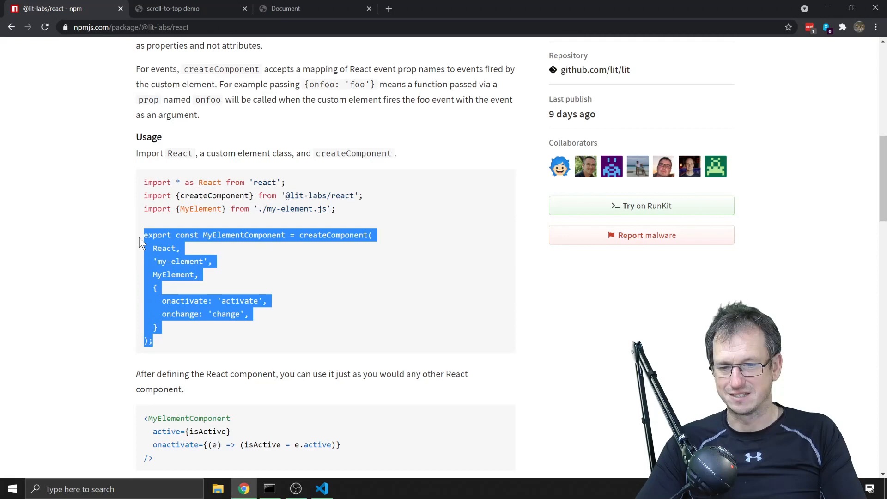
pyautogui.moveTo(182, 222)
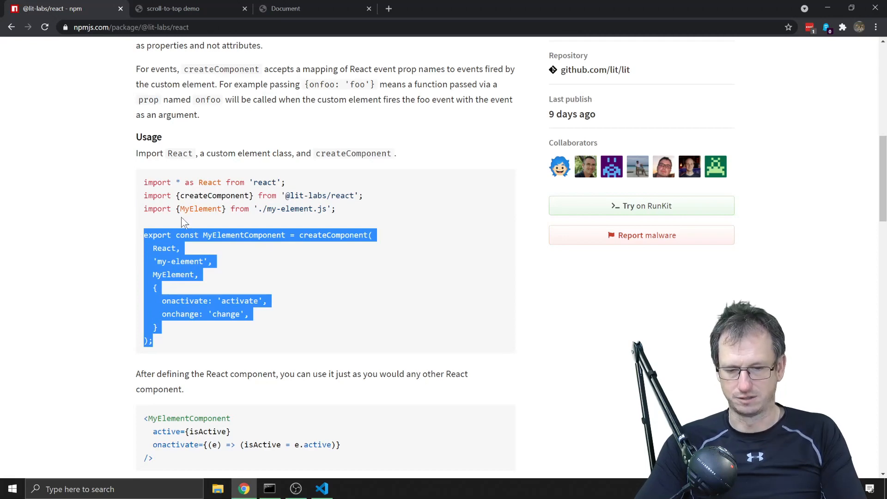
pyautogui.click(321, 489)
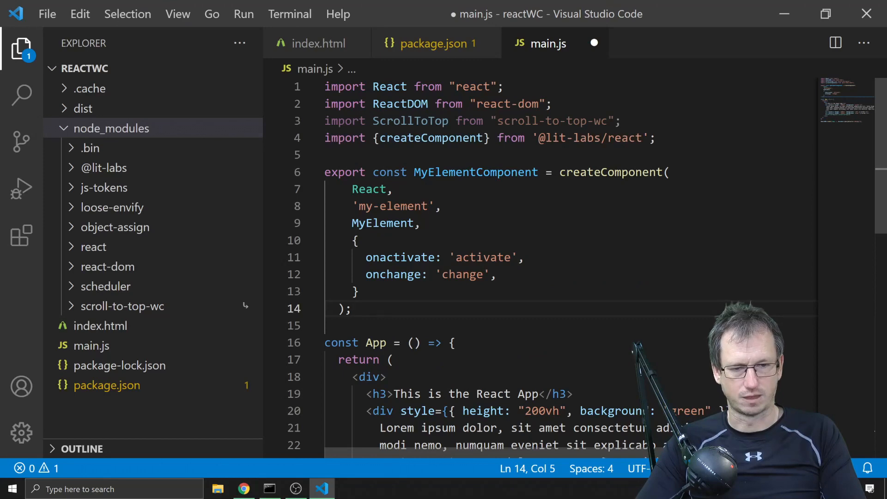
# - Rename the example wrapper to ScrollToTopComponent and change its tag to scroll-to-top-wc
pyautogui.doubleClick(475, 172)
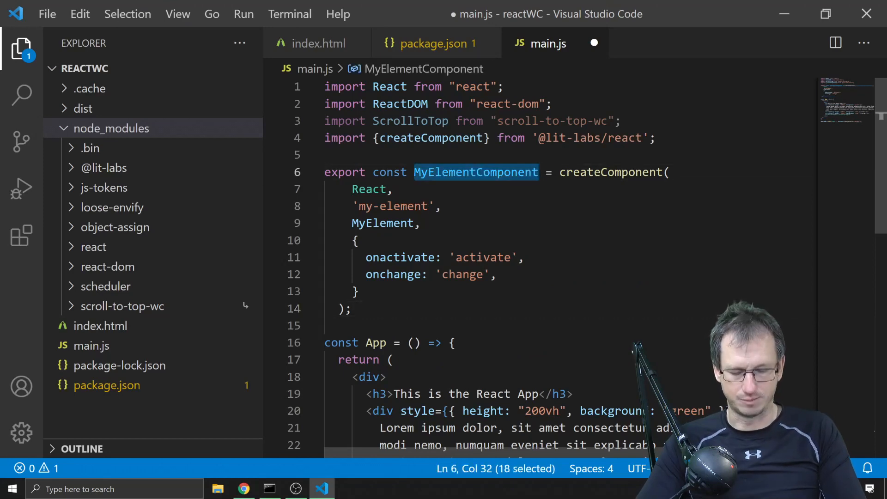
pyautogui.write('ScroollT')
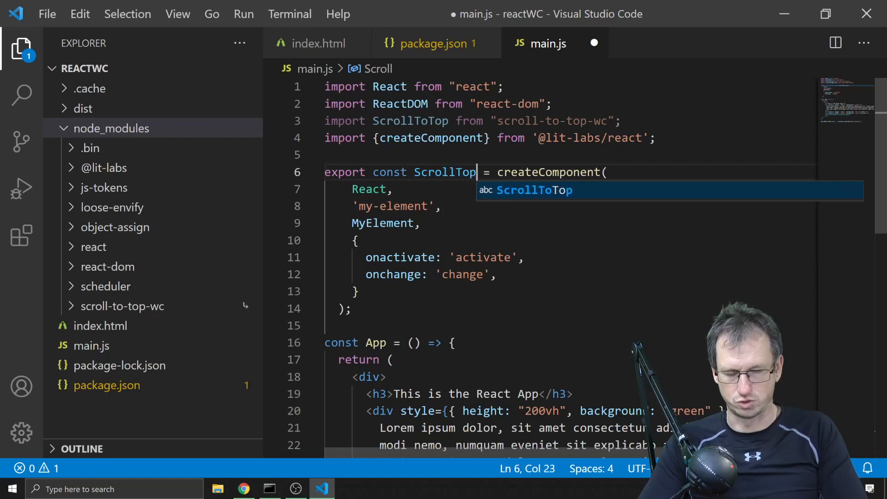
pyautogui.write('Component')
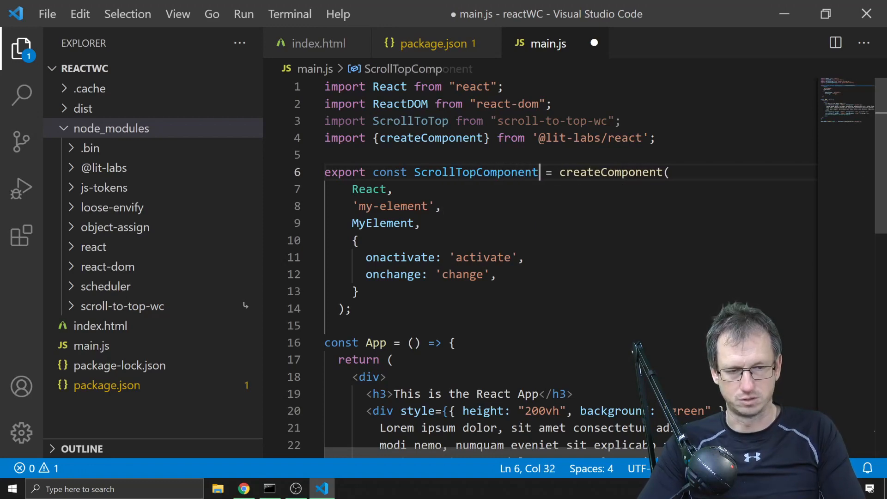
pyautogui.click(457, 172)
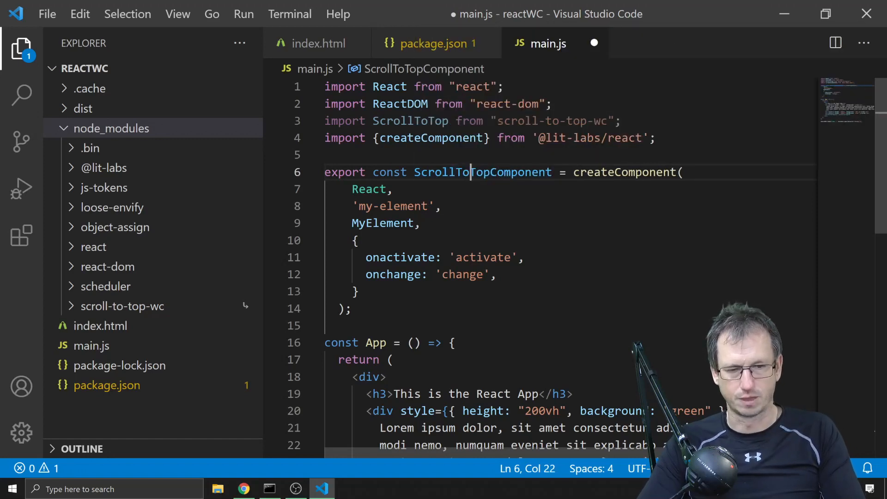
pyautogui.doubleClick(369, 189)
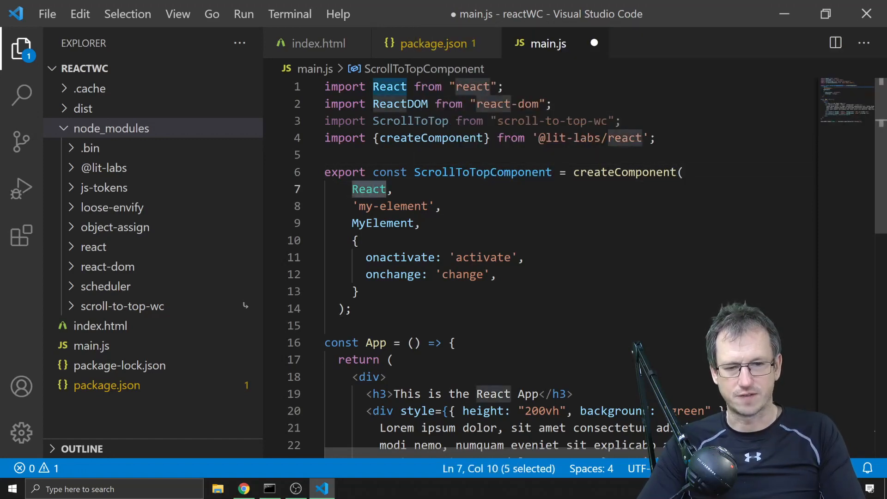
pyautogui.doubleClick(393, 206)
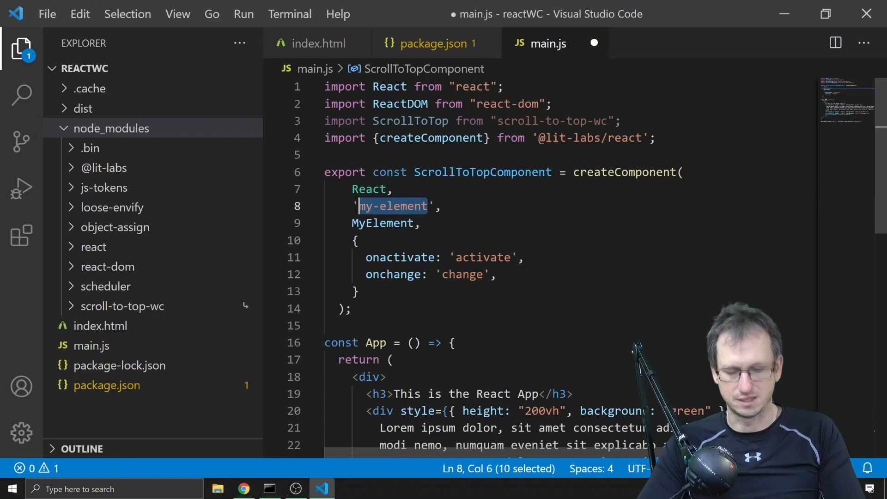
pyautogui.write("scroll-to-top-wc',")
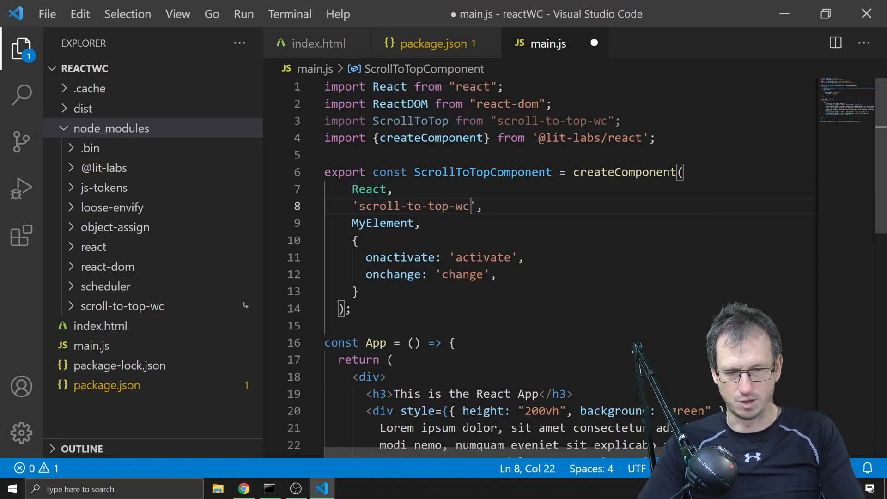
# - Pass the ScrollToTop class, delete the example events mapping, and save main.js
pyautogui.doubleClick(410, 121)
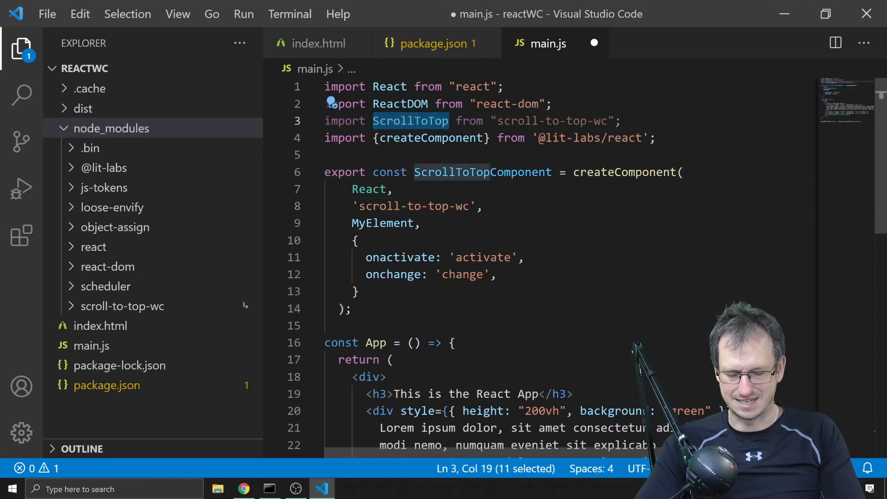
pyautogui.write('ScrollToTop,')
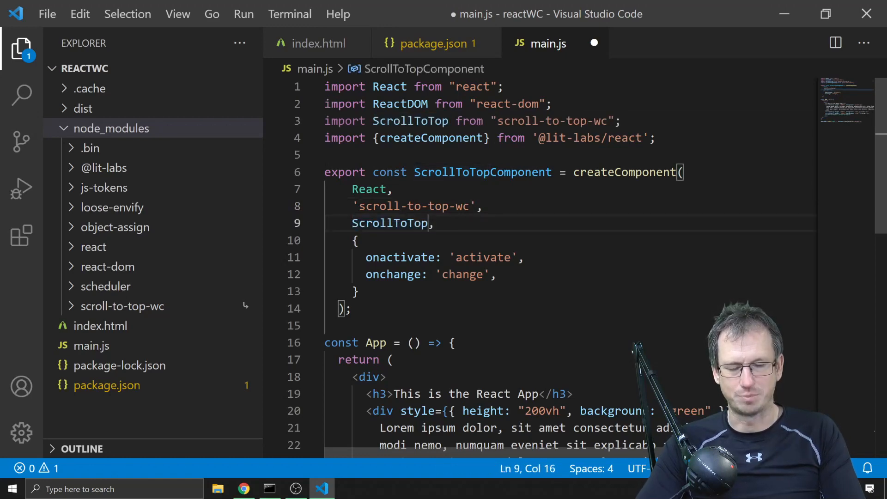
pyautogui.moveTo(355, 240); pyautogui.dragTo(359, 291)
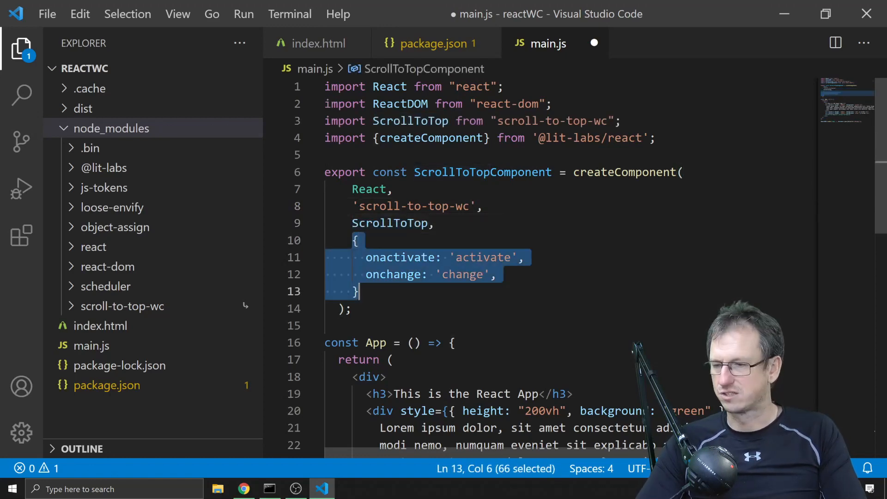
pyautogui.press('Delete')
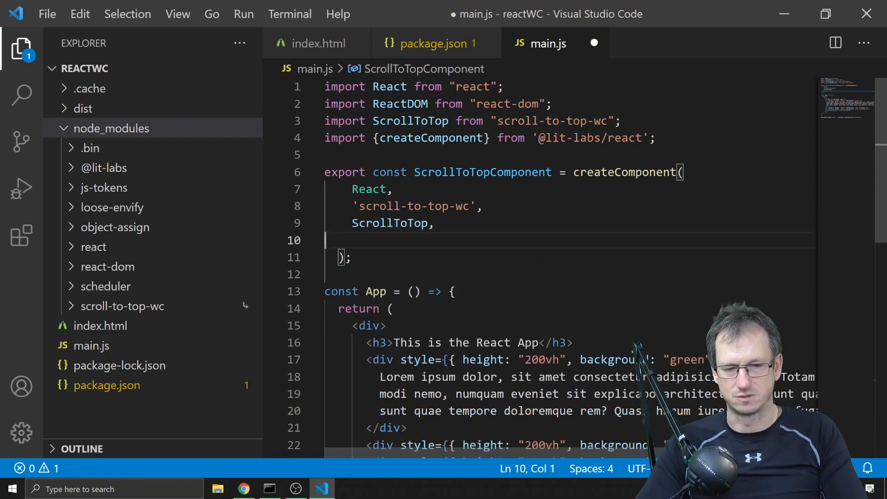
pyautogui.press('ctrl+s')
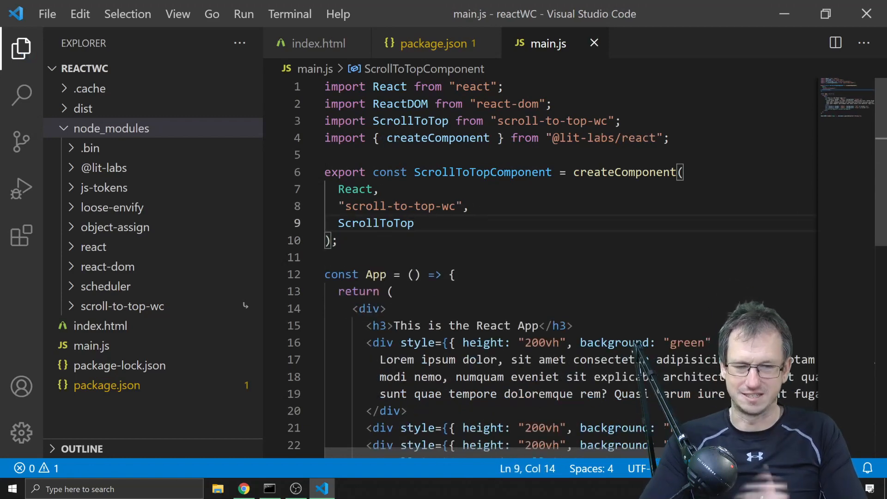
pyautogui.click(451, 172)
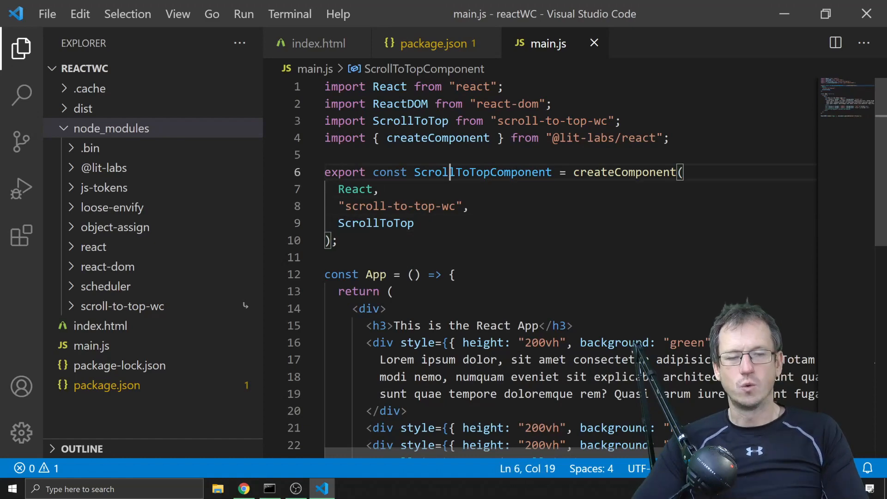
pyautogui.doubleClick(482, 172)
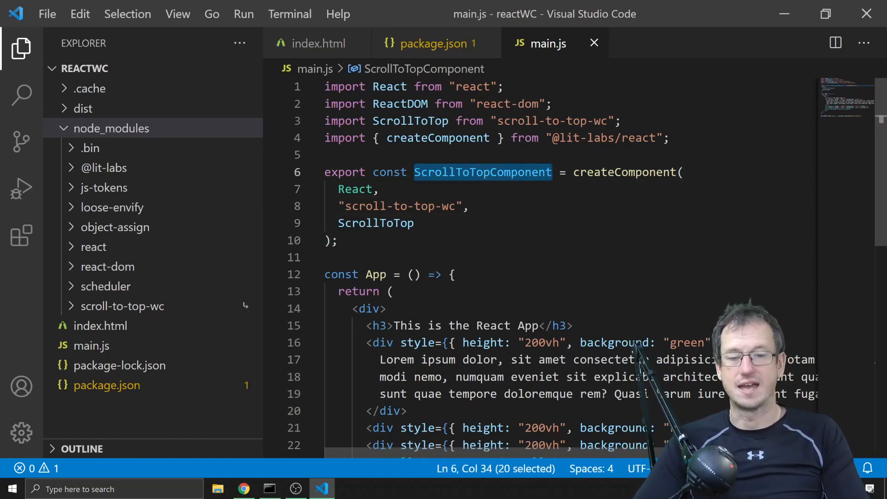
pyautogui.scroll(-3)
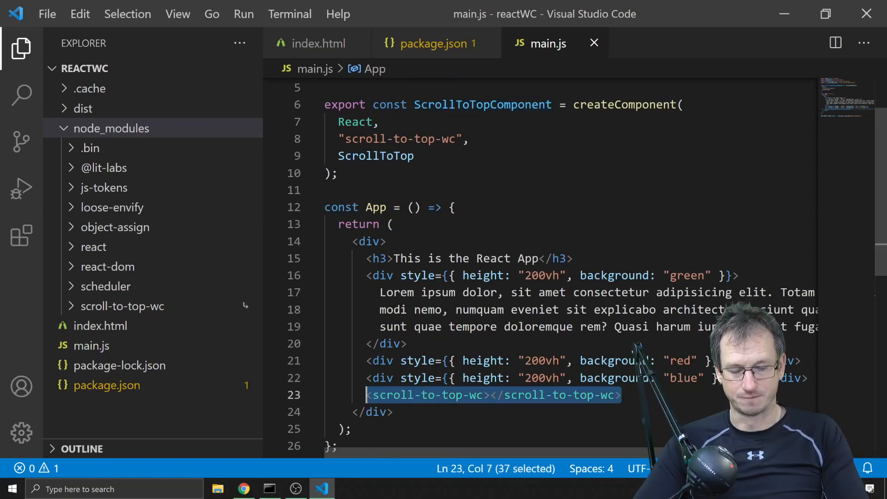
# - Replace <scroll-to-top-wc></scroll-to-top-wc> on line 23 with <ScrollToTopComponent/>
pyautogui.write('<ScrollToTopComponent/>')
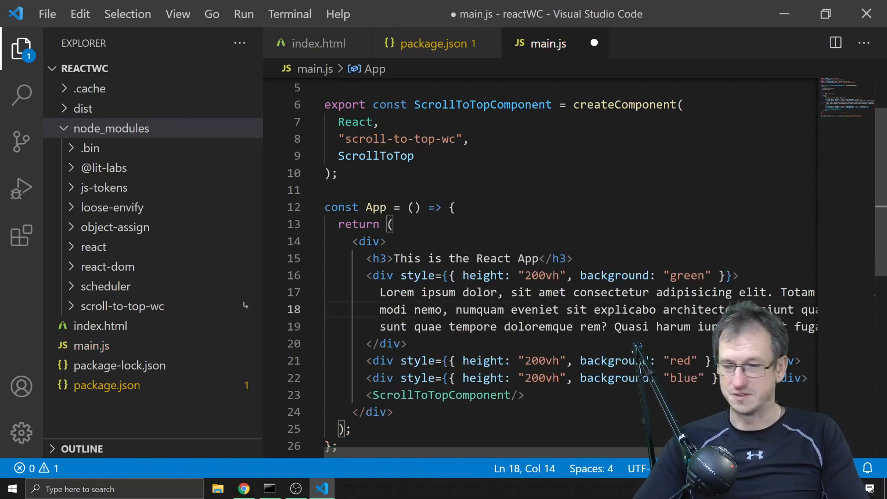
pyautogui.moveTo(628, 88)
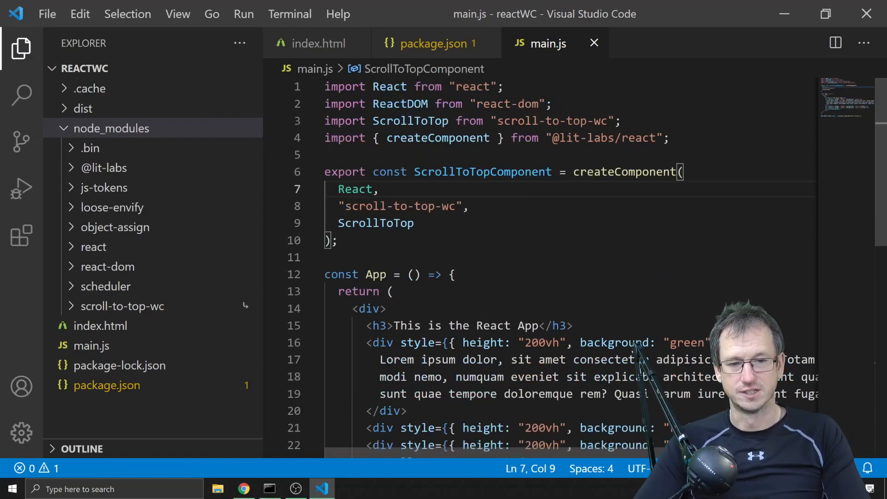
pyautogui.doubleClick(624, 172)
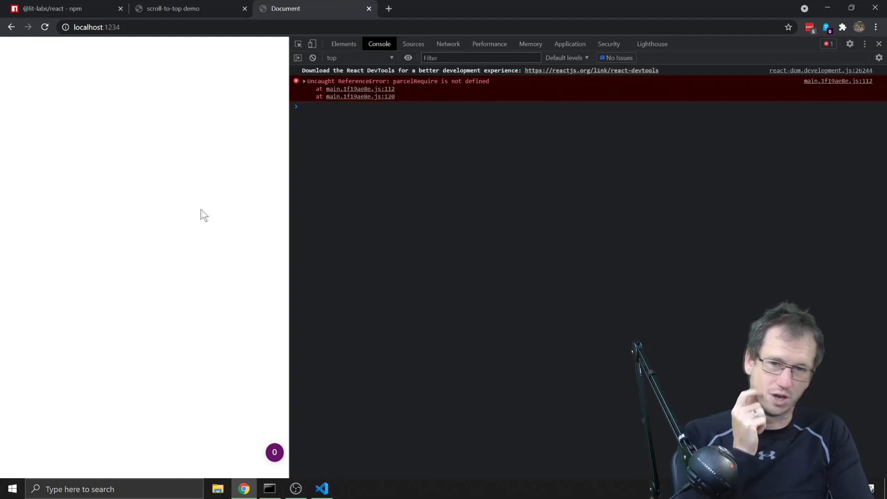
# - Stop and rerun the Parcel server for index.html, then check Chrome for the rebuilt app
pyautogui.click(269, 488)
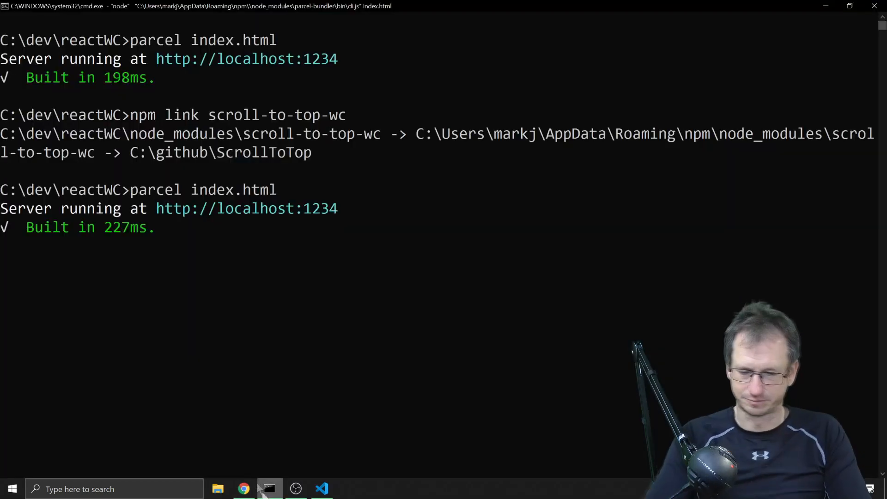
pyautogui.press('ctrl+c')
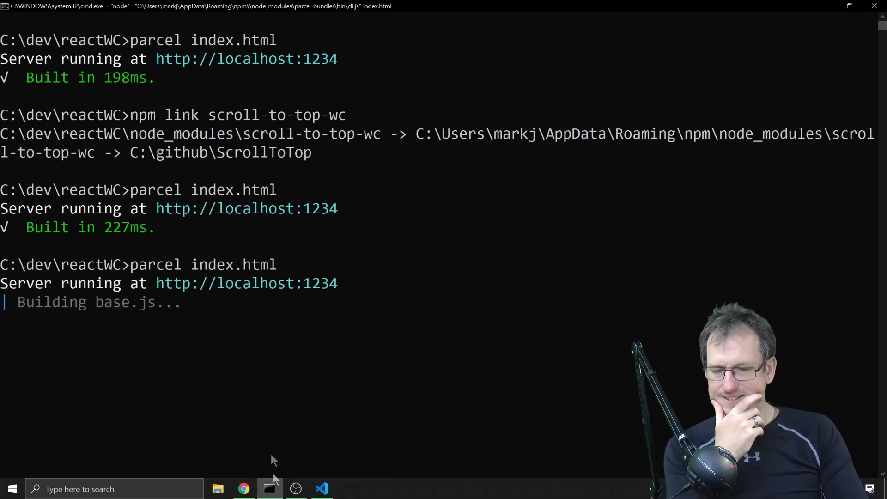
pyautogui.click(243, 489)
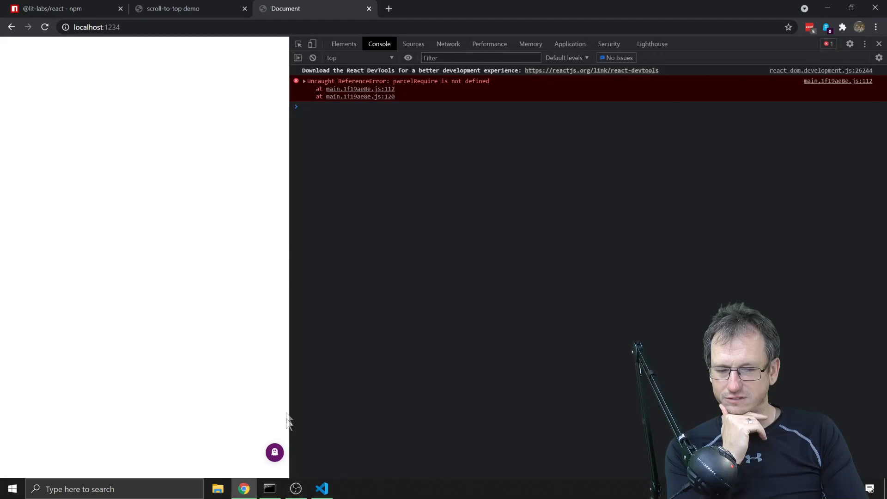
pyautogui.click(322, 488)
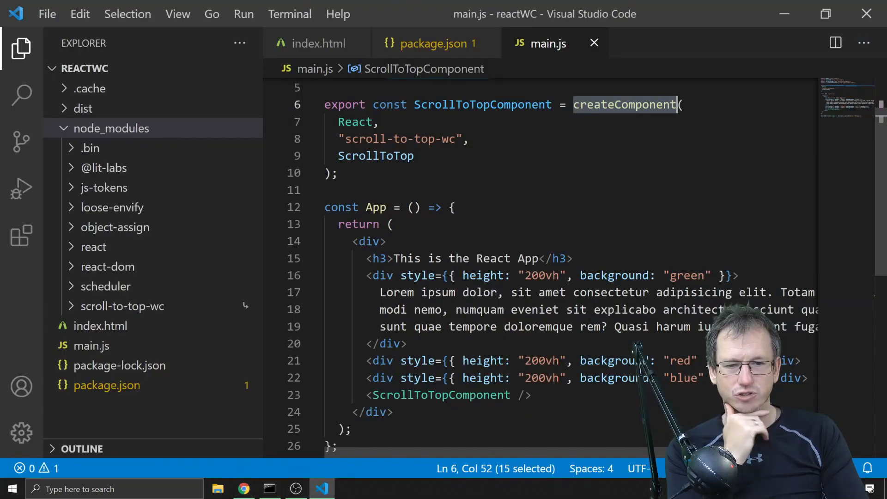
# - Type a comma after ScrollToTop on line 9 of the createComponent call
pyautogui.scroll(-3)
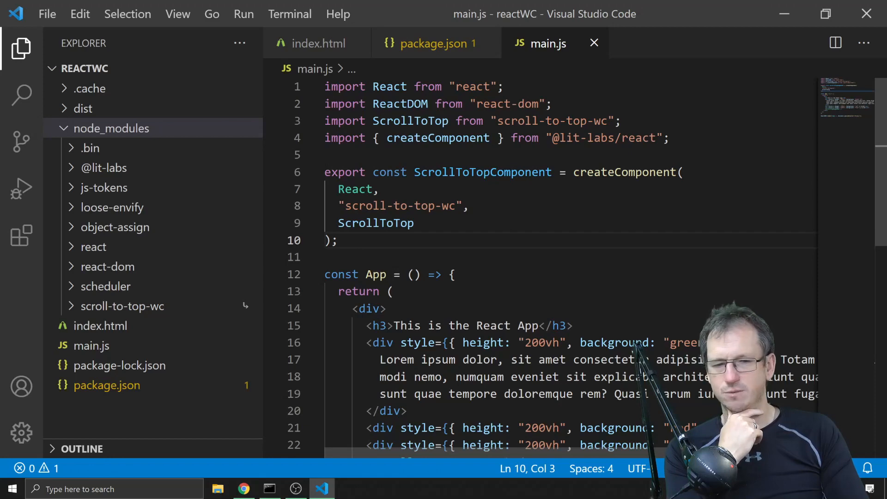
pyautogui.write(',')
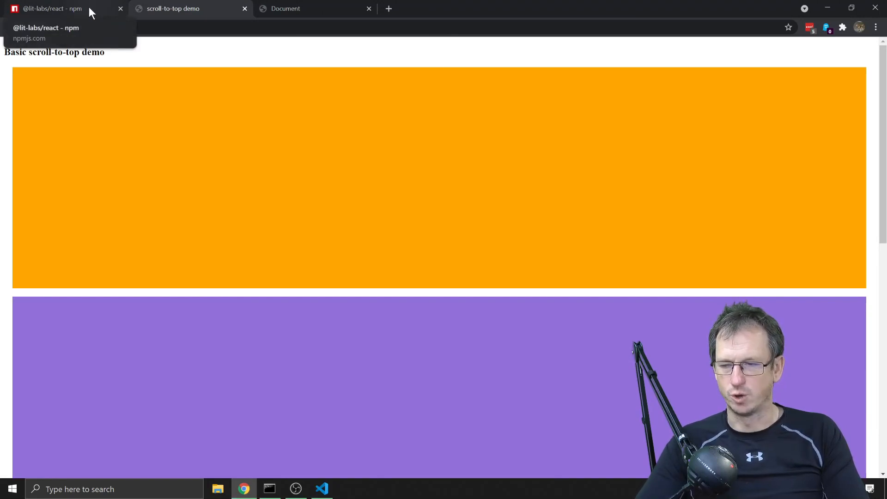
pyautogui.click(55, 8)
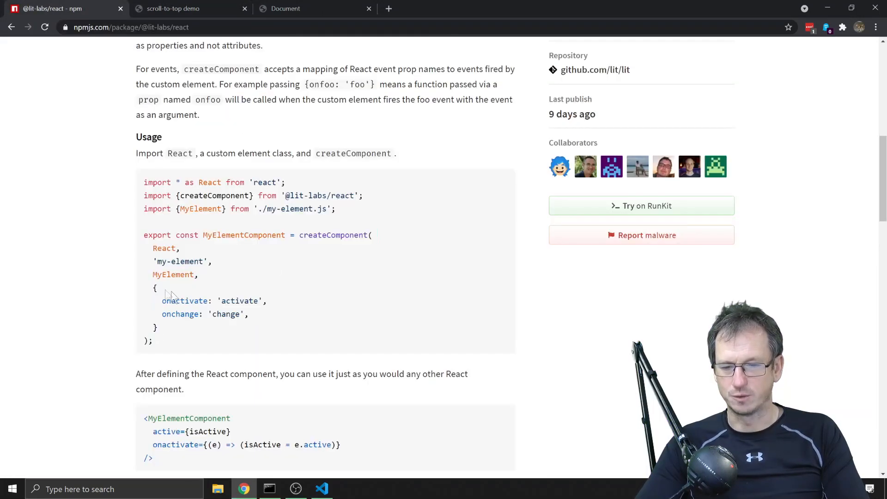
pyautogui.moveTo(154, 287); pyautogui.dragTo(157, 328)
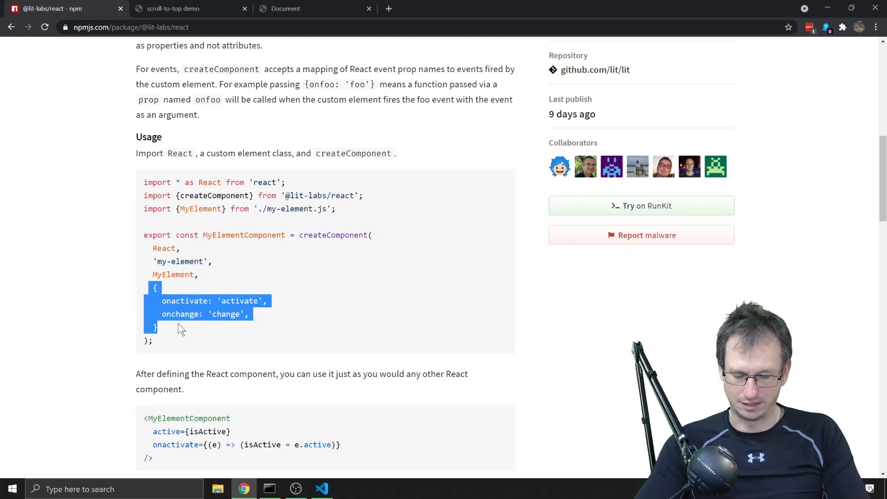
pyautogui.moveTo(290, 250)
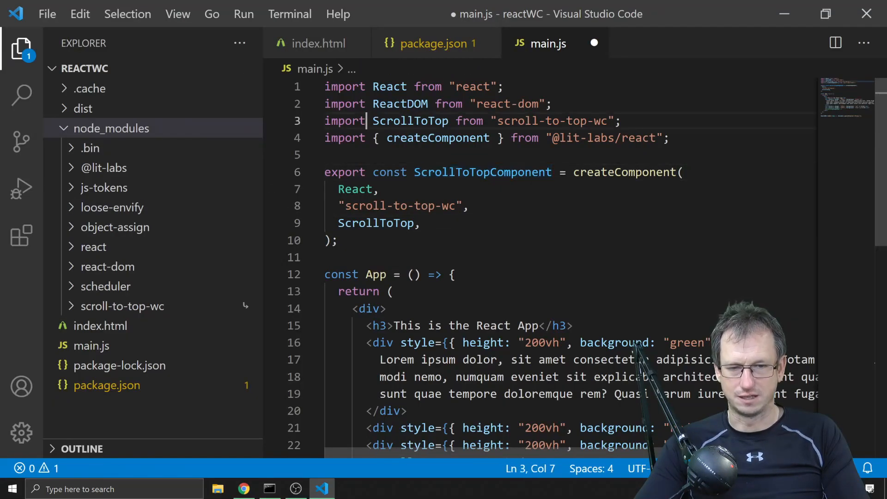
# - Change line 3 to import { ScrollToTop } from scroll-to-top-wc and reload the app
pyautogui.write('{')
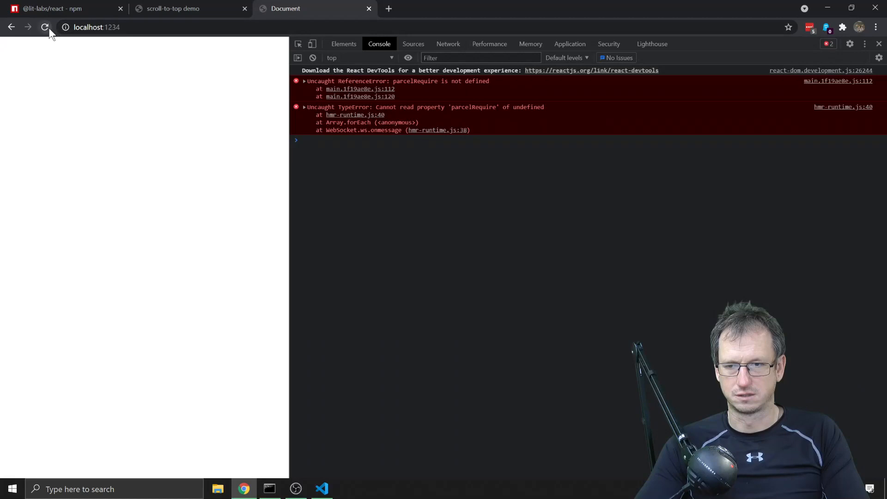
pyautogui.click(44, 26)
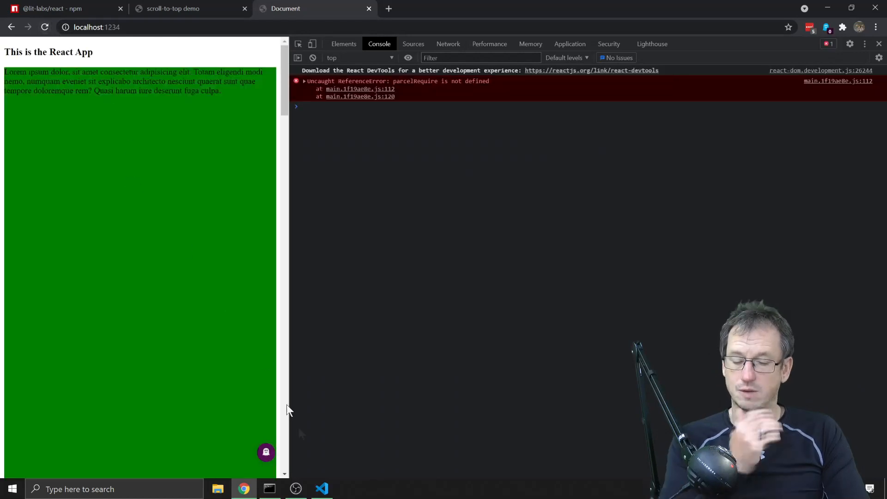
pyautogui.click(322, 488)
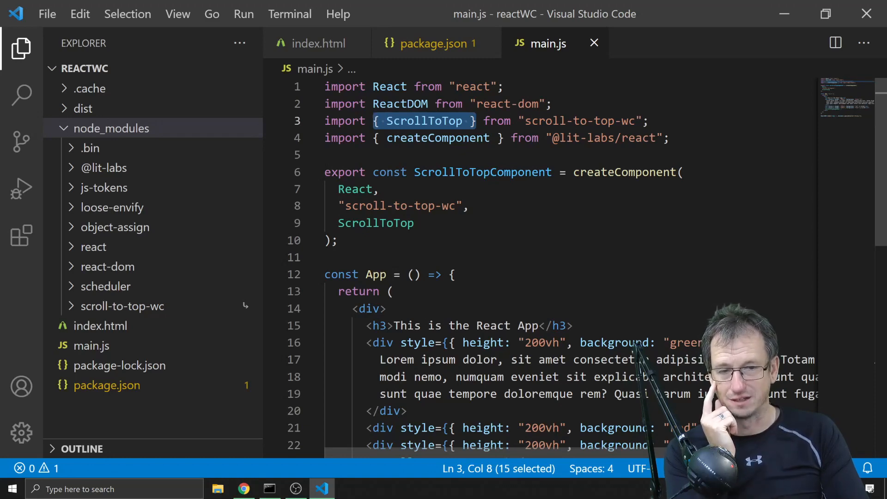
pyautogui.moveTo(438, 138)
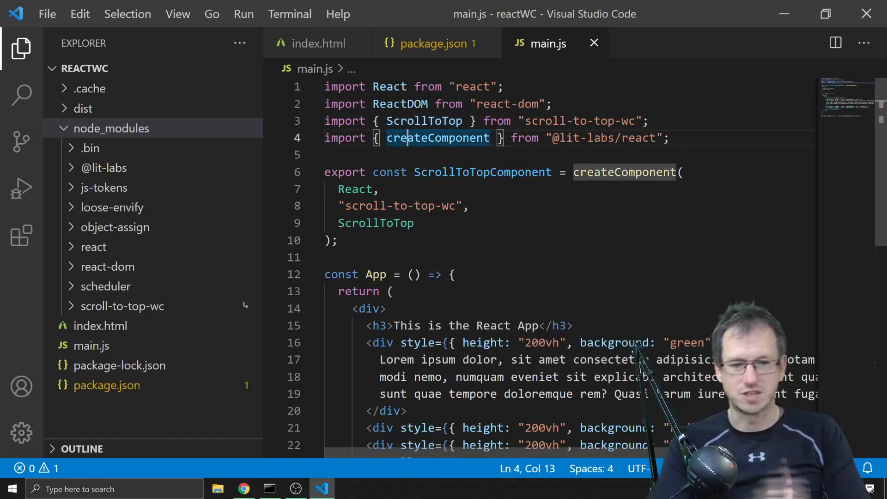
# - Inspect the createComponent import on line 4, then go to the app page in Chrome
pyautogui.click(244, 489)
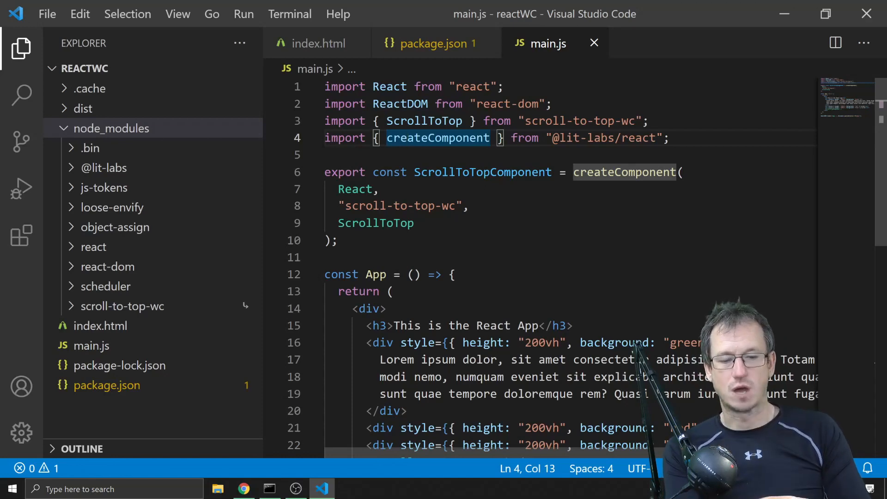
pyautogui.scroll(-3)
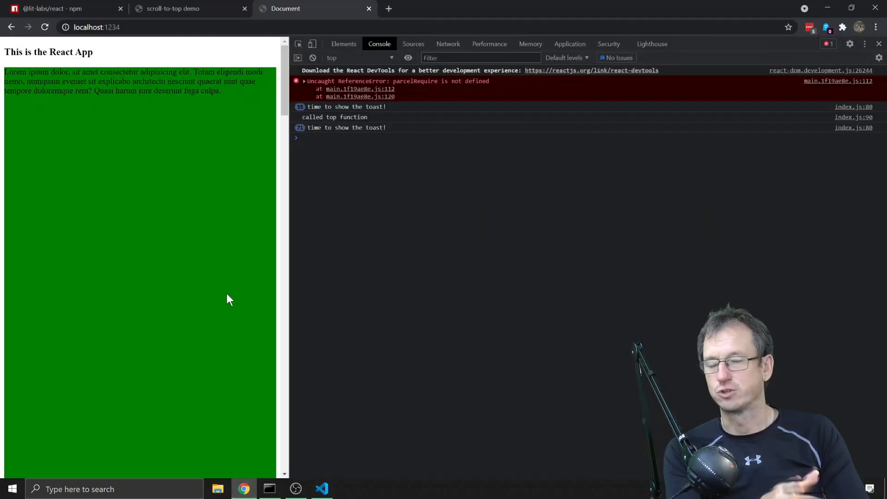
# - Scroll the localhost app down until the Top button shows at bottom left
pyautogui.scroll(-3)
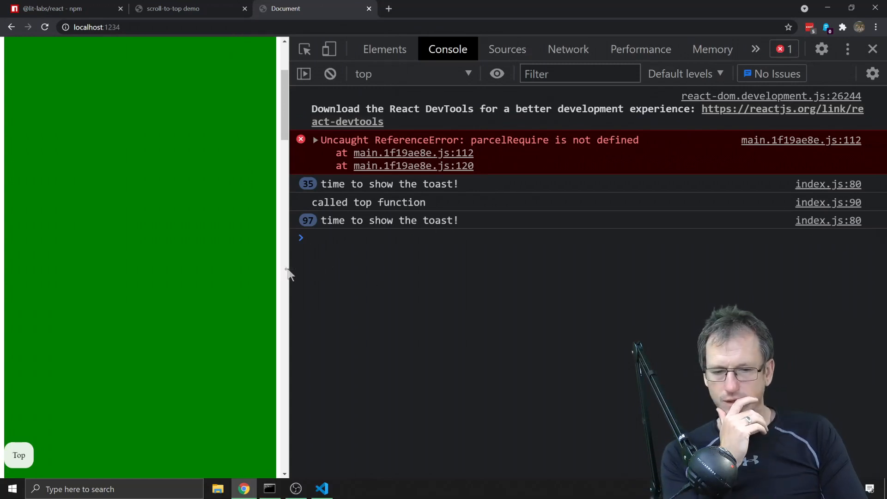
# - Back in VS Code, add activatewhen="1000" to ScrollToTopComponent on line 23
pyautogui.press('alt+tab')
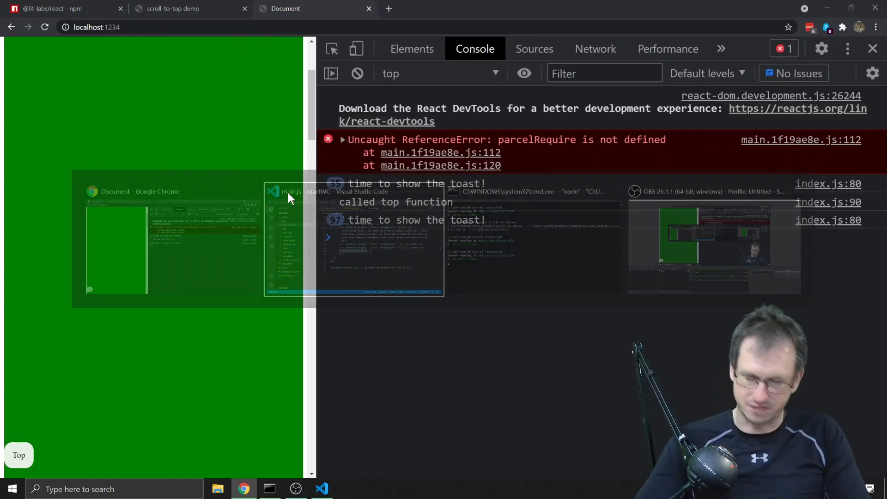
pyautogui.click(290, 198)
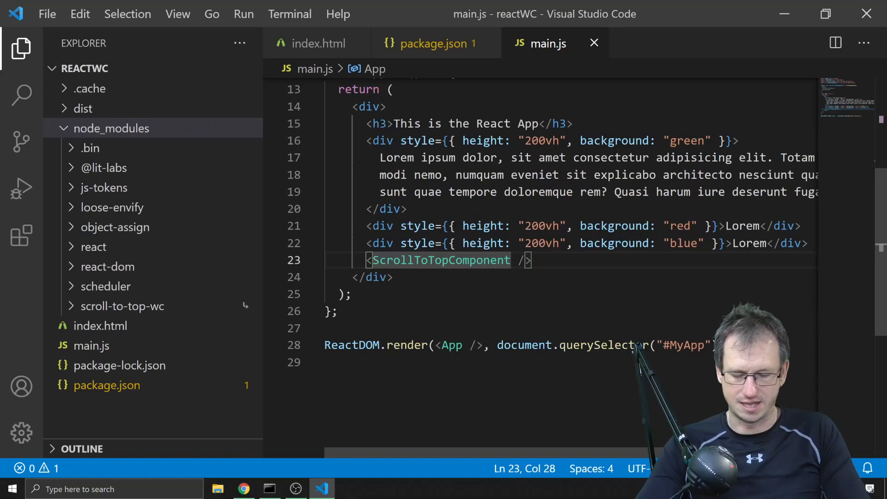
pyautogui.write('activatewhen=')
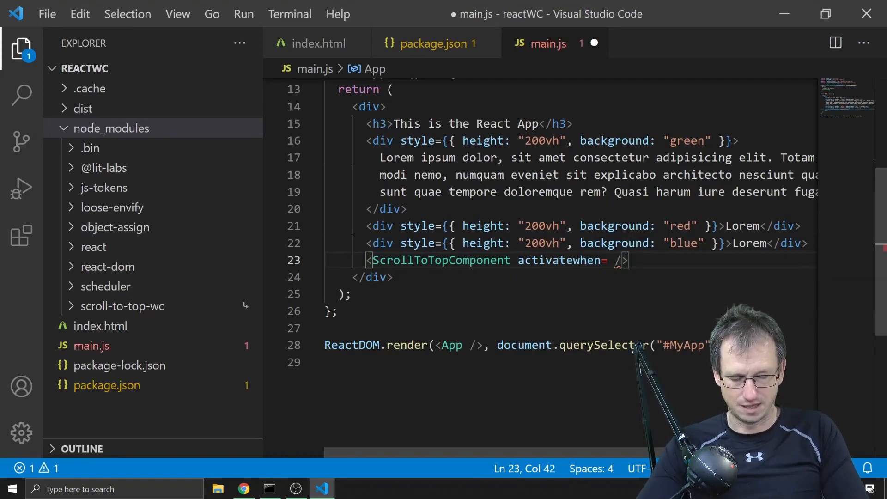
pyautogui.write('"100"')
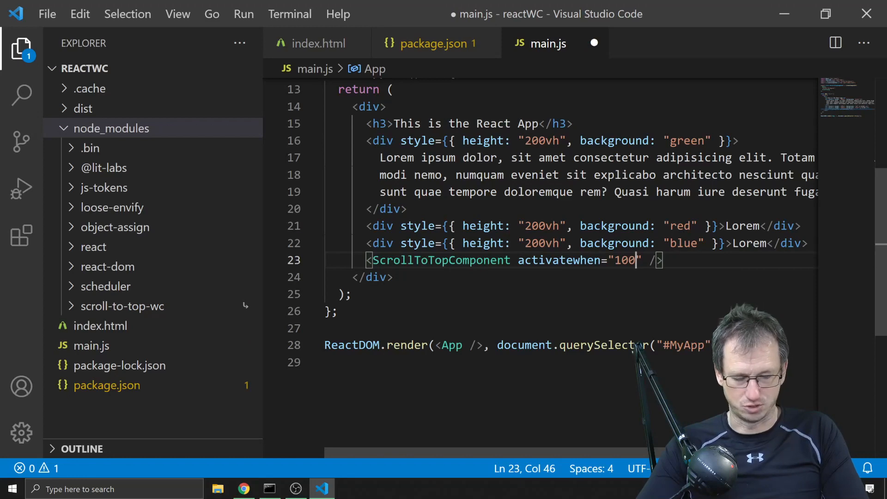
pyautogui.write('0')
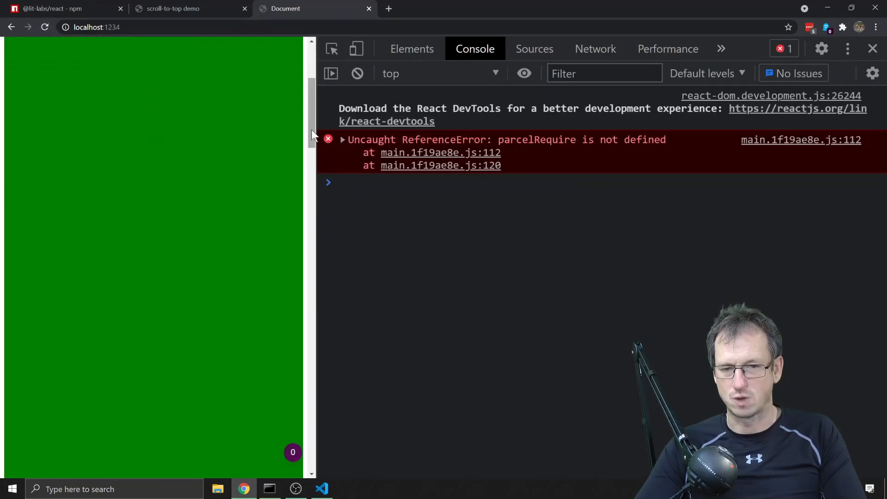
pyautogui.moveTo(223, 255)
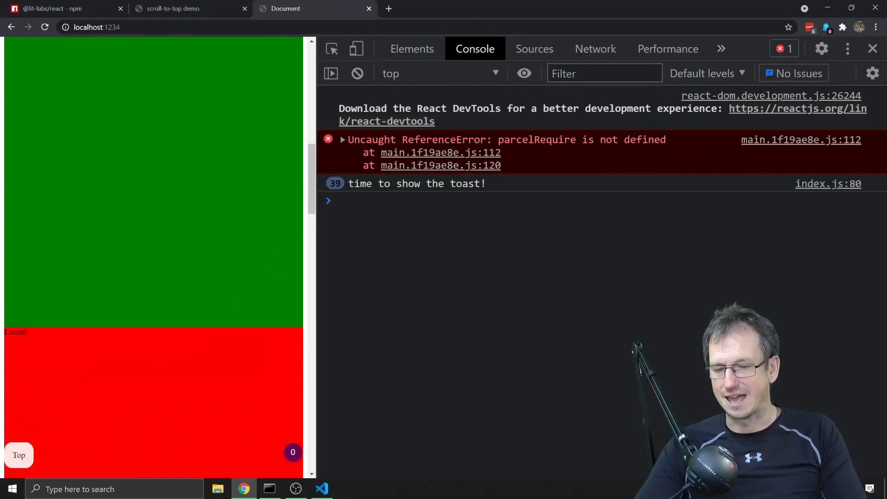
pyautogui.moveTo(195, 365)
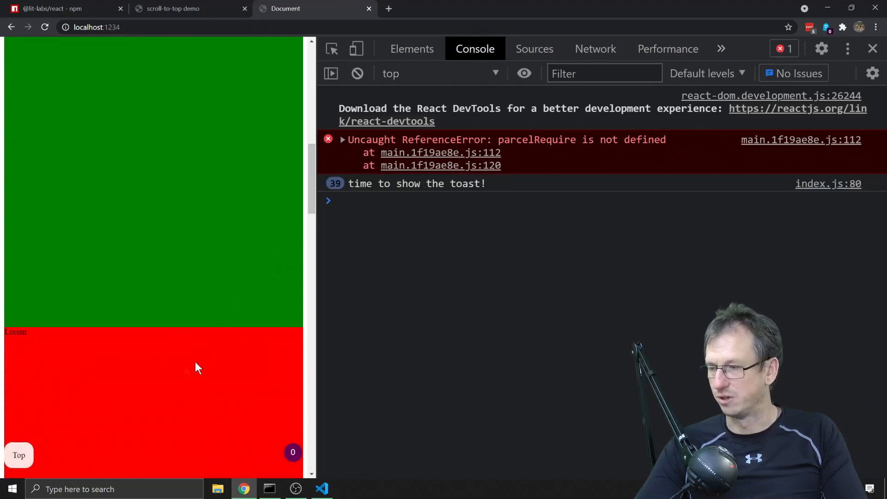
# - Use the Top button to return the scrolled app to its heading, then go back to VS Code
pyautogui.click(19, 455)
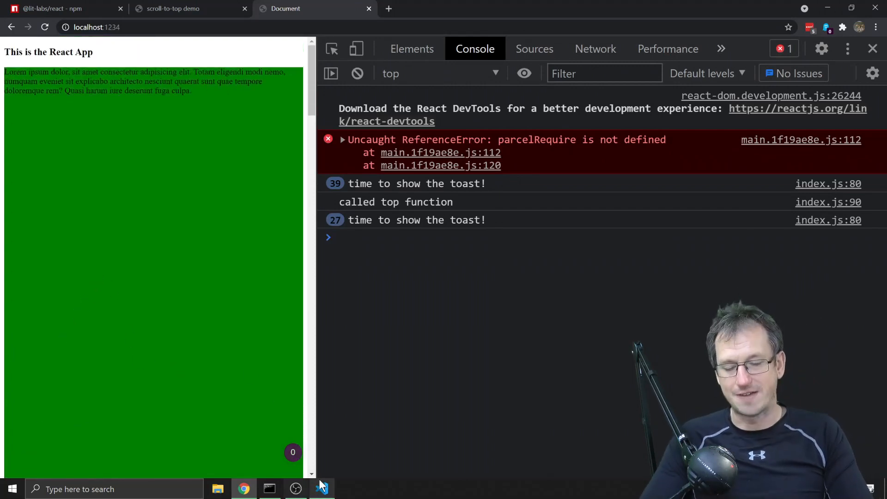
pyautogui.click(322, 488)
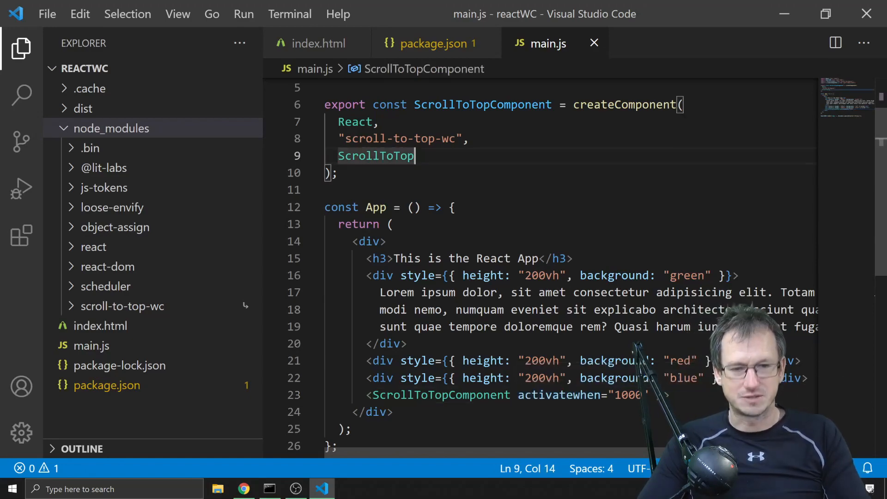
# - Add onscrolling: 'scrolling' to the events object and onscrolling={handleScroll} on the component tag
pyautogui.write(',')
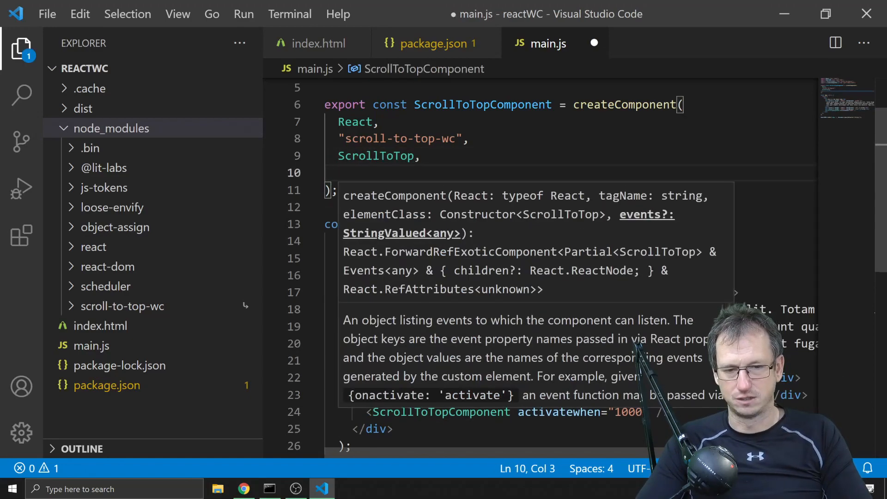
pyautogui.write("{\\n  onactivate: 'activate',\\n  onchange: 'change',\\n}")
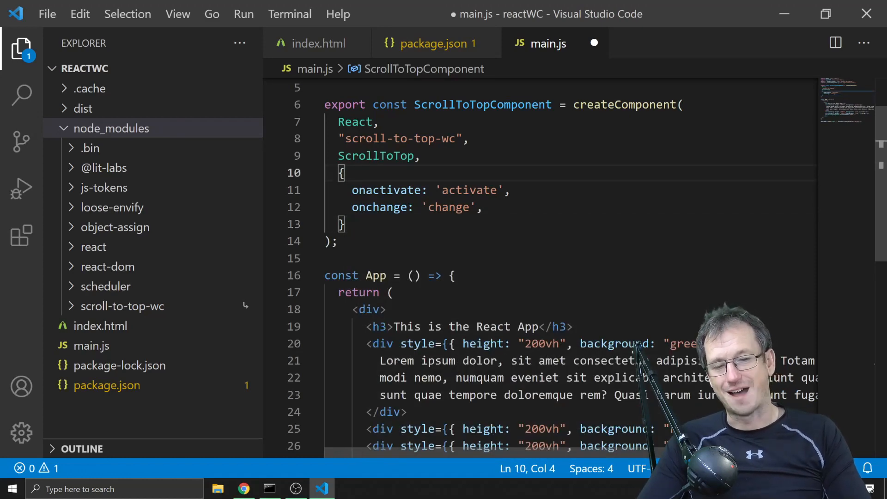
pyautogui.scroll(-3)
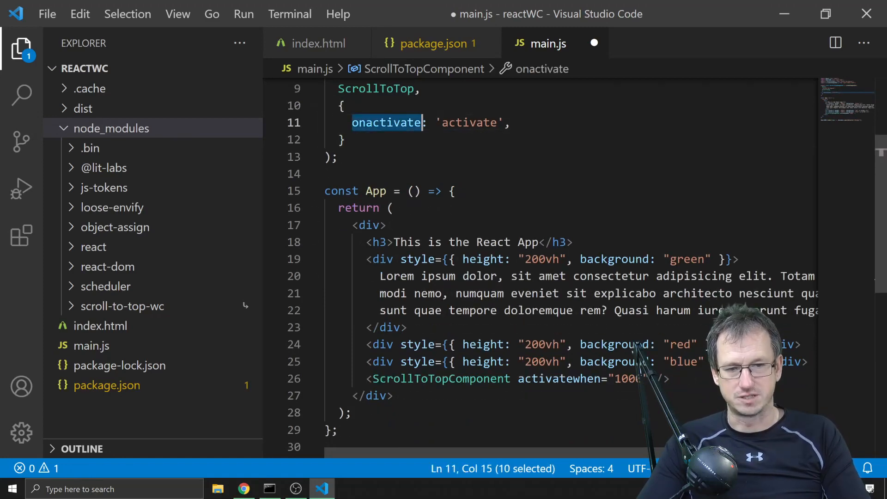
pyautogui.write('onsc')
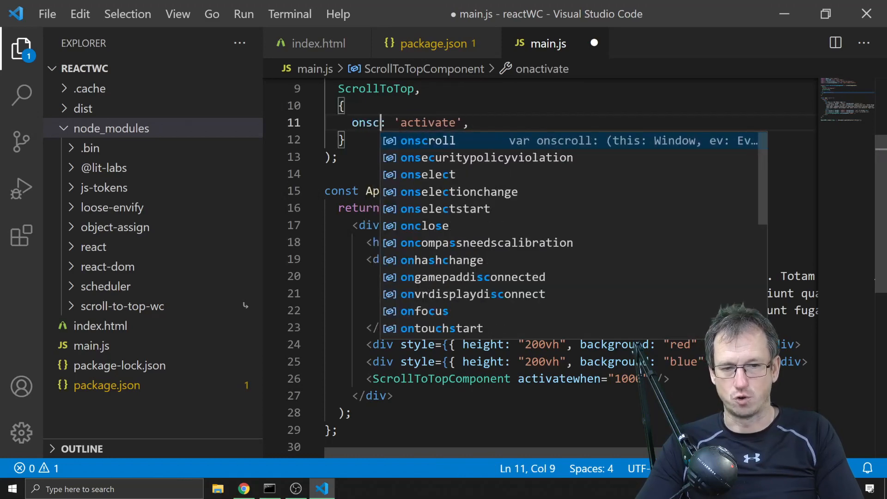
pyautogui.write('rolling')
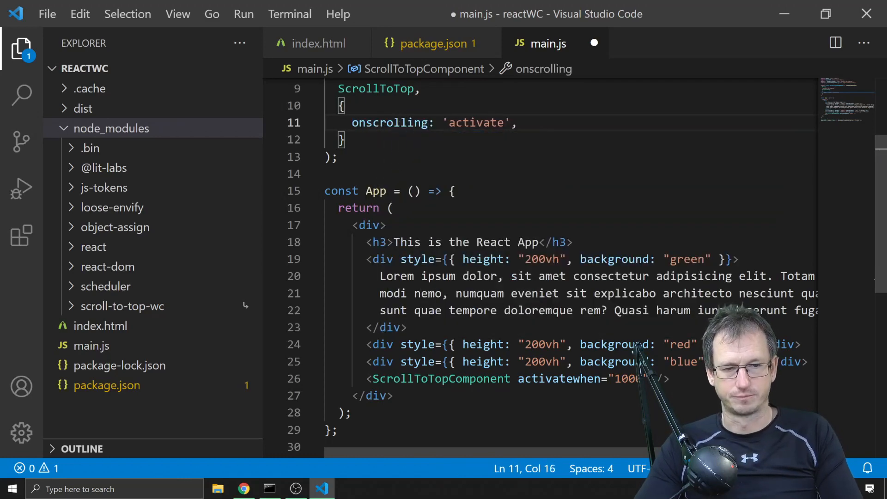
pyautogui.write('scrolling')
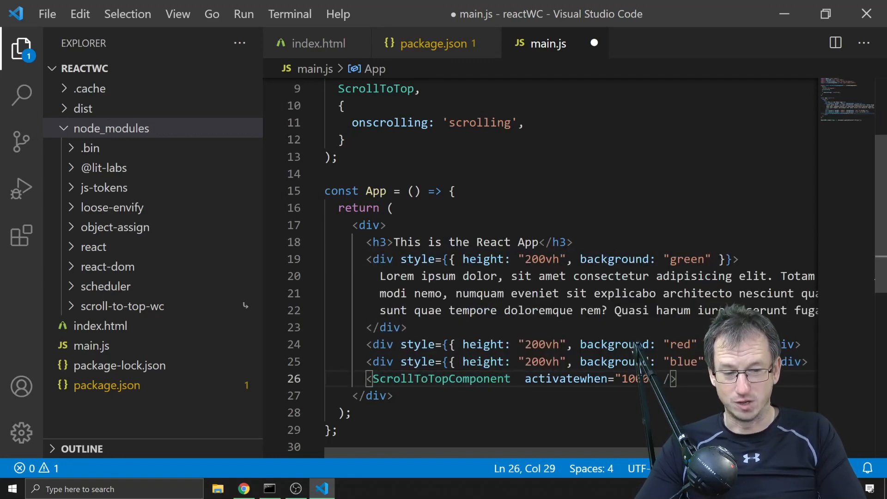
pyautogui.write('onscrolling={handleOn')
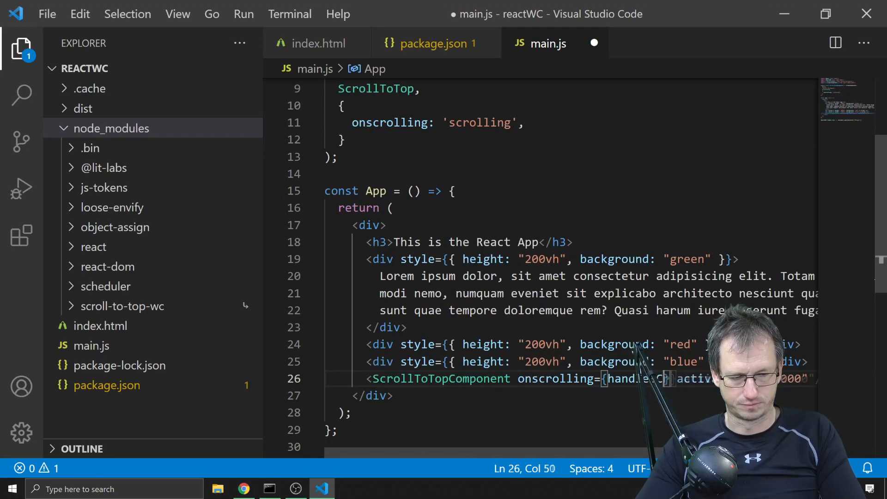
pyautogui.write('croll')
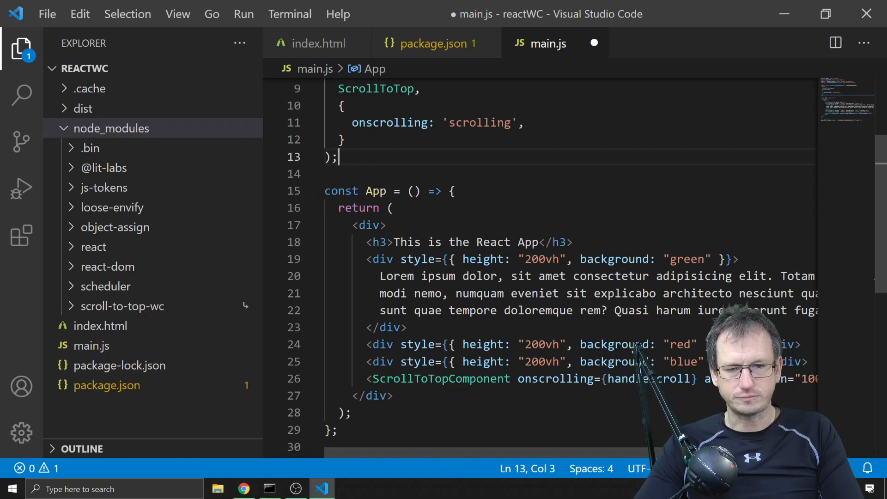
# - Write a const handleScroll arrow function above App containing console.log('')
pyautogui.write('const')
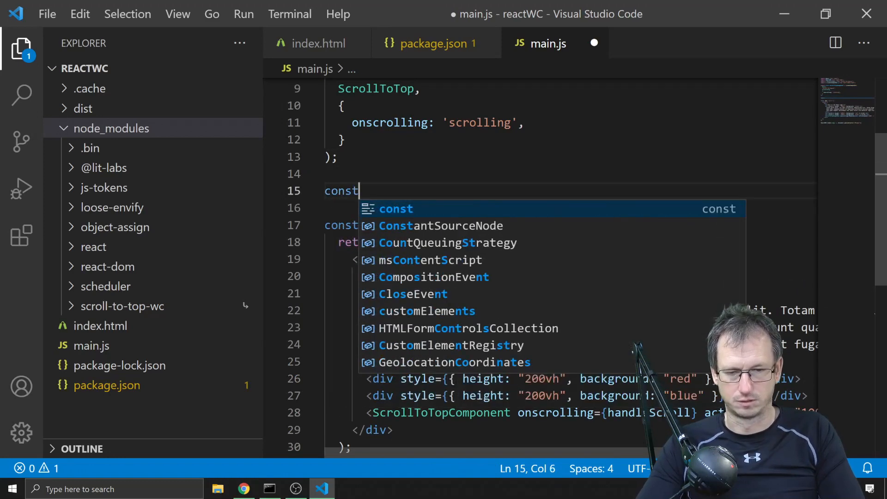
pyautogui.write('handleScroll =')
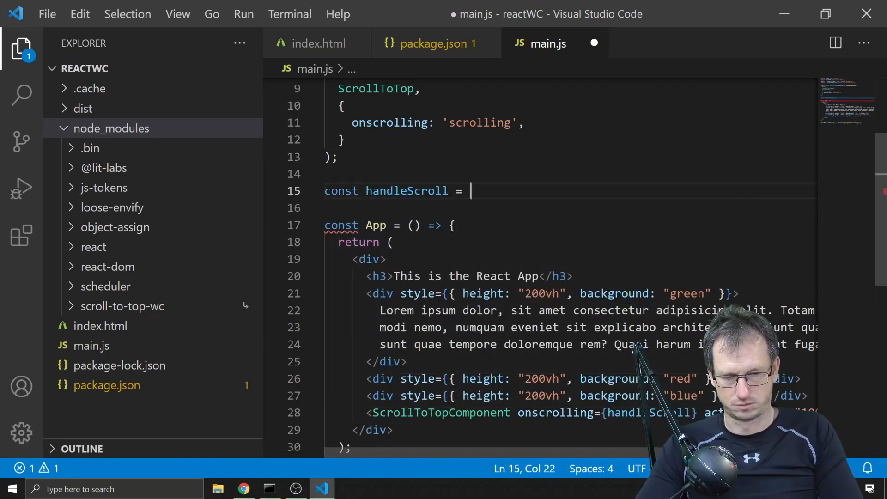
pyautogui.write('()')
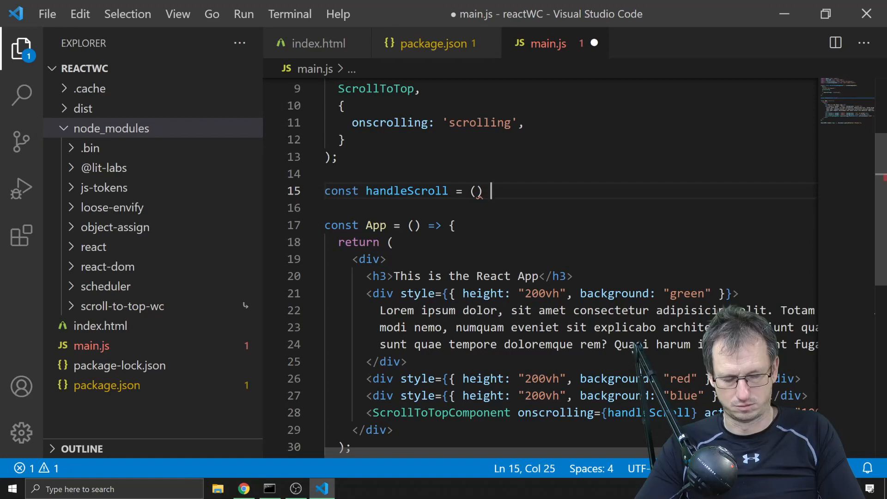
pyautogui.write('=> {')
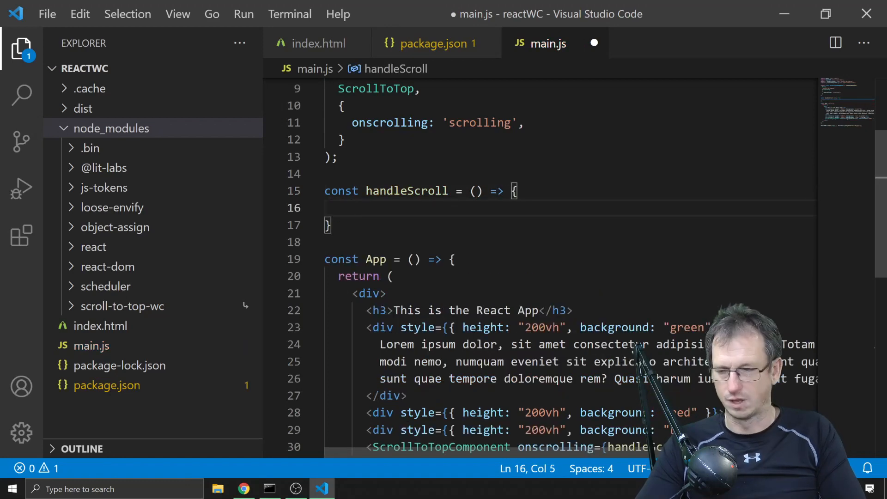
pyautogui.write('c')
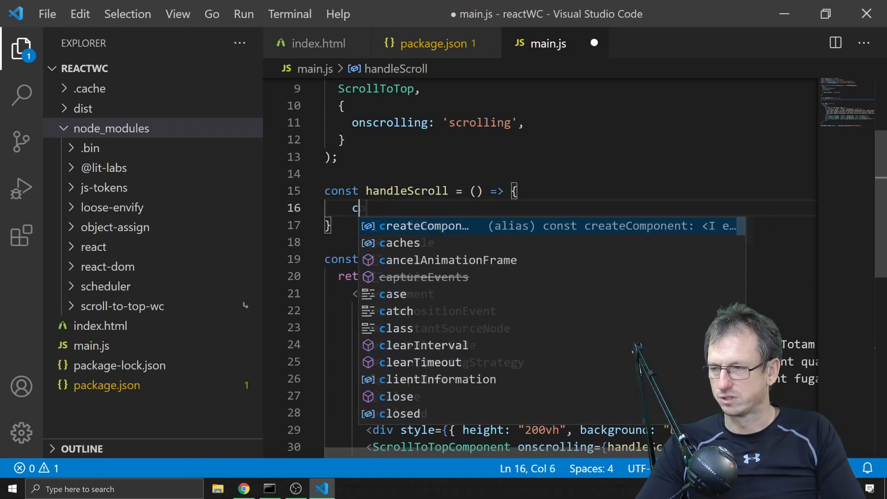
pyautogui.write("console.log('')")
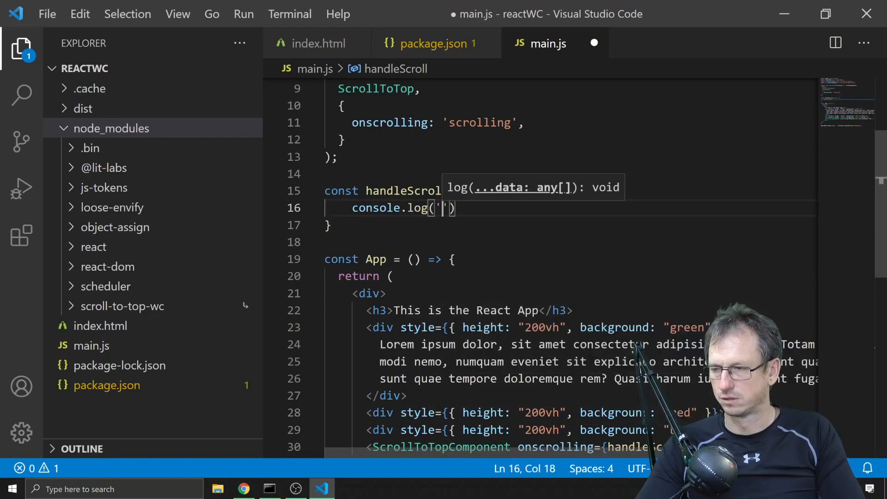
# - Fill in the log message 'handled SCROLLING event in react' and save the formatted file
pyautogui.write('handled')
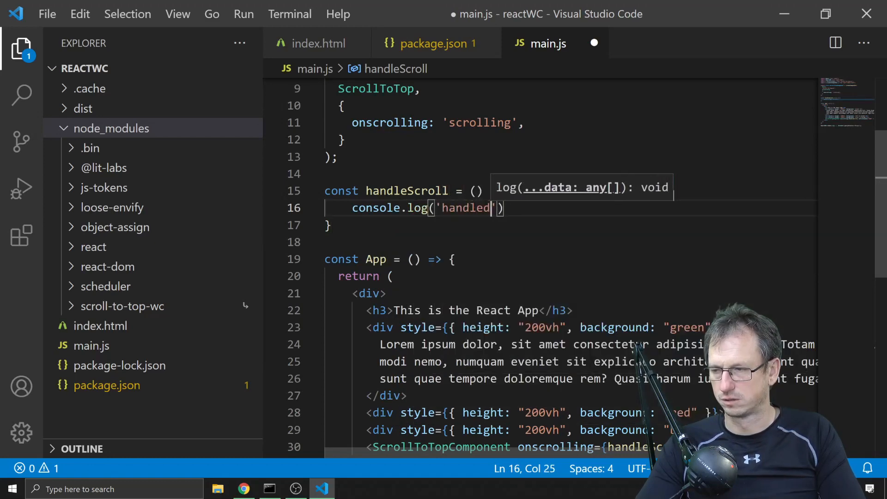
pyautogui.write('event in')
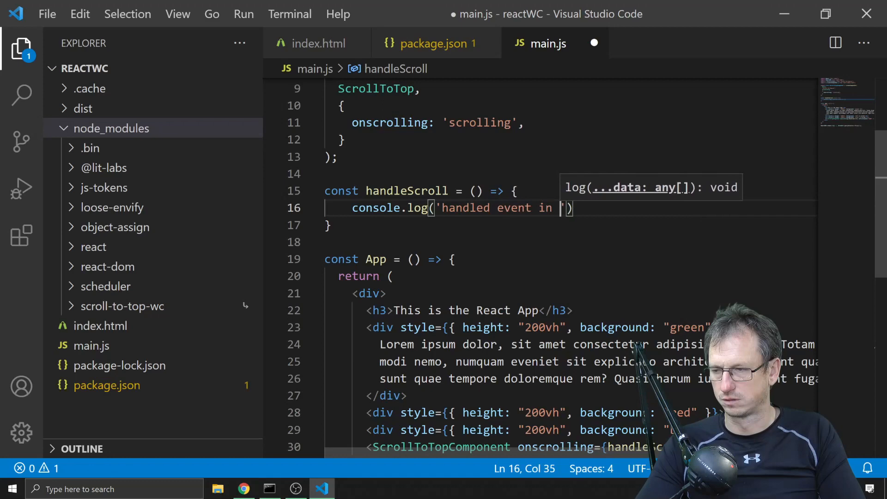
pyautogui.write('react')
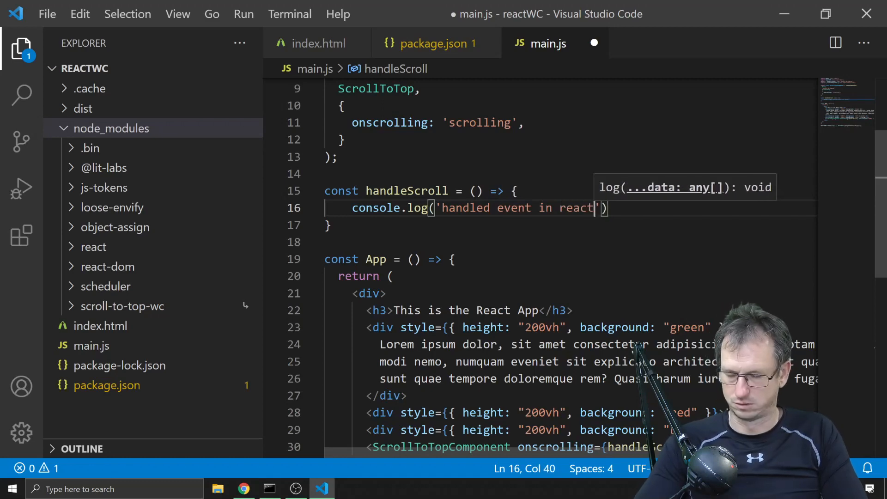
pyautogui.press('ctrl+s')
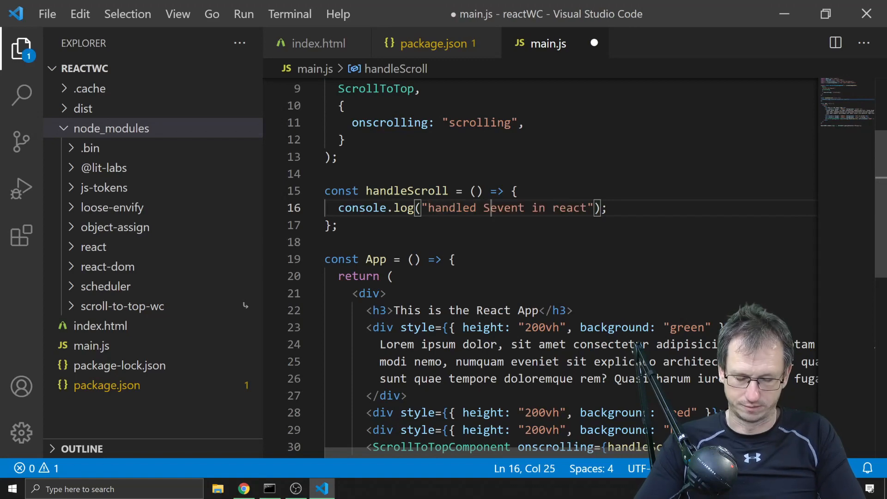
pyautogui.write('CROLLIONG')
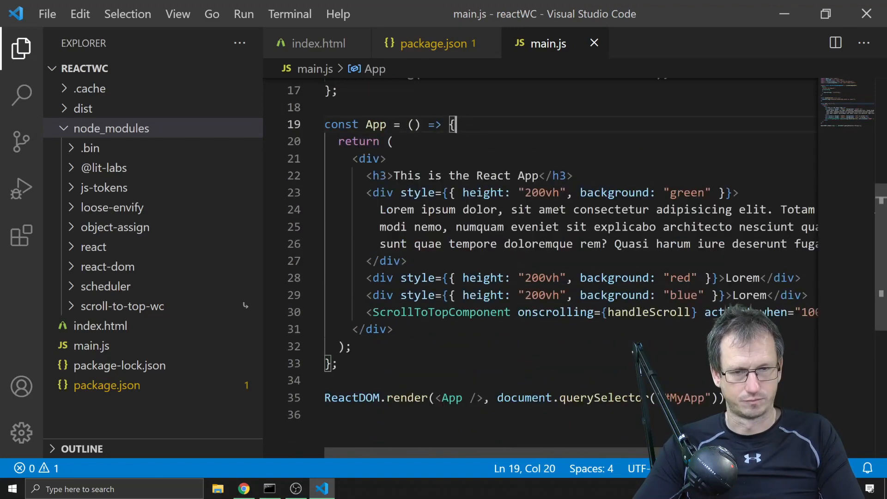
pyautogui.moveTo(247, 489)
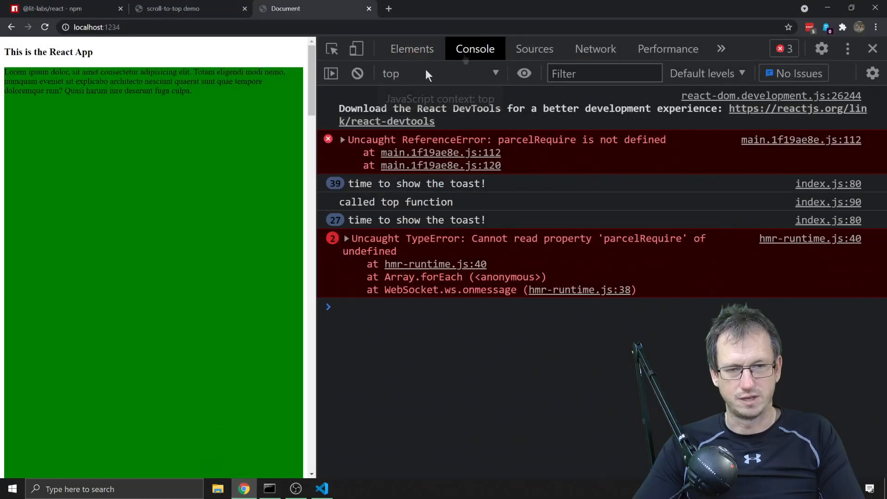
# - Clear the console, scroll down and hit Top, confirming 'handled SCROLLING event in react' logs
pyautogui.click(357, 74)
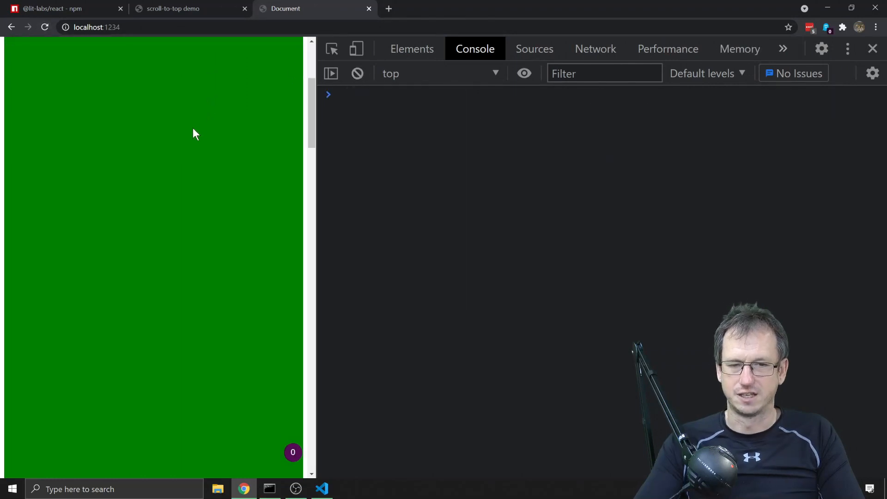
pyautogui.scroll(-3)
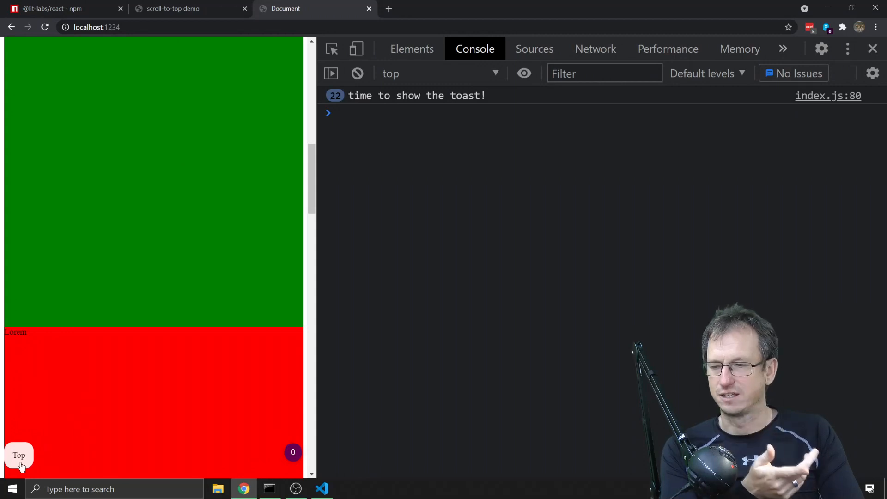
pyautogui.click(19, 455)
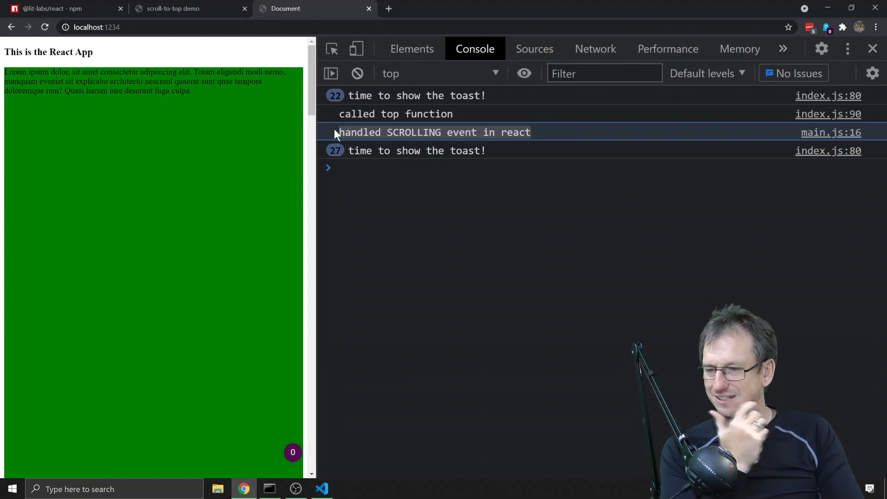
pyautogui.moveTo(312, 147)
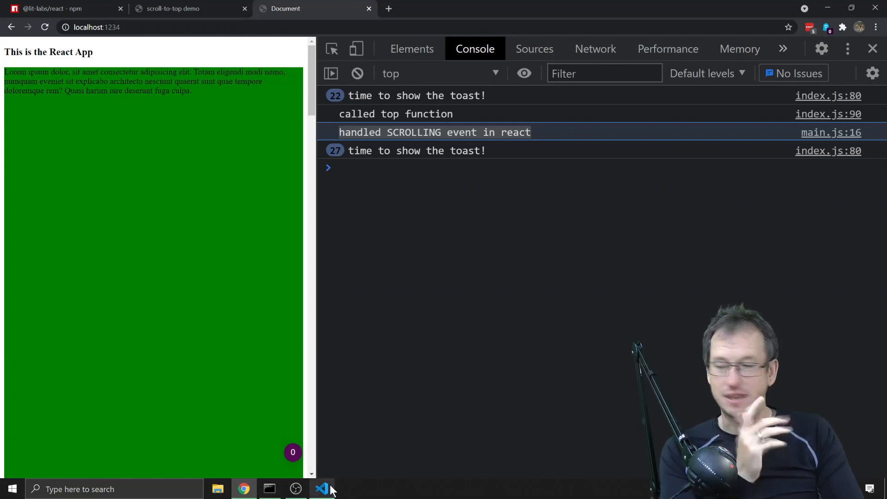
pyautogui.click(322, 489)
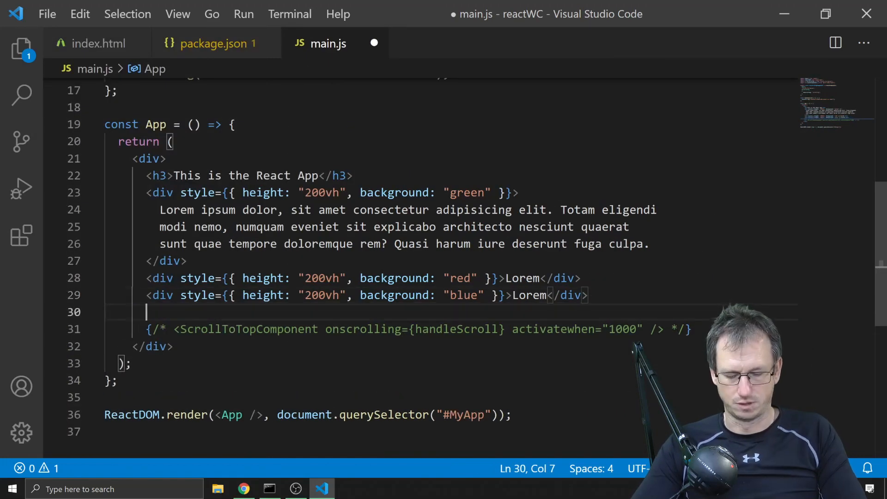
# - Type a <scroll-to-top-wc> tag and copy the onscrolling={handleScroll} attribute into it
pyautogui.write('scr')
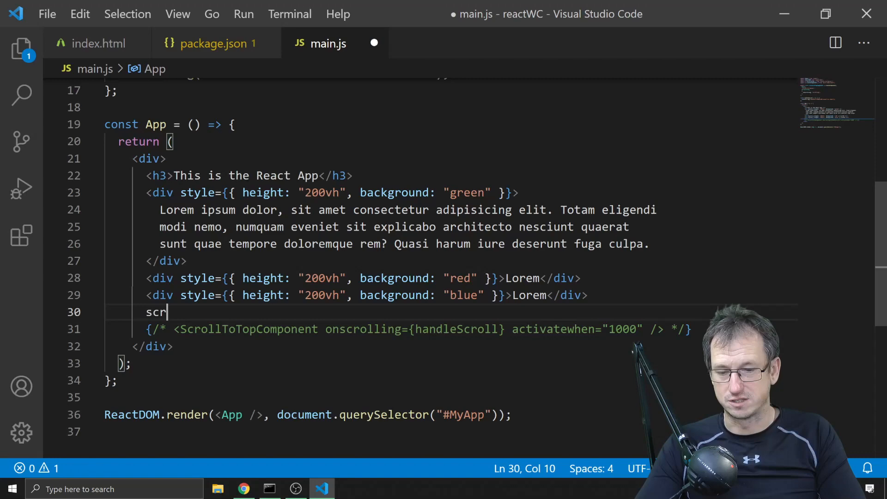
pyautogui.write('oll-to-top-wc></scroll-to-top-wc>')
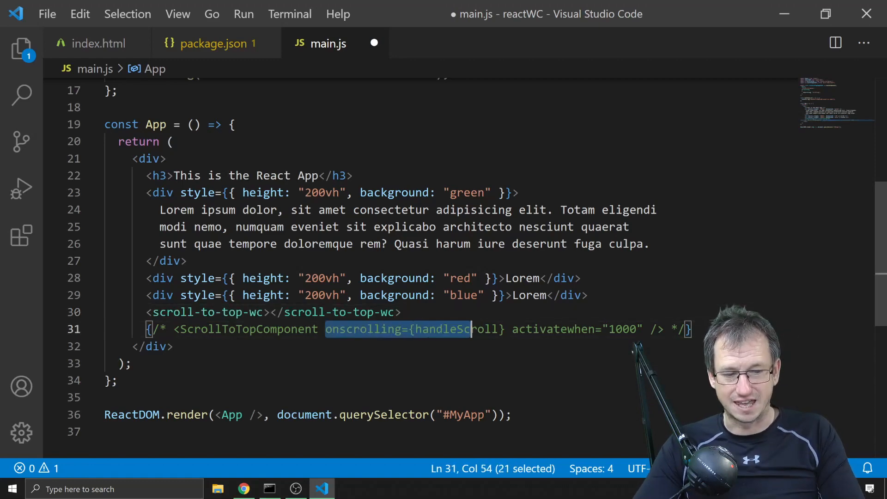
pyautogui.moveTo(472, 329); pyautogui.dragTo(643, 329)
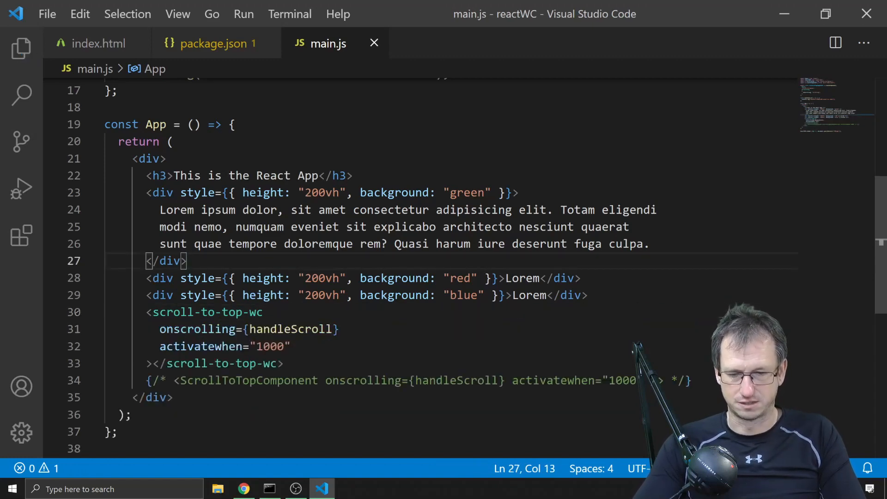
pyautogui.moveTo(243, 489)
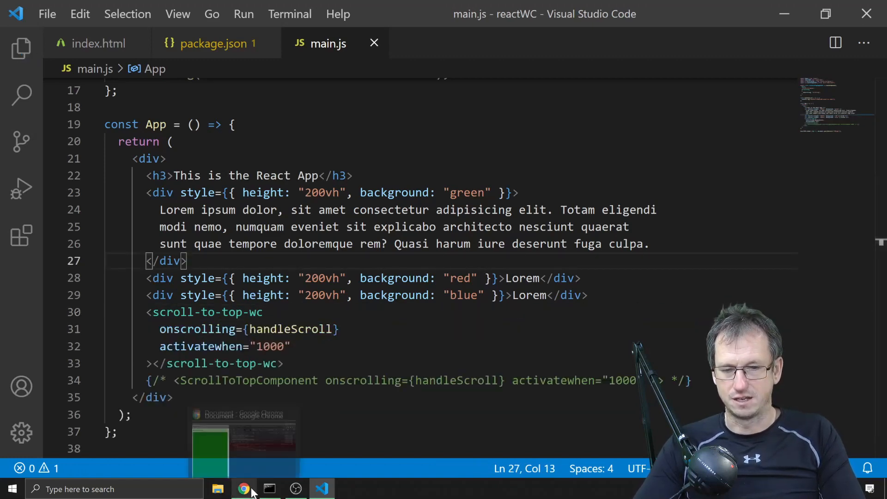
# - Reload the demo page in Chrome, then scroll down and use the Top button
pyautogui.click(243, 489)
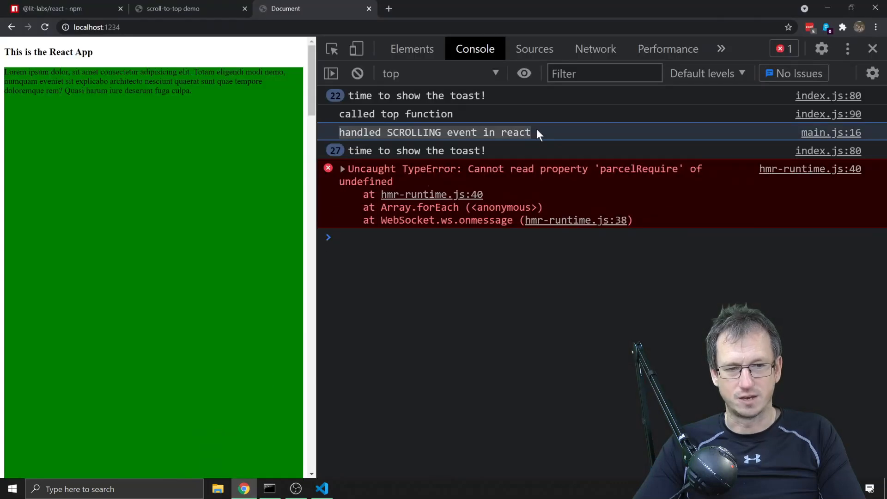
pyautogui.moveTo(452, 139)
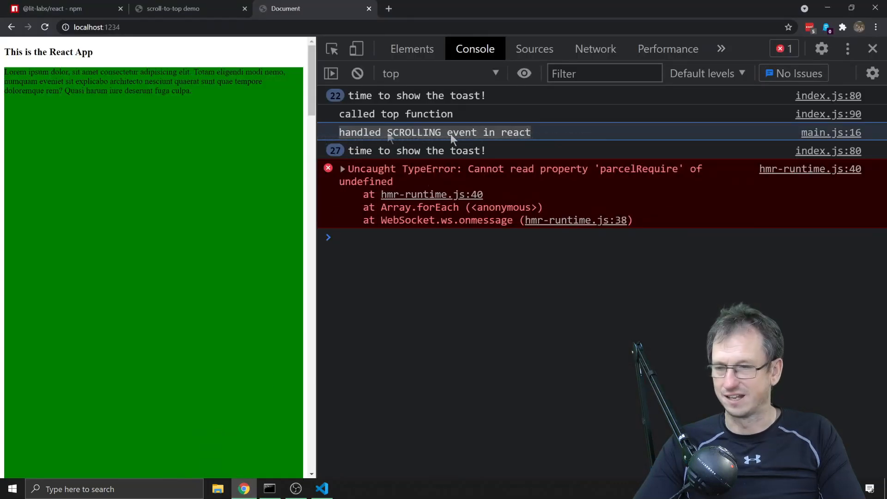
pyautogui.click(43, 27)
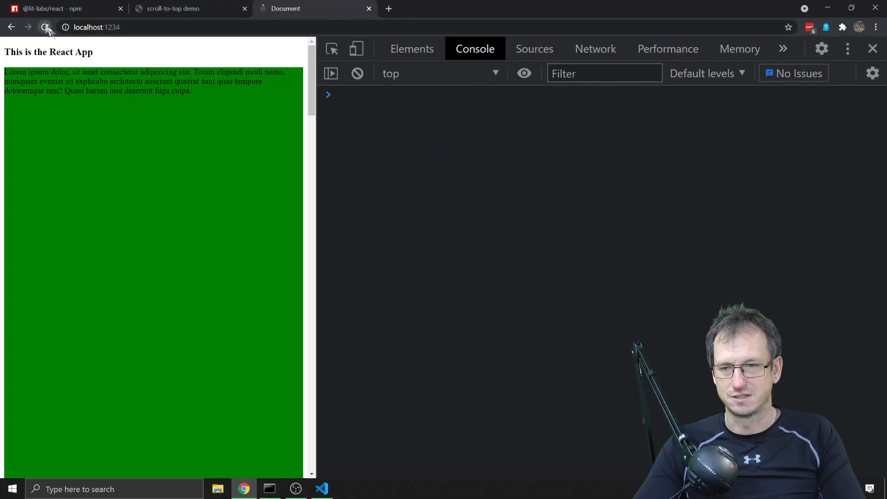
pyautogui.click(45, 26)
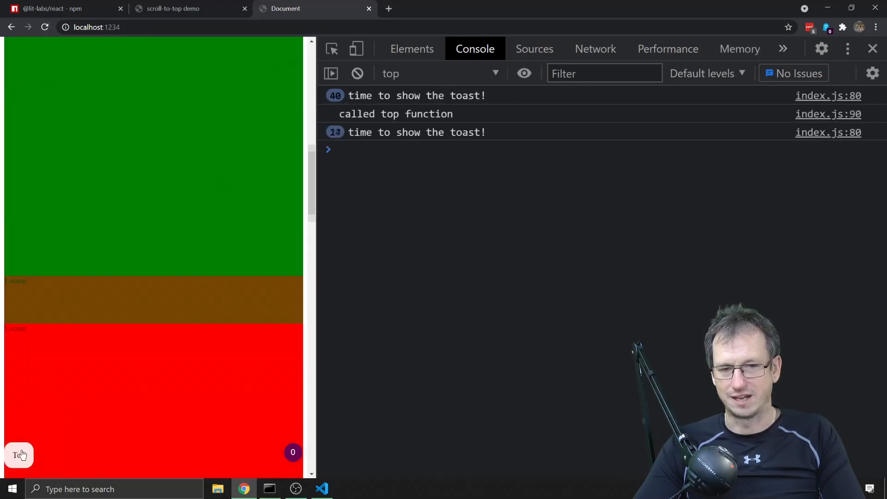
pyautogui.click(18, 455)
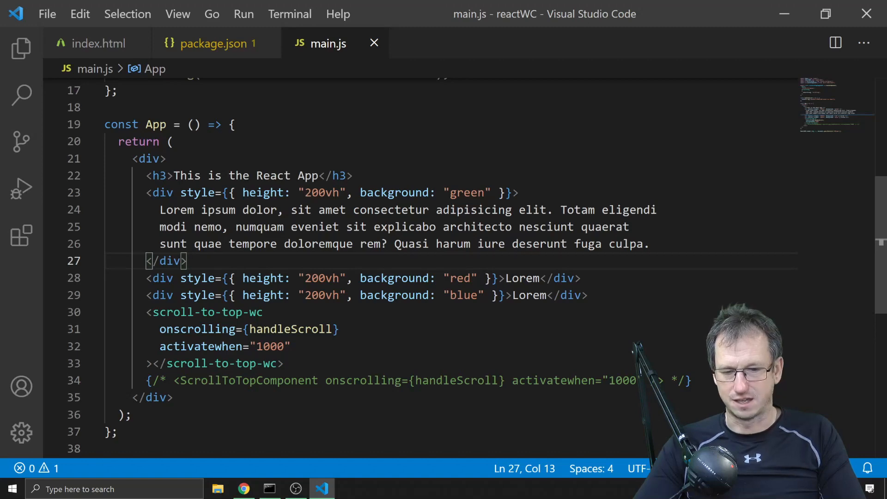
pyautogui.moveTo(159, 329); pyautogui.dragTo(338, 329)
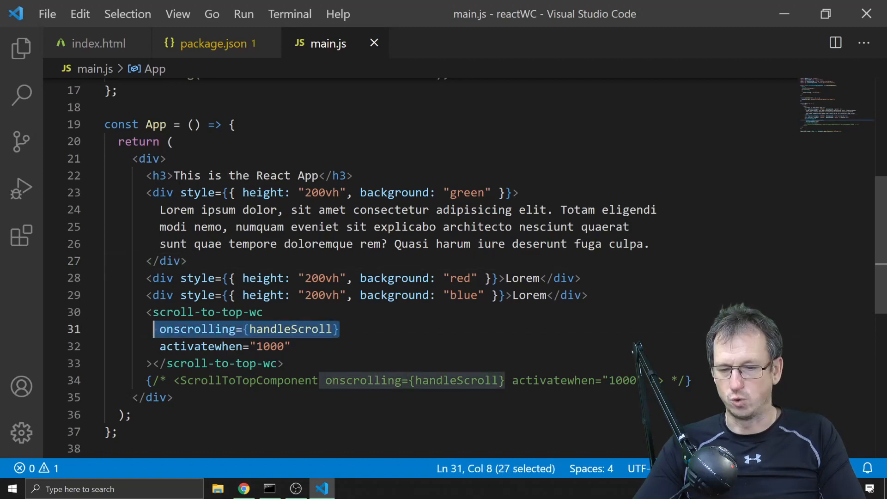